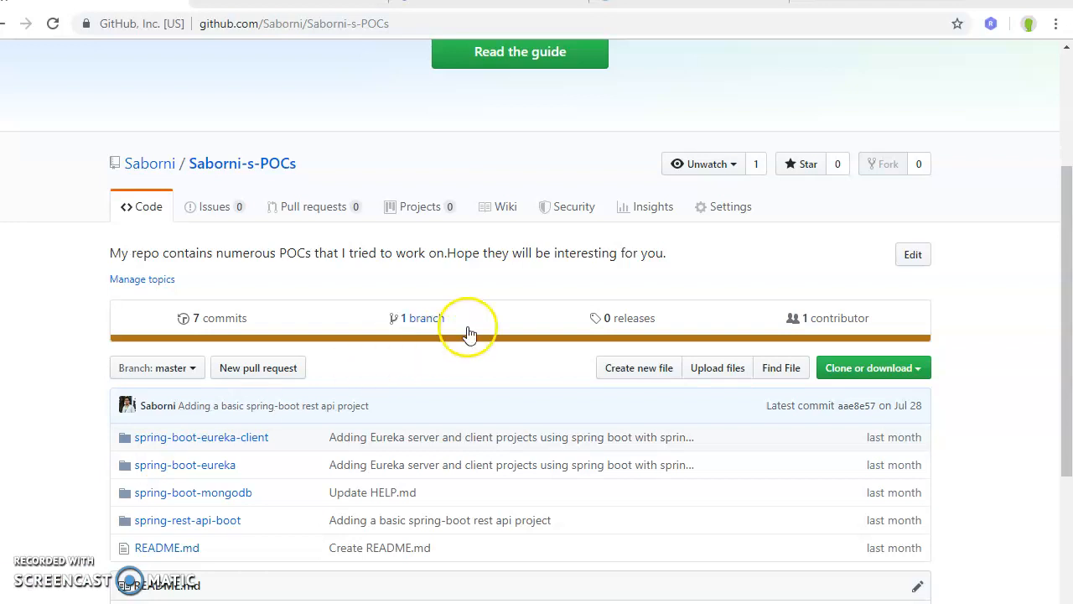
{"action": "mouse_move", "coordinate": [196, 526]}
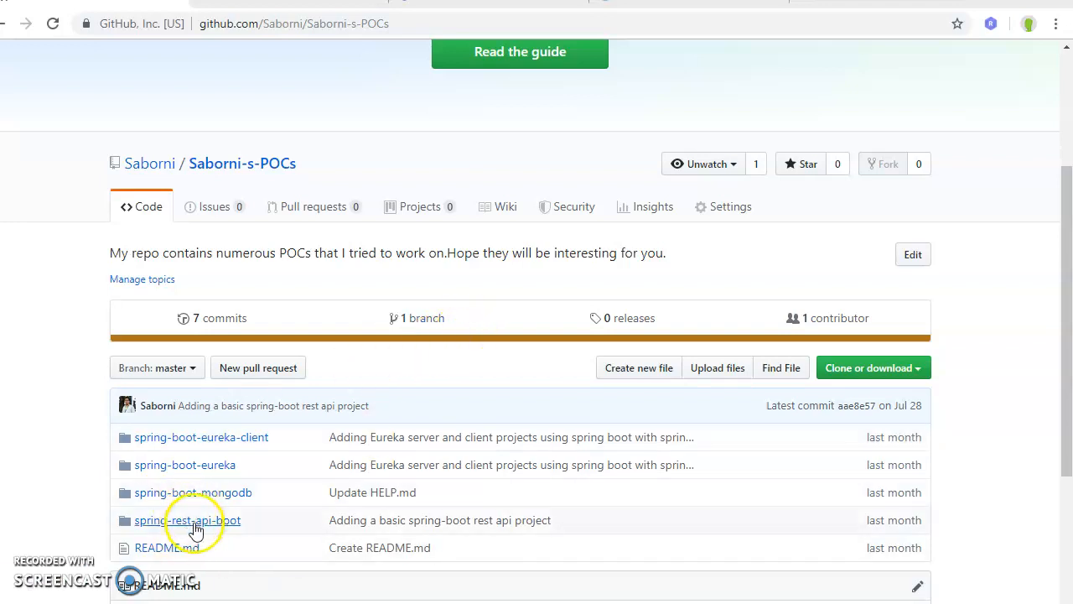
Open the spring-rest-api-boot folder in the Saborni-s-POCs repository and look over its file list.
{"action": "left_click", "coordinate": [188, 520]}
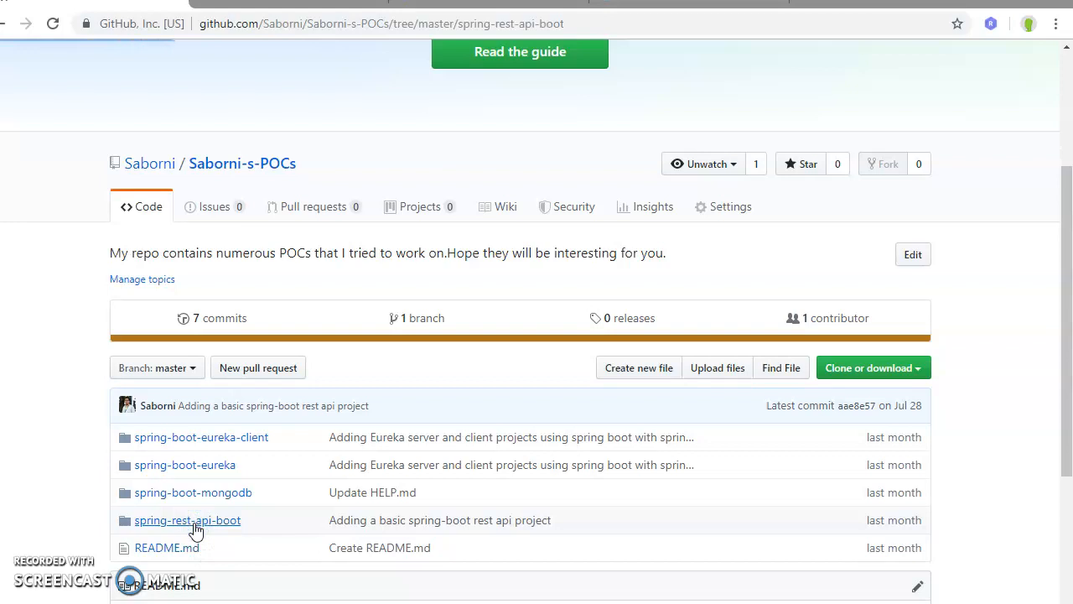
{"action": "left_click", "coordinate": [188, 519]}
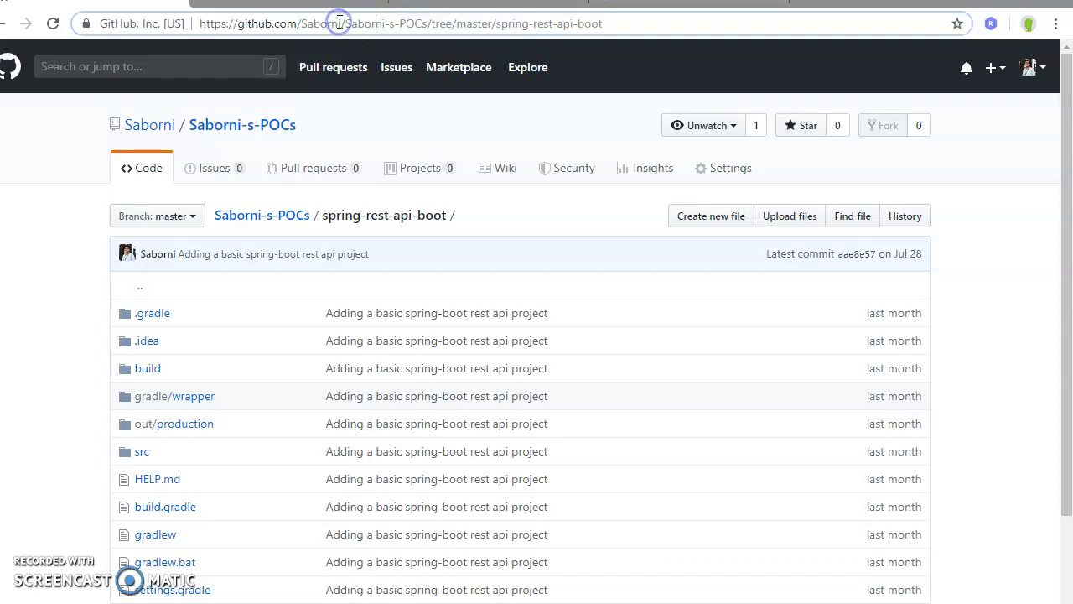
{"action": "double_click", "coordinate": [322, 23]}
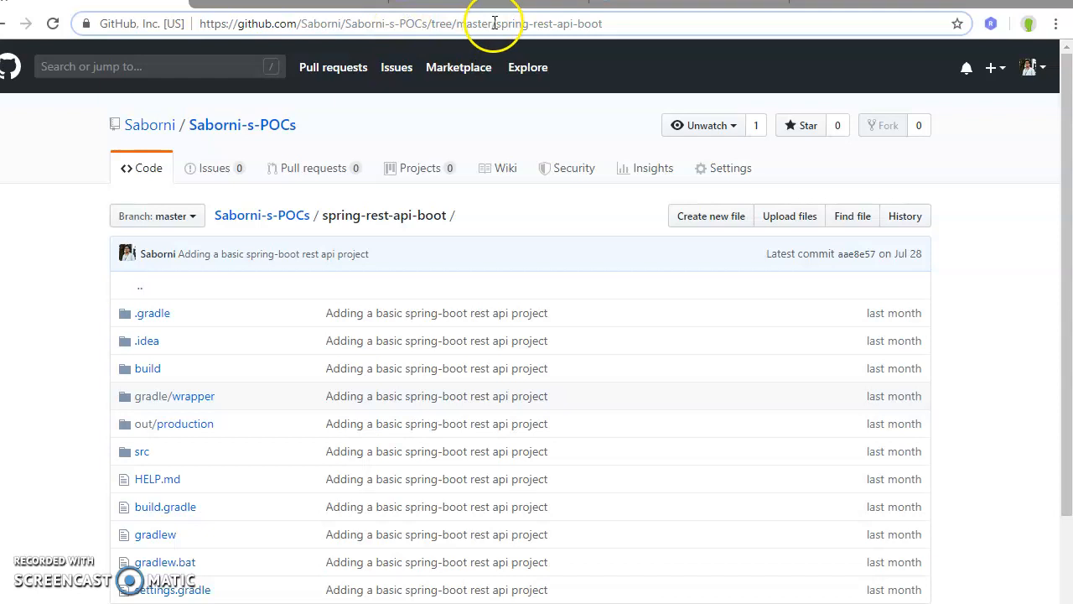
{"action": "double_click", "coordinate": [550, 24]}
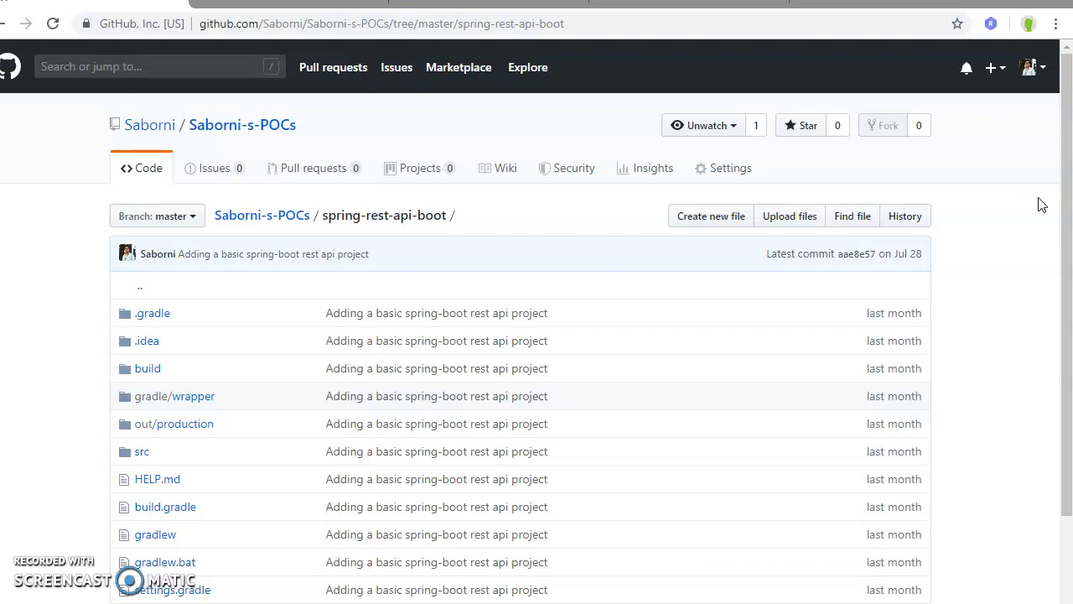
{"action": "scroll", "scroll_direction": "down", "scroll_amount": 3}
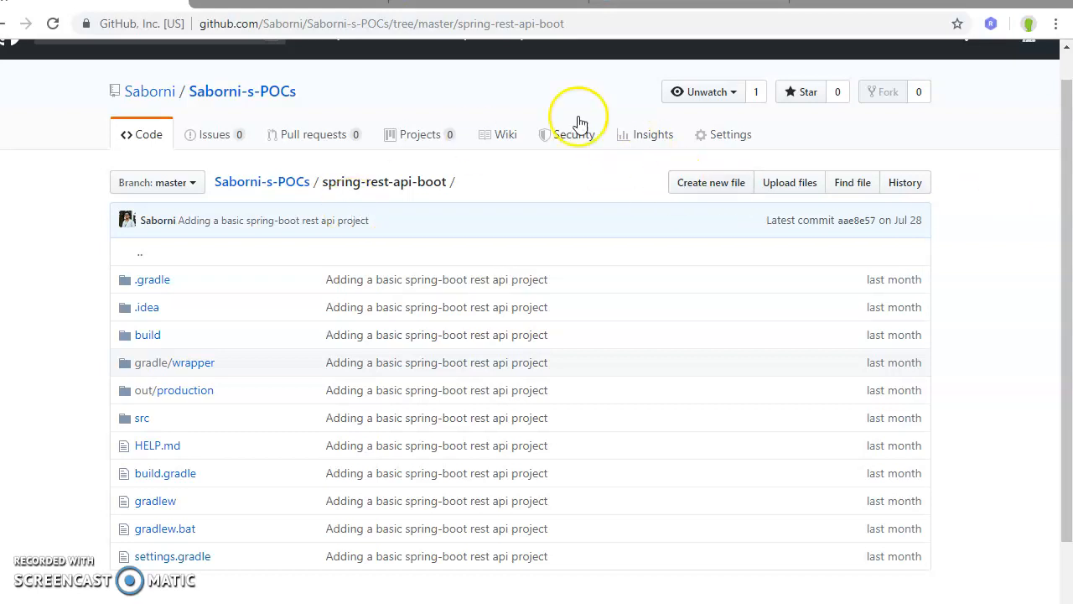
{"action": "mouse_move", "coordinate": [530, 108]}
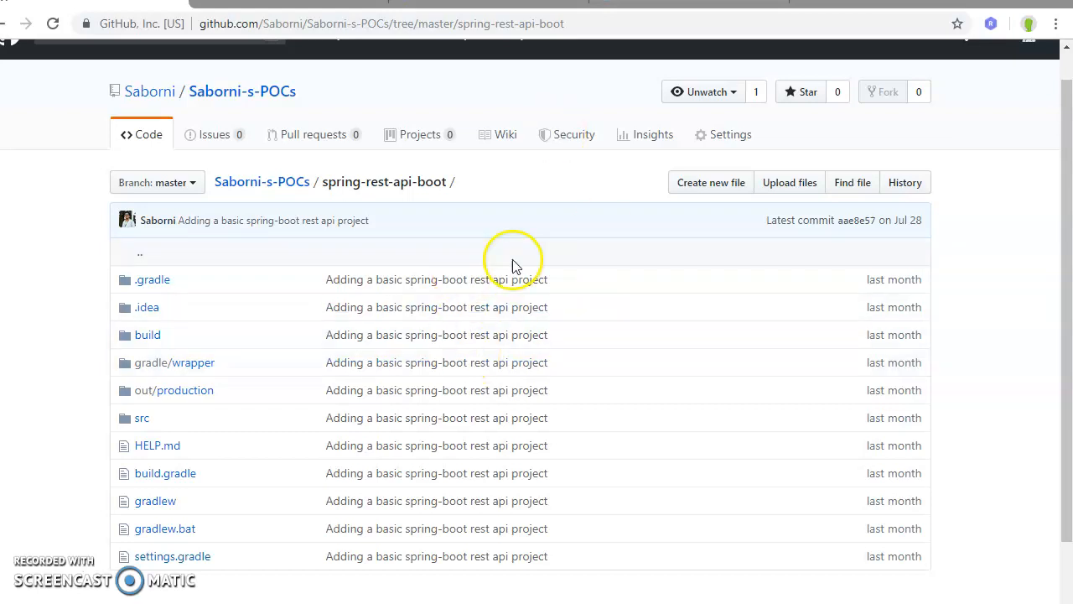
{"action": "mouse_move", "coordinate": [1043, 282]}
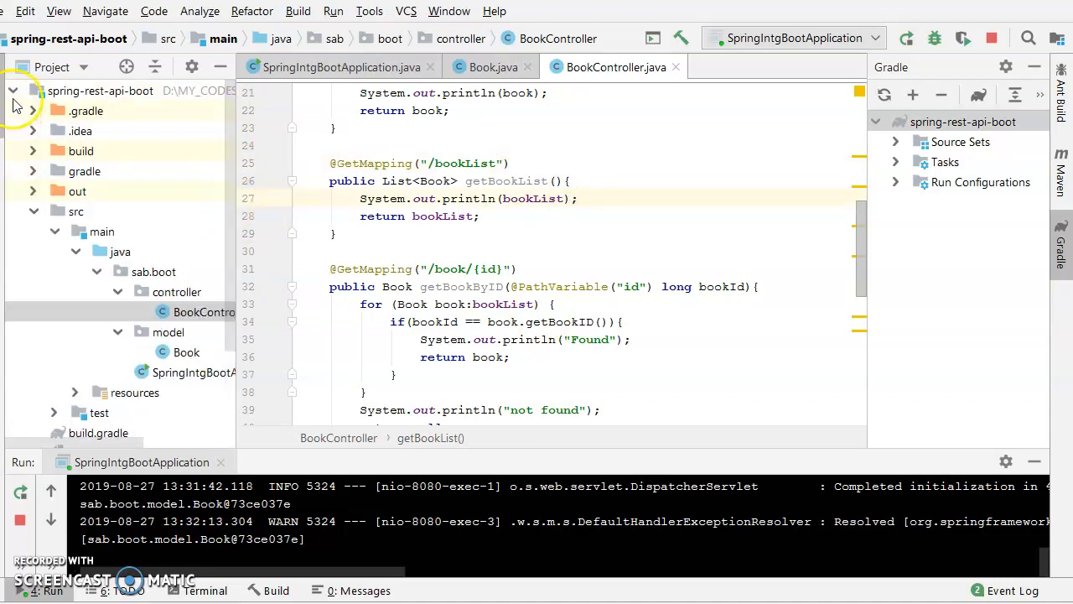
Navigate the Project tree to src/main/resources and open application.properties in the editor.
{"action": "left_click", "coordinate": [13, 90]}
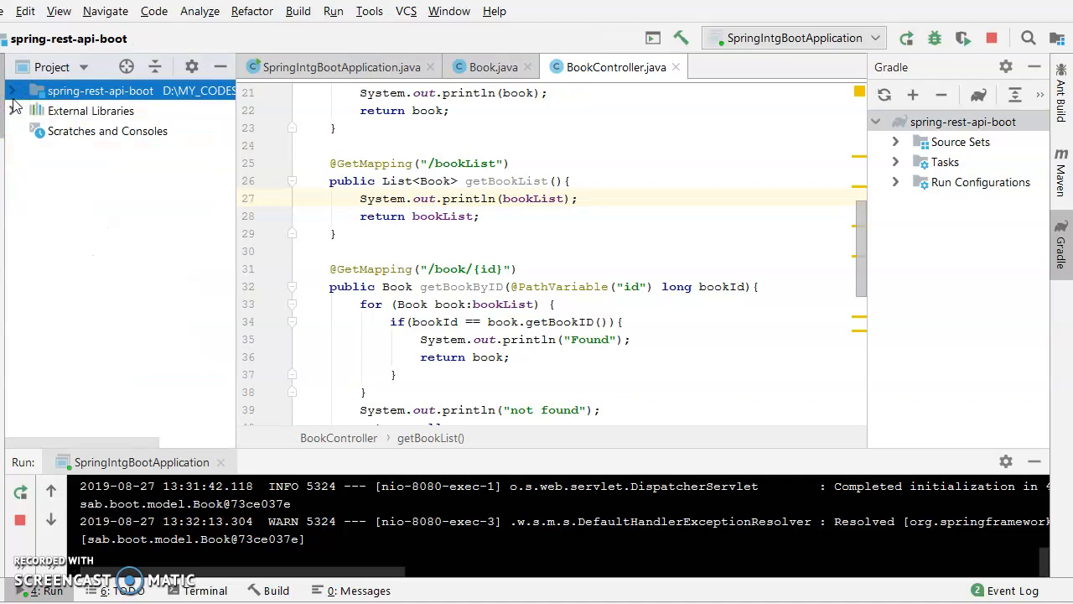
{"action": "left_click", "coordinate": [13, 91]}
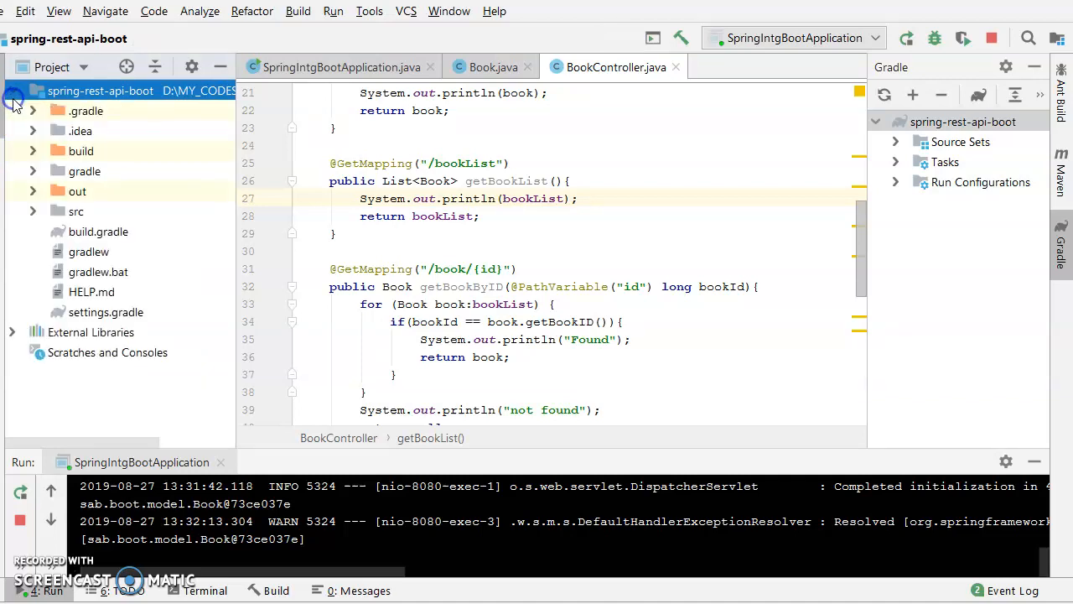
{"action": "left_click", "coordinate": [34, 212]}
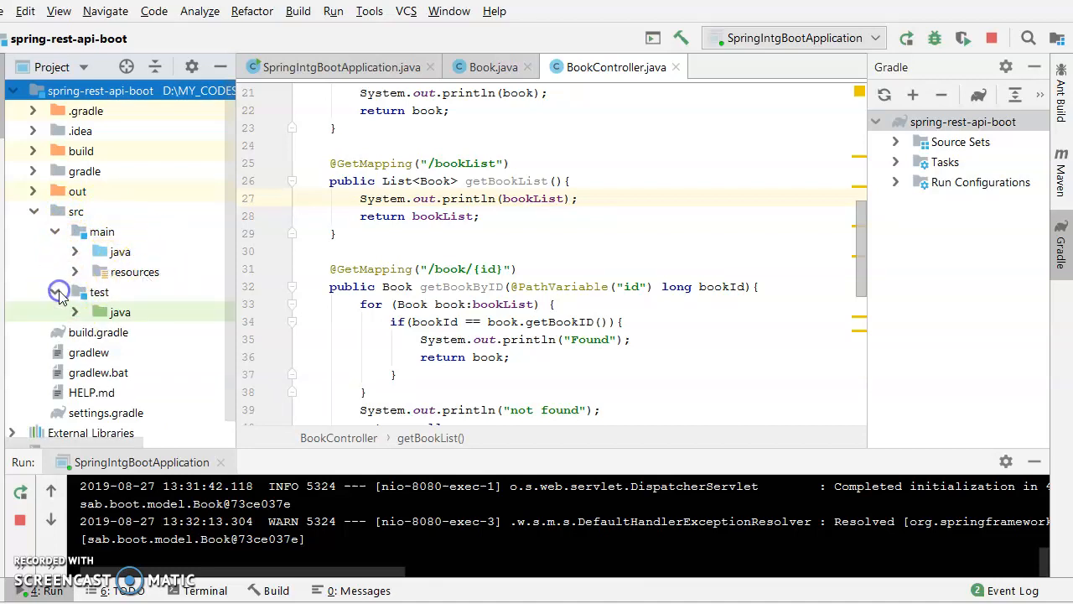
{"action": "left_click", "coordinate": [74, 292]}
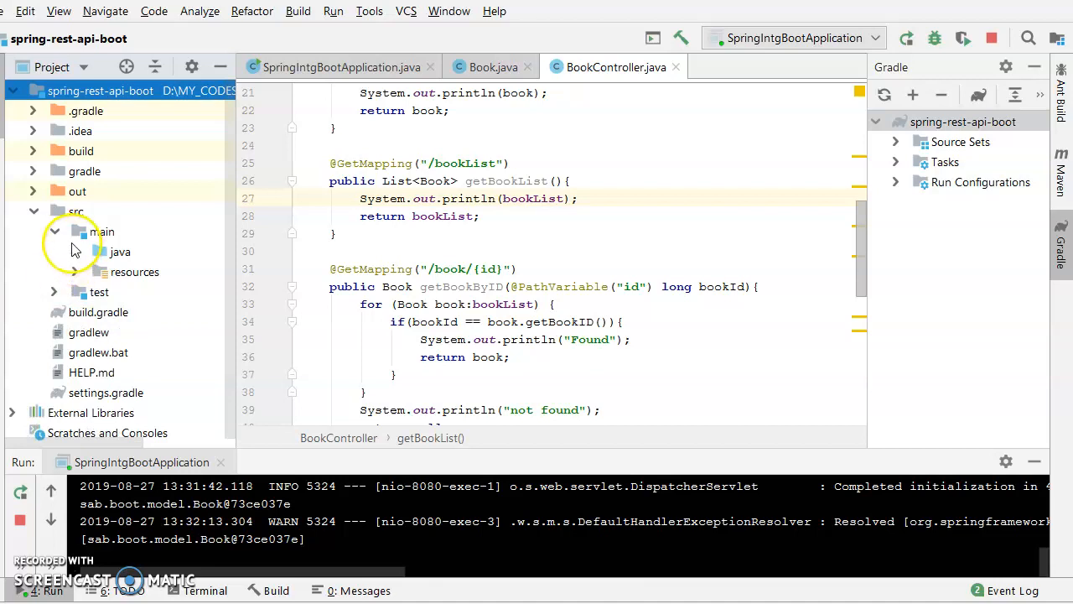
{"action": "left_click", "coordinate": [100, 231]}
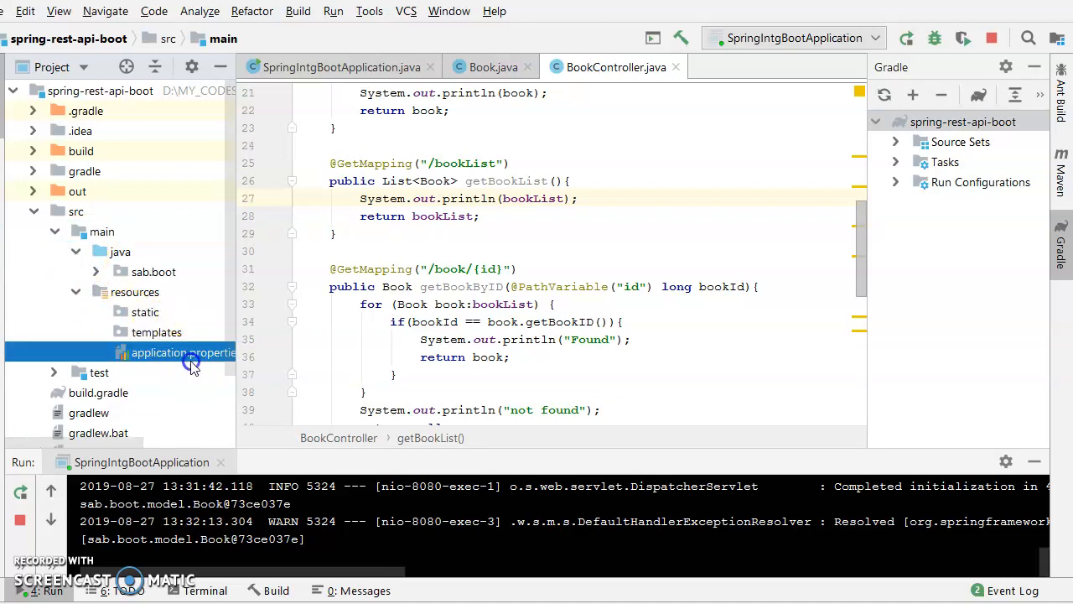
{"action": "double_click", "coordinate": [182, 352]}
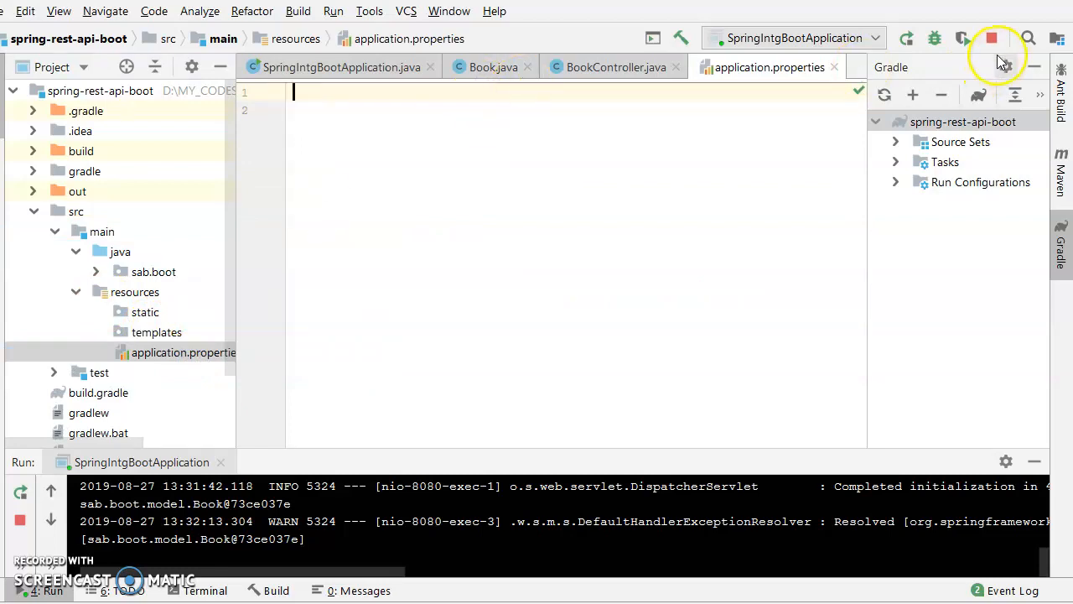
Stop the running Spring Boot application and clear the old run output.
{"action": "left_click", "coordinate": [991, 37]}
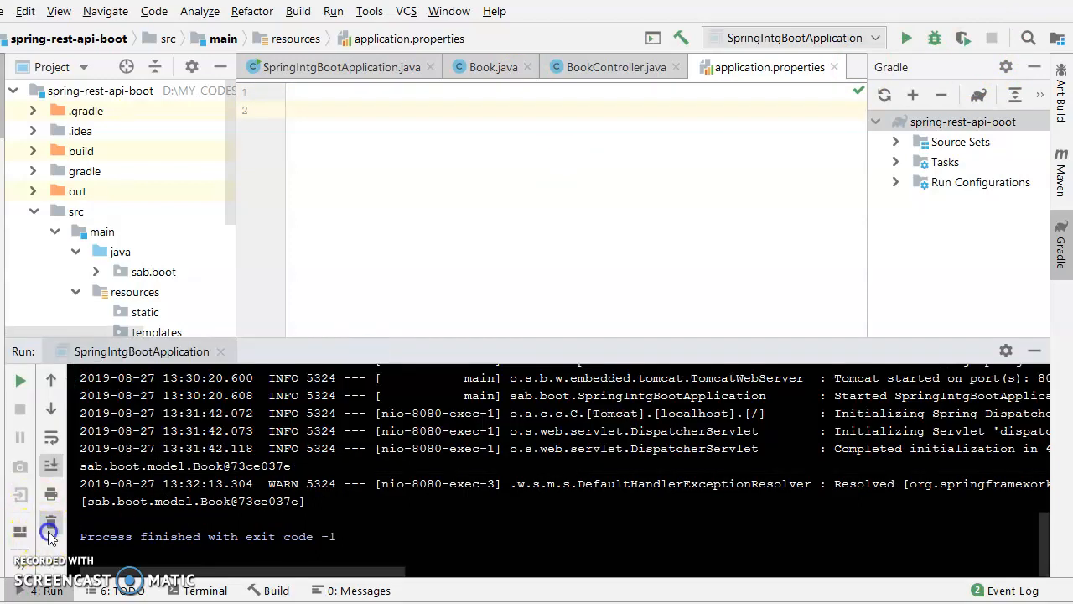
{"action": "left_click", "coordinate": [50, 527]}
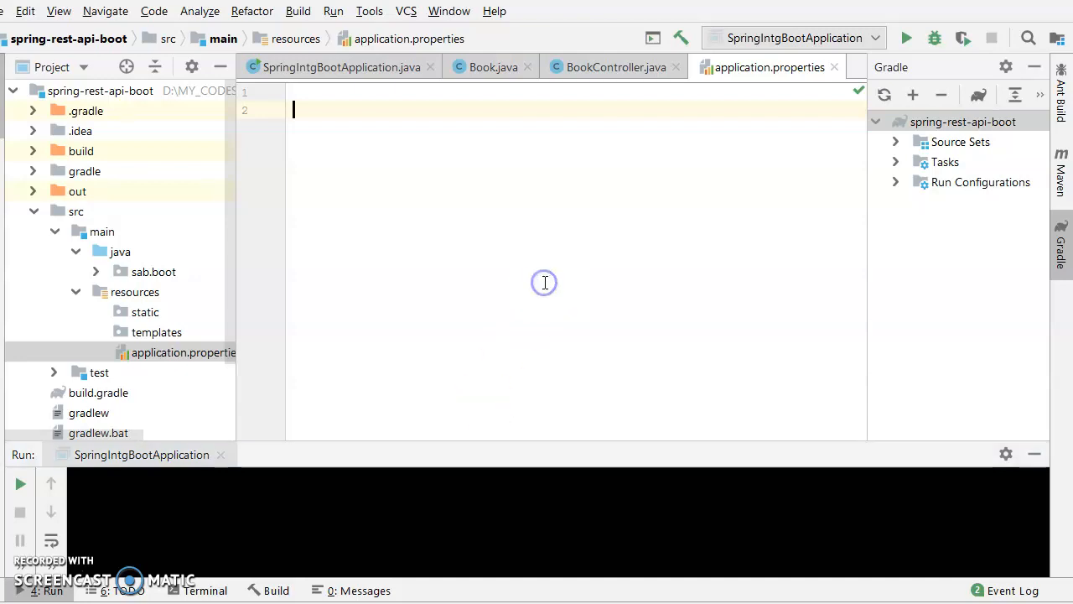
{"action": "mouse_move", "coordinate": [835, 67]}
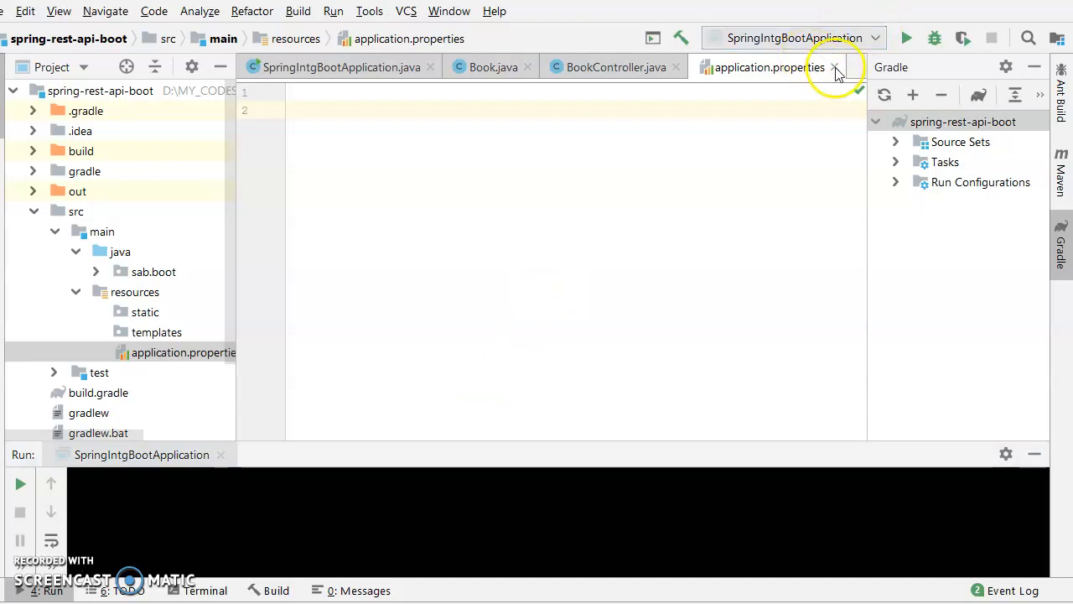
{"action": "mouse_move", "coordinate": [833, 67]}
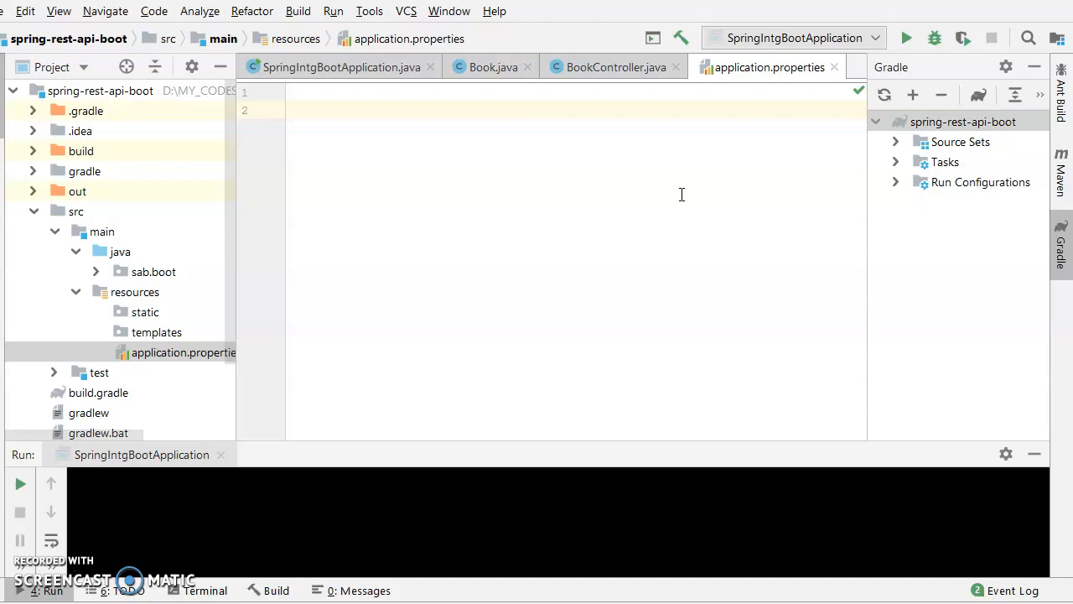
Add a server.port=61000 line to application.properties and leave it commented out.
{"action": "type", "text": "s"}
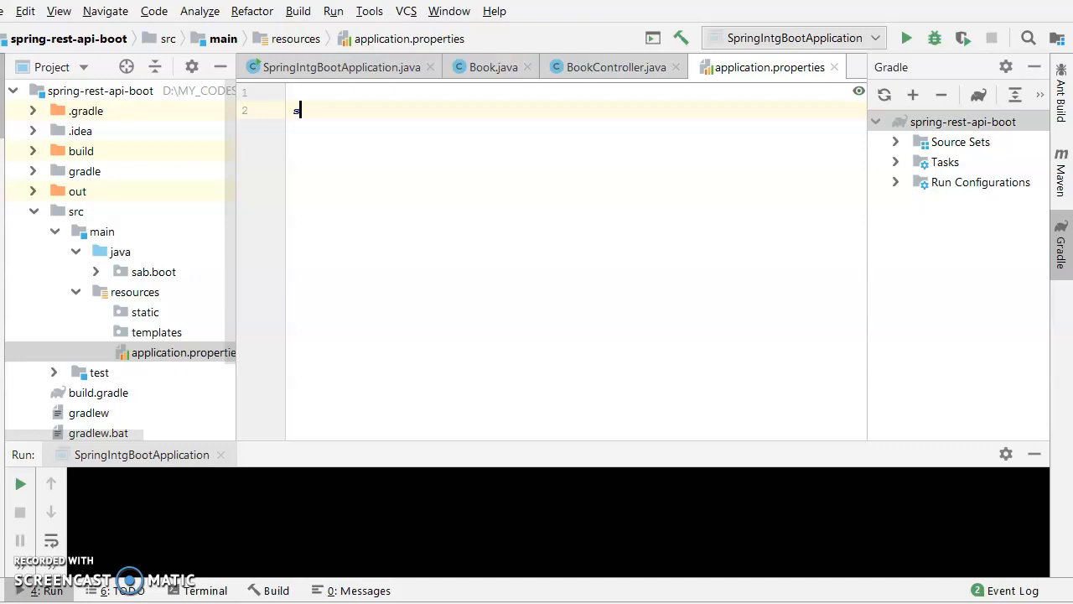
{"action": "type", "text": "erver"}
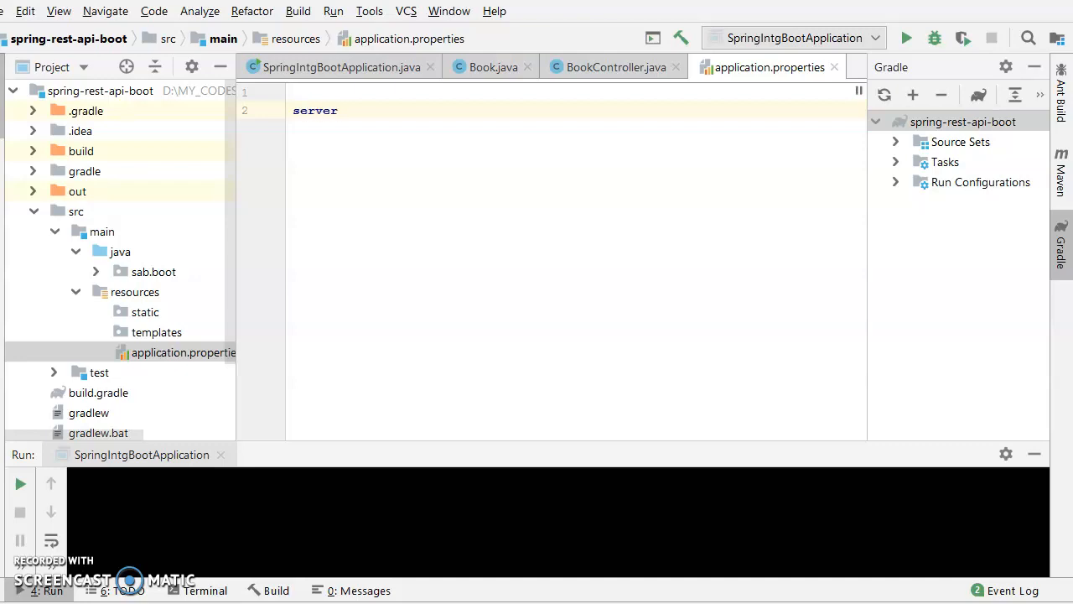
{"action": "type", "text": ".port"}
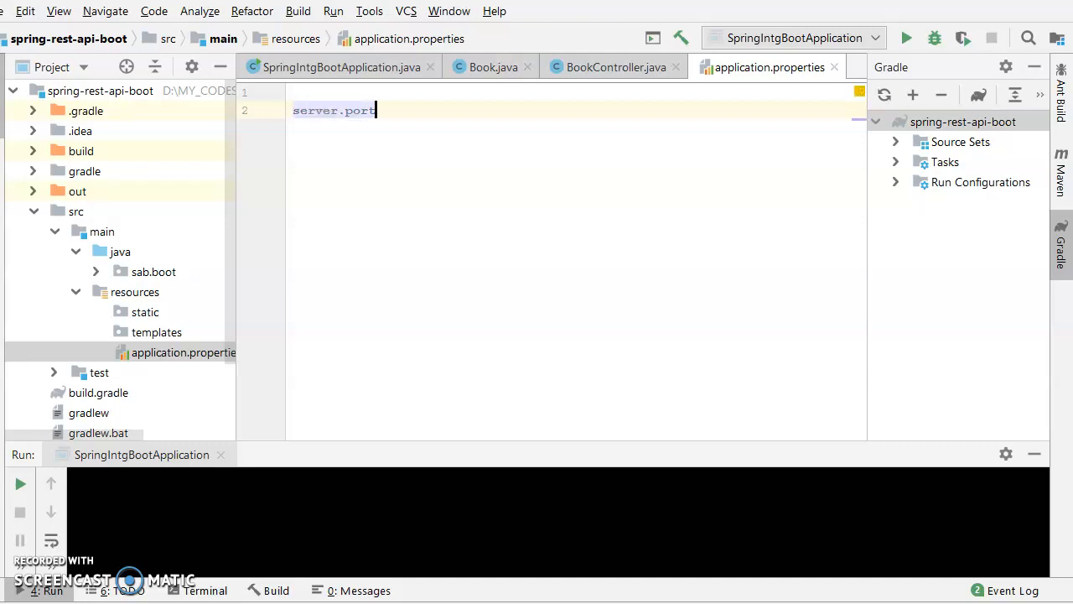
{"action": "type", "text": "=6"}
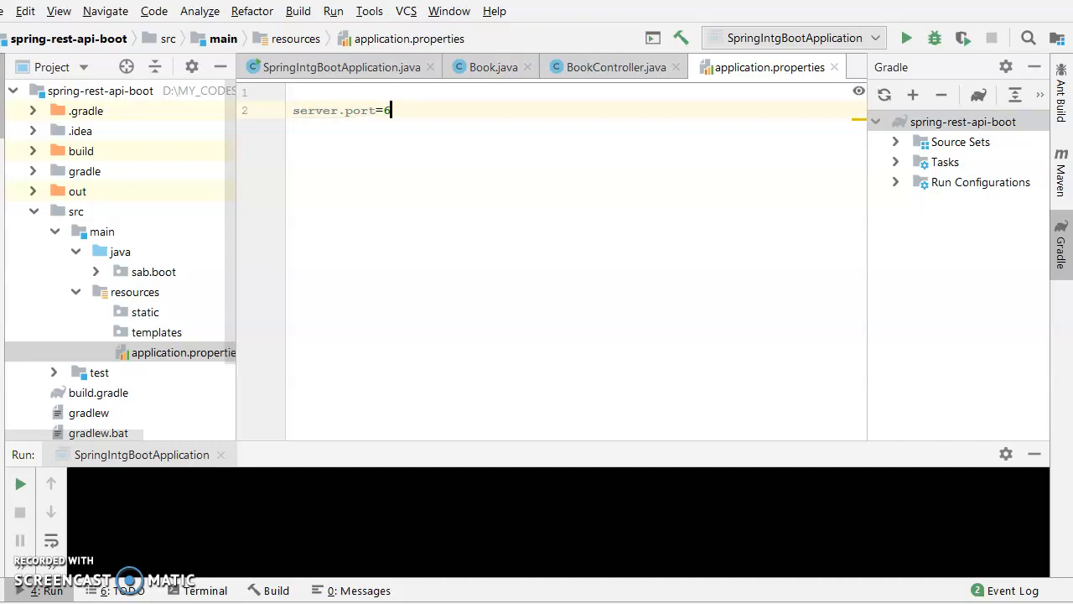
{"action": "type", "text": "100"}
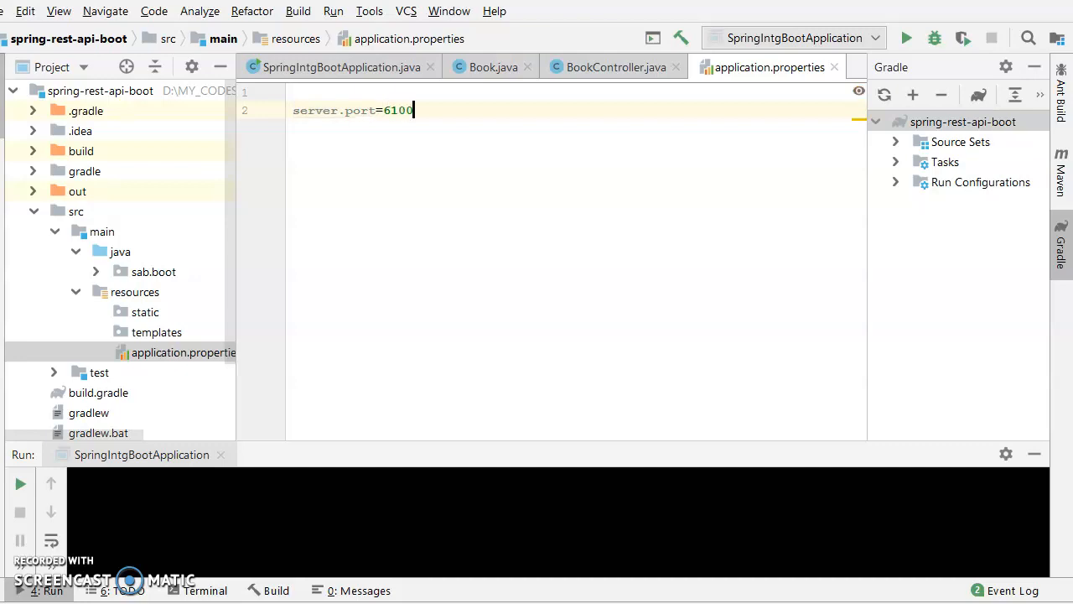
{"action": "type", "text": "0"}
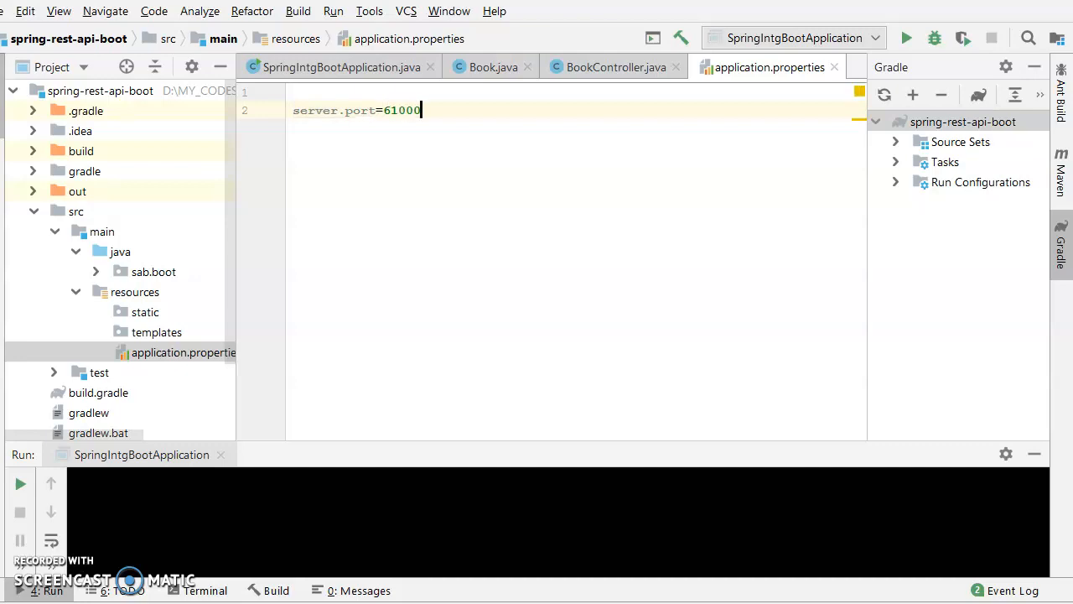
{"action": "left_click", "coordinate": [400, 110]}
{"action": "type", "text": "#"}
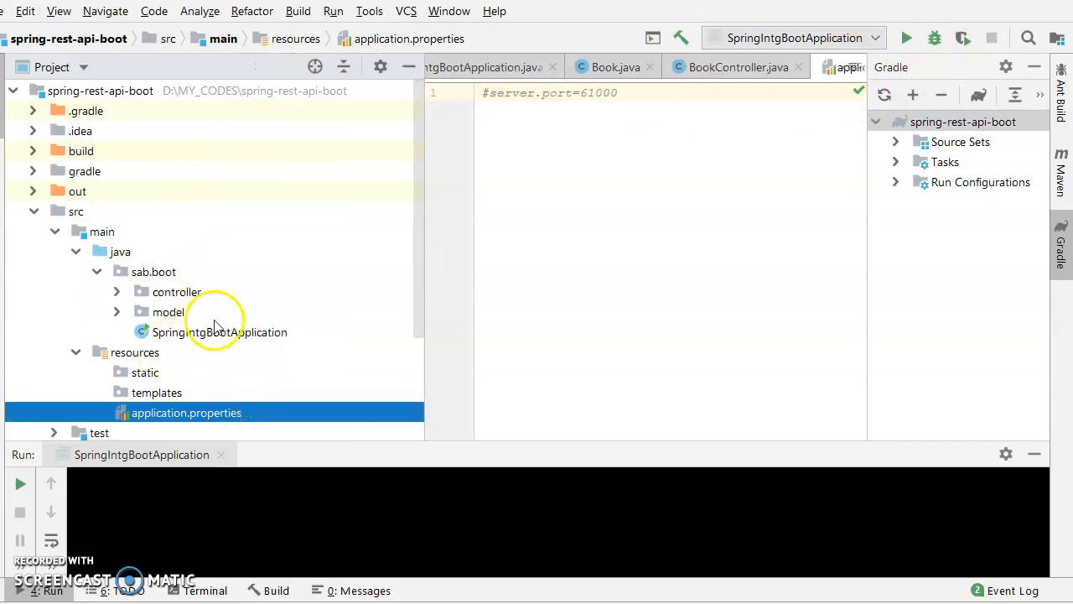
Open SpringIntgBootApplication, then the Book model class under sab.boot/model with its fields and accessors.
{"action": "double_click", "coordinate": [219, 332]}
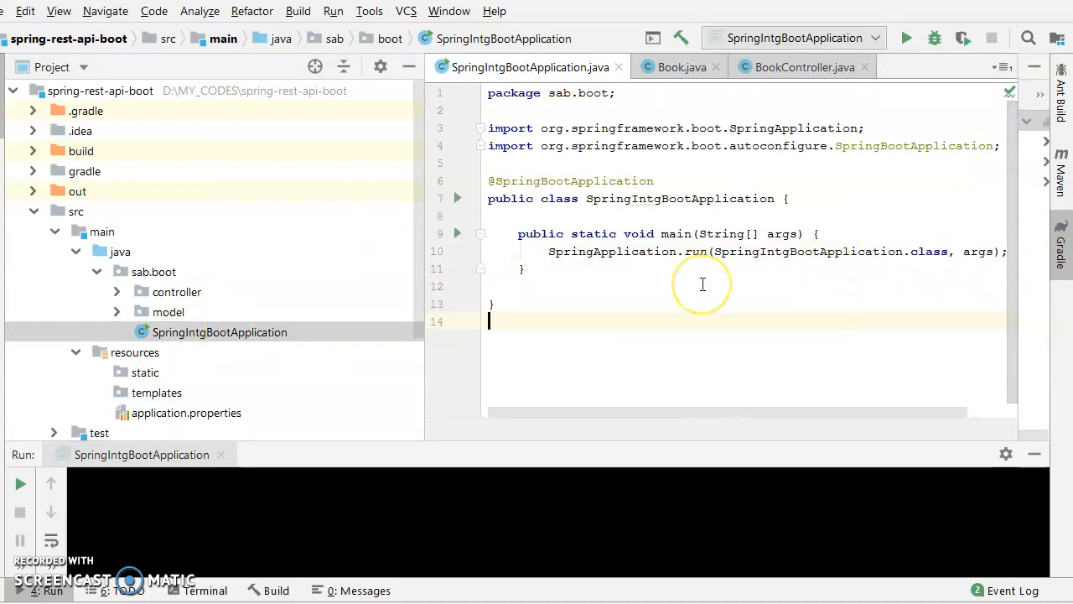
{"action": "mouse_move", "coordinate": [788, 211]}
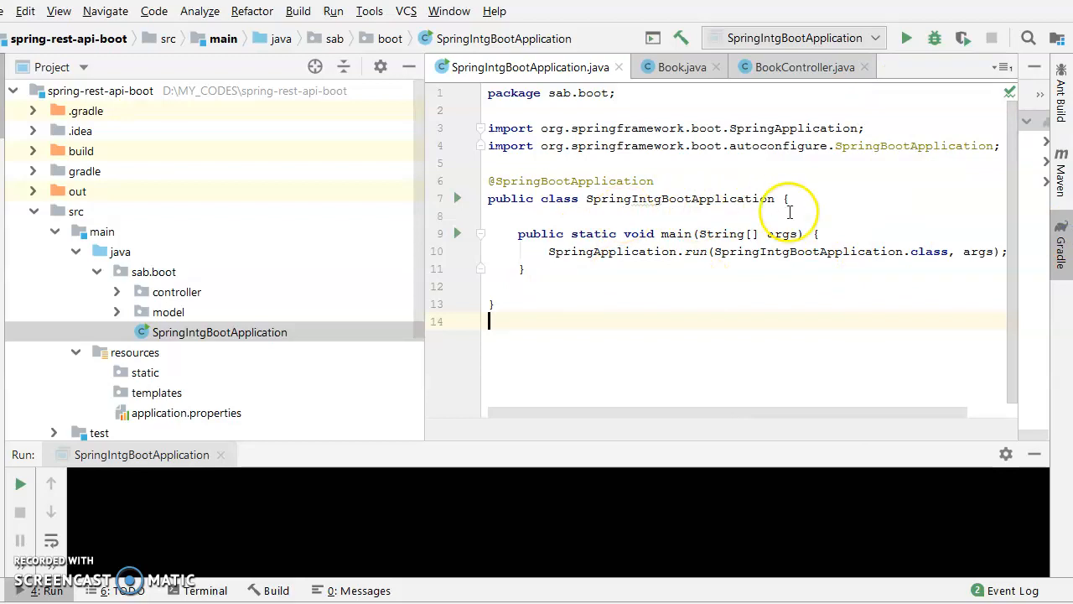
{"action": "left_click", "coordinate": [788, 198]}
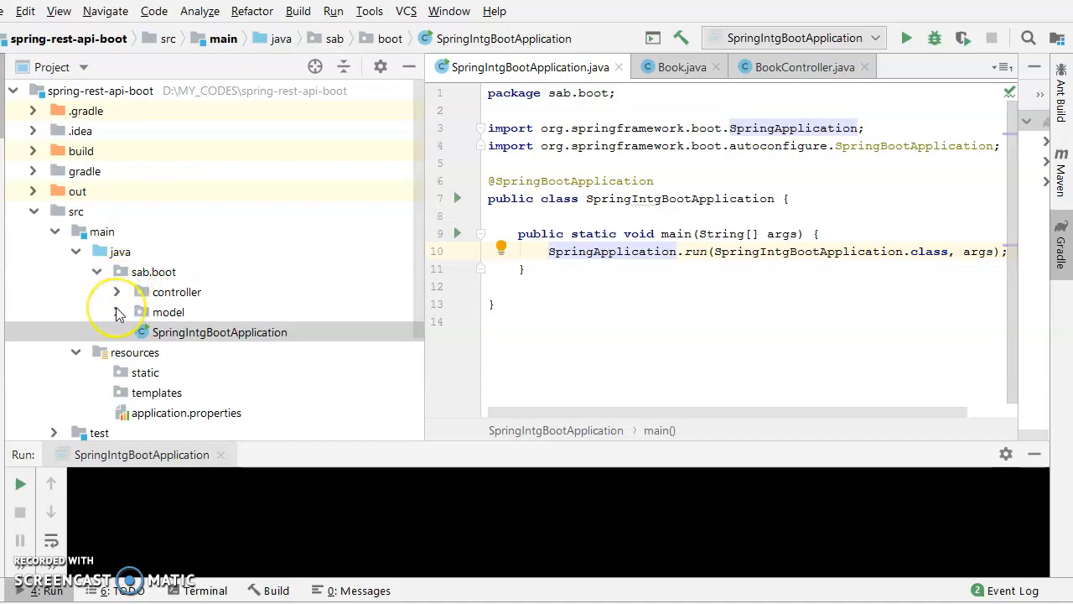
{"action": "left_click", "coordinate": [117, 312]}
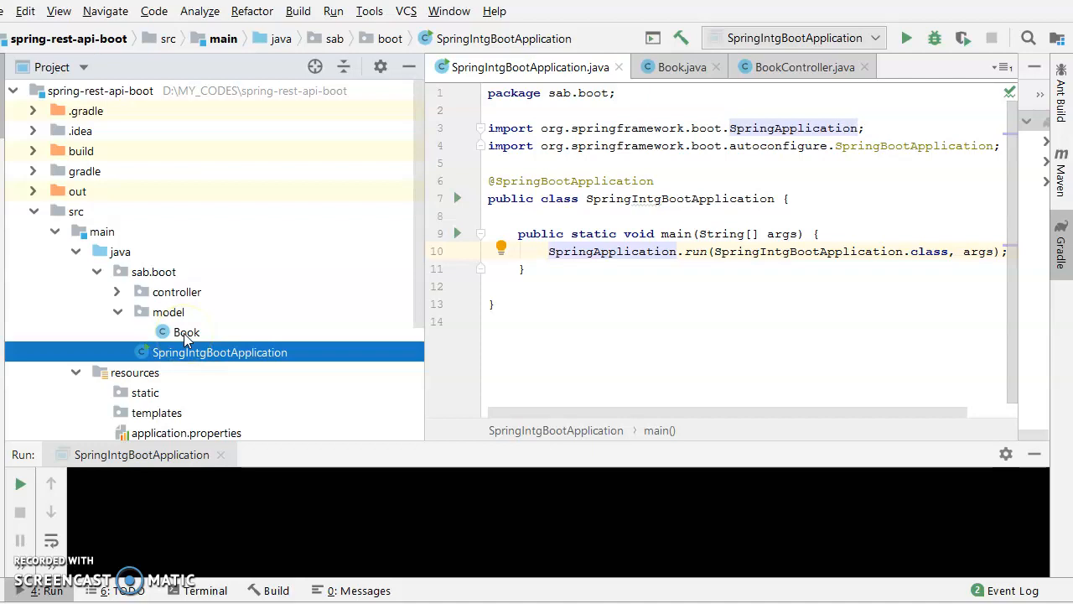
{"action": "left_click", "coordinate": [186, 332]}
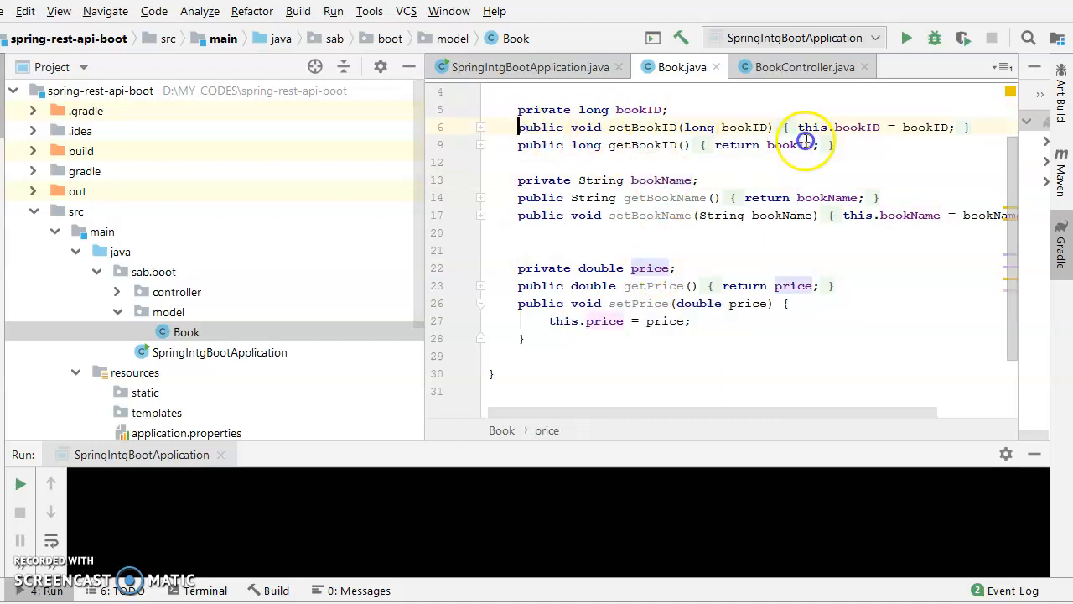
Open BookController and go through its addBook, getBookList and getBookByID endpoint methods.
{"action": "left_click", "coordinate": [835, 144]}
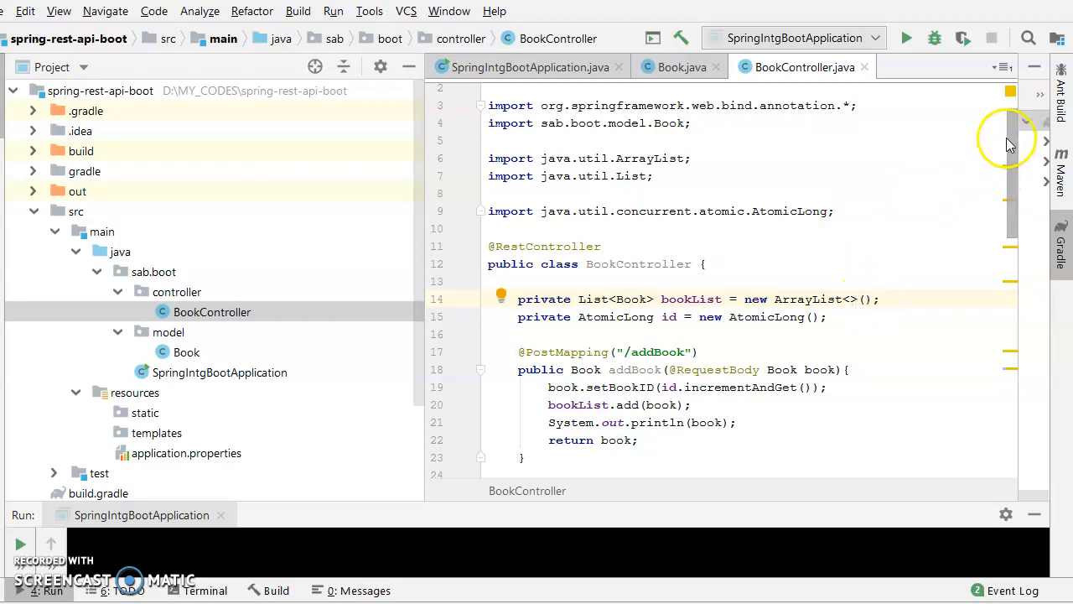
{"action": "mouse_move", "coordinate": [1010, 142]}
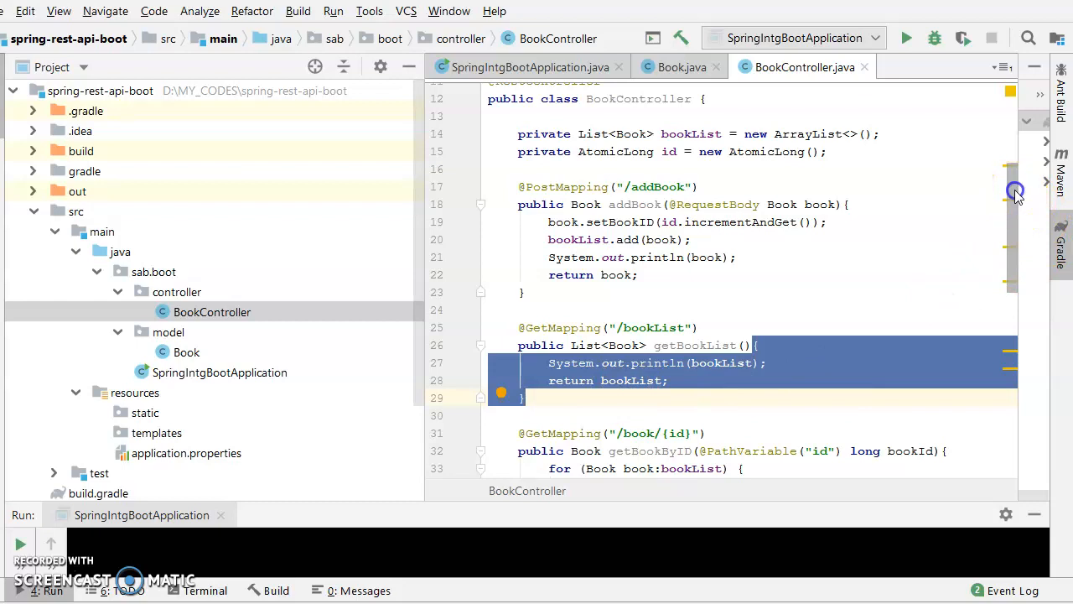
{"action": "scroll", "scroll_direction": "down", "scroll_amount": 3}
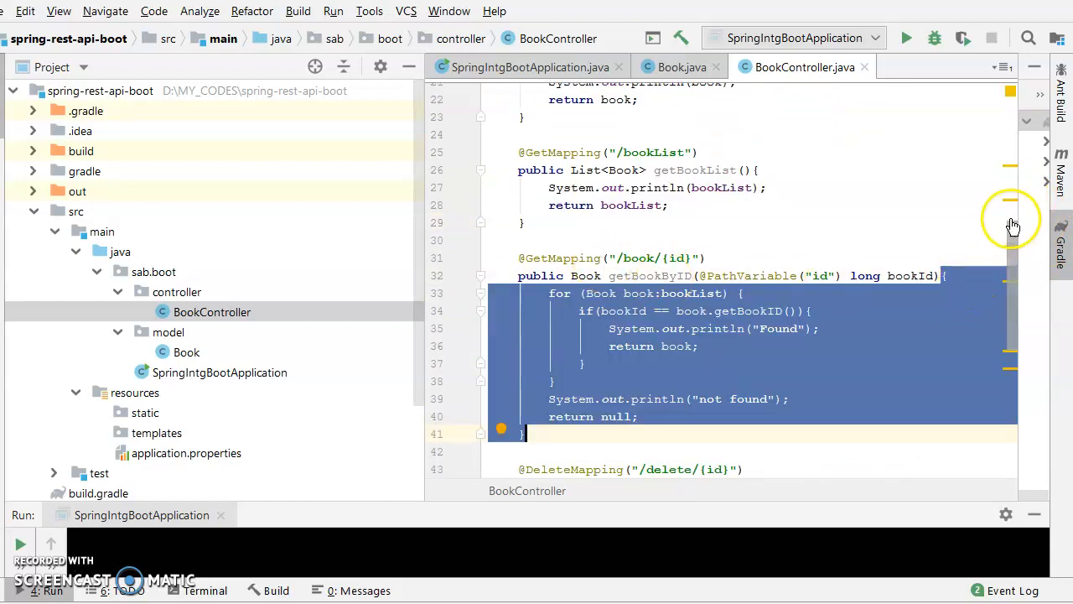
{"action": "scroll", "scroll_direction": "down", "scroll_amount": 3}
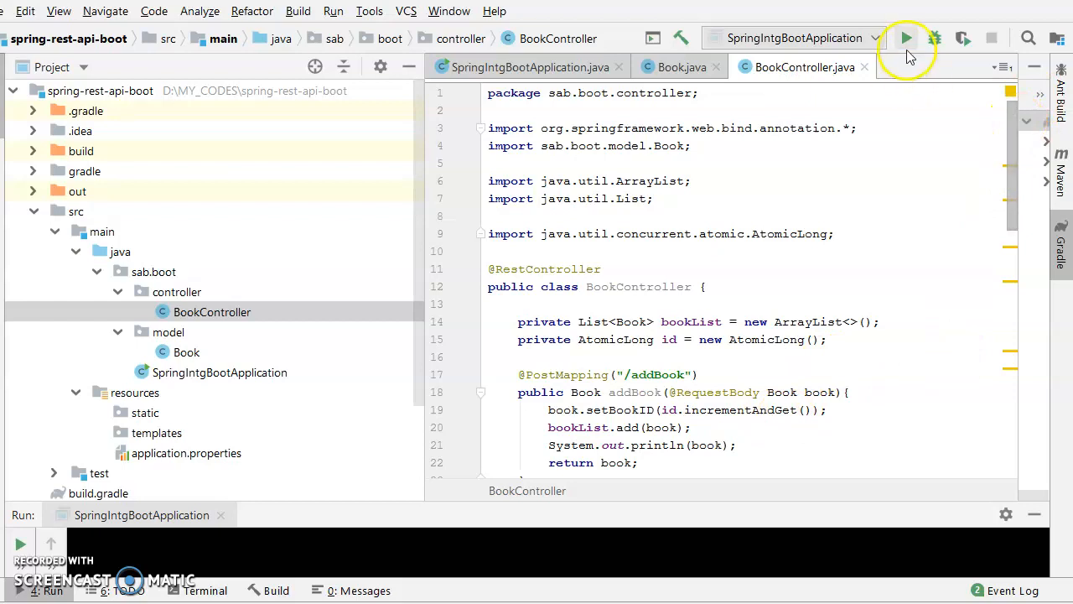
Run SpringIntgBootApplication and confirm the Tomcat started on port 8080 line in the console.
{"action": "left_click", "coordinate": [905, 37]}
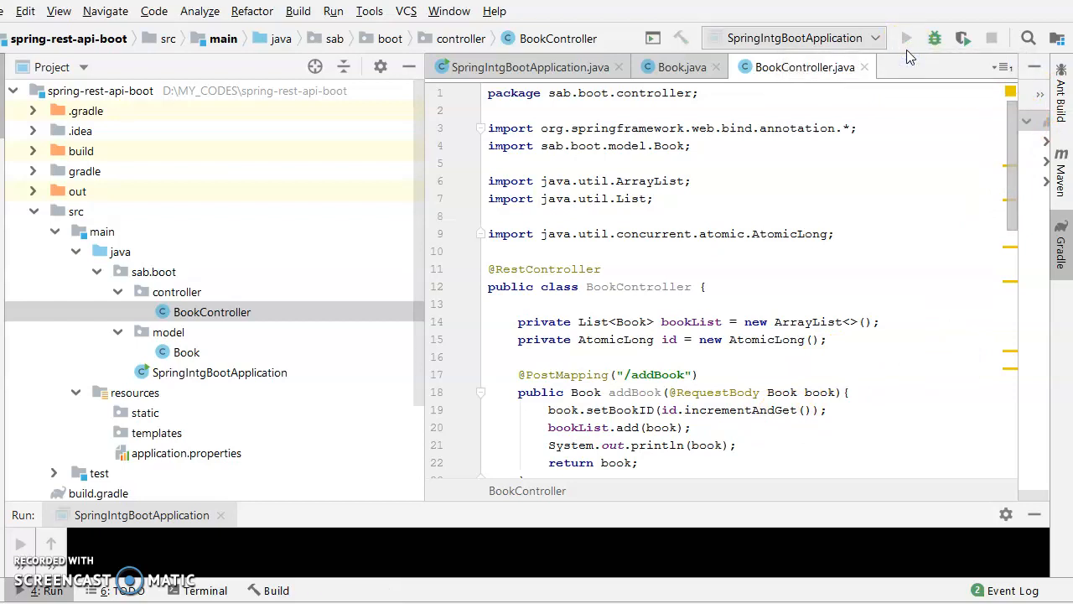
{"action": "mouse_move", "coordinate": [780, 499]}
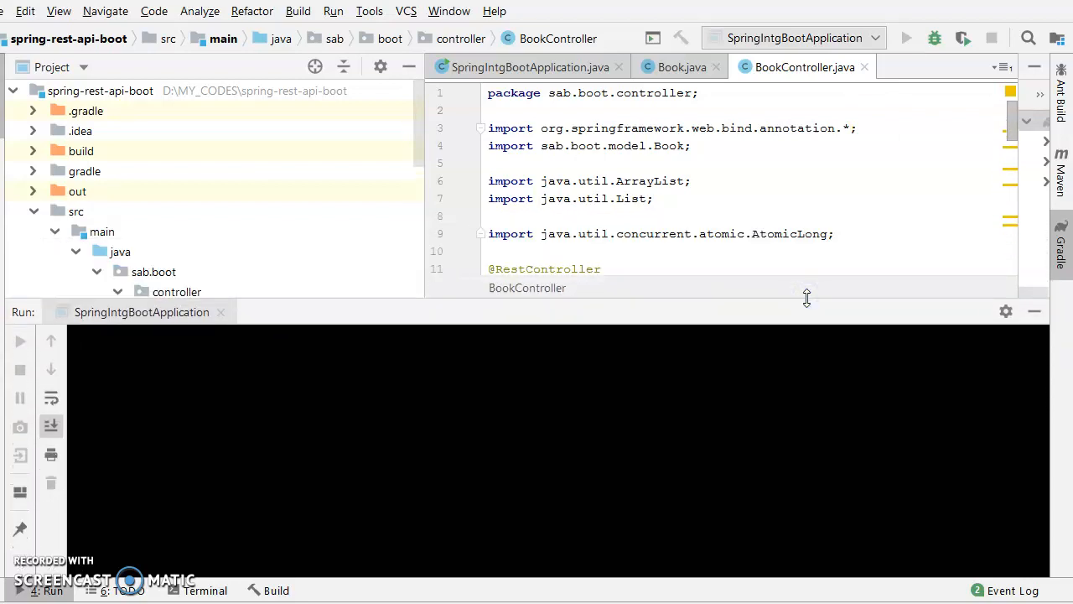
{"action": "left_click", "coordinate": [906, 37]}
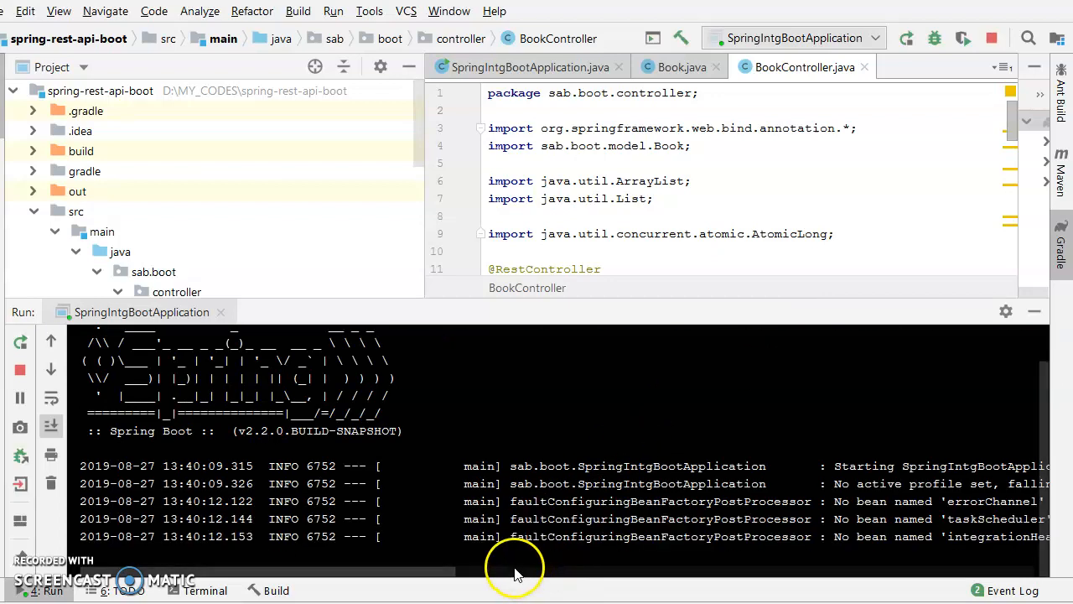
{"action": "scroll", "scroll_direction": "down", "scroll_amount": 3}
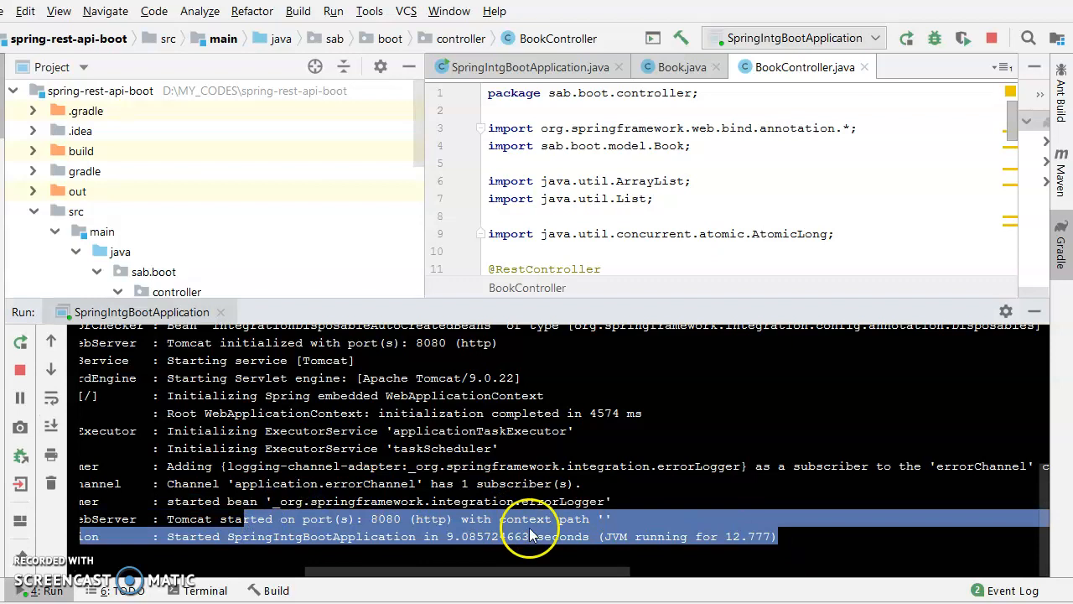
{"action": "mouse_move", "coordinate": [450, 550]}
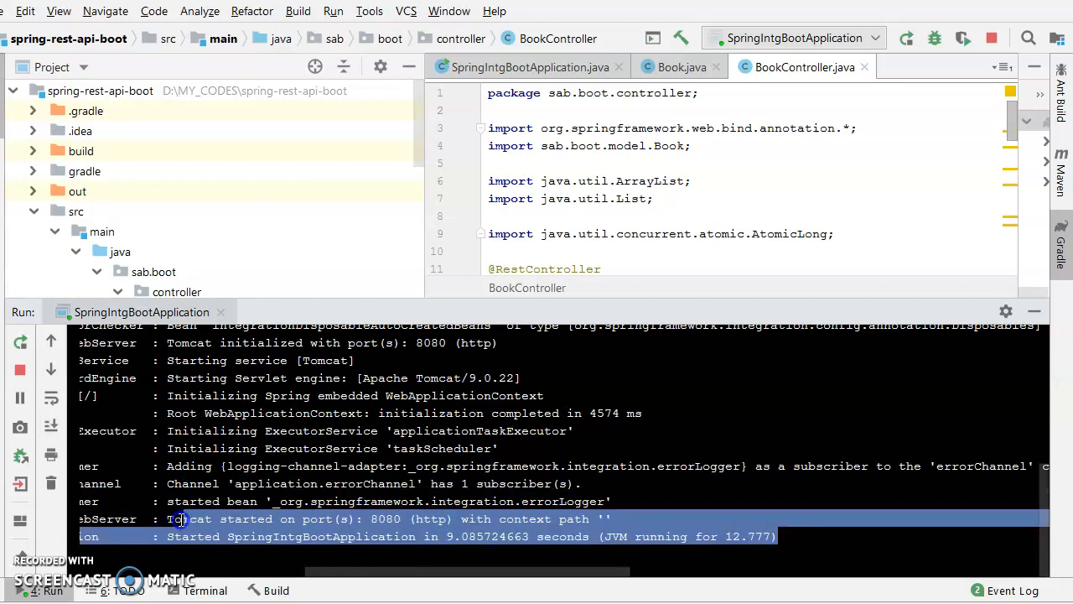
{"action": "double_click", "coordinate": [386, 518]}
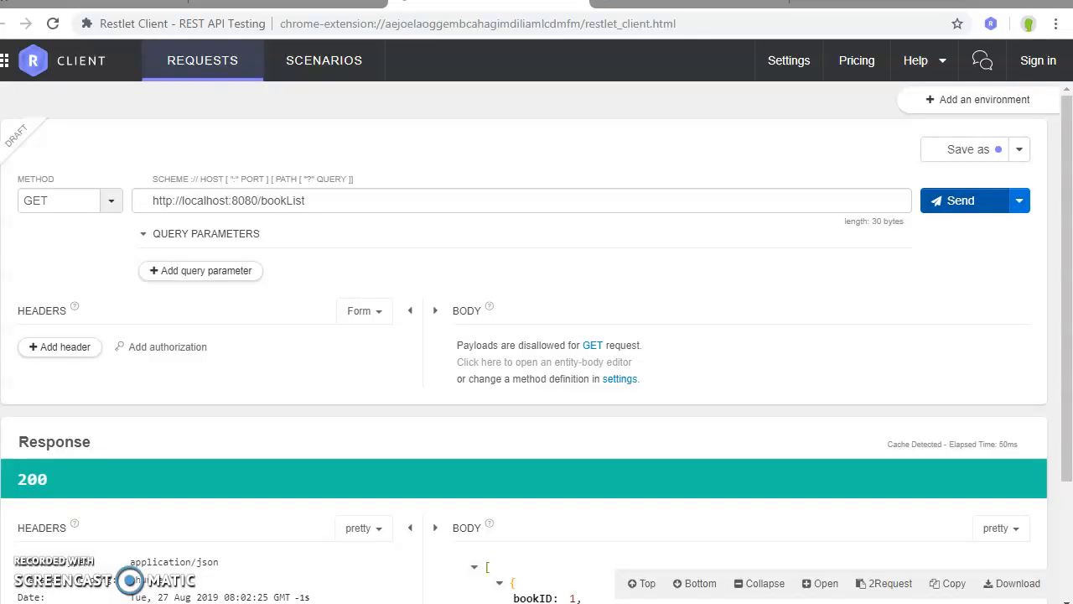
{"action": "mouse_move", "coordinate": [959, 199]}
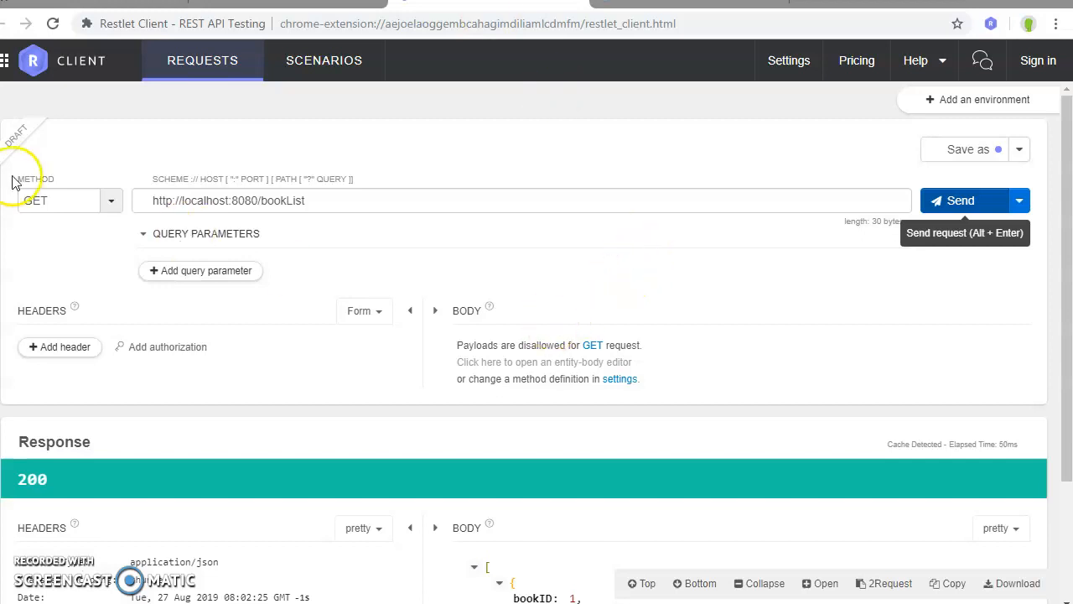
{"action": "mouse_move", "coordinate": [255, 208]}
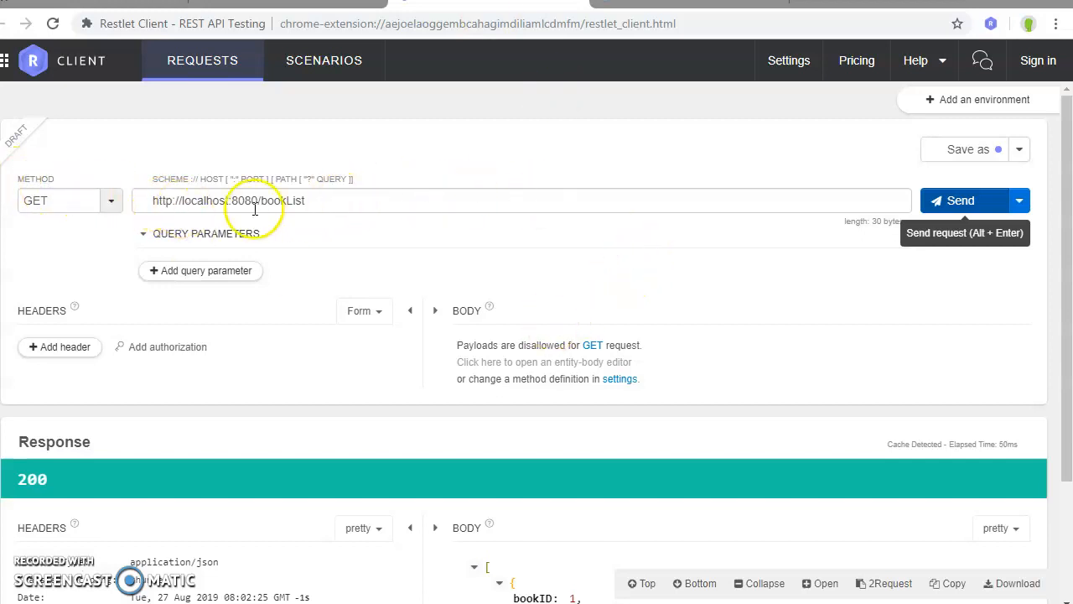
Start editing the GET localhost:8080/bookList request address in Restlet Client.
{"action": "left_click", "coordinate": [265, 201]}
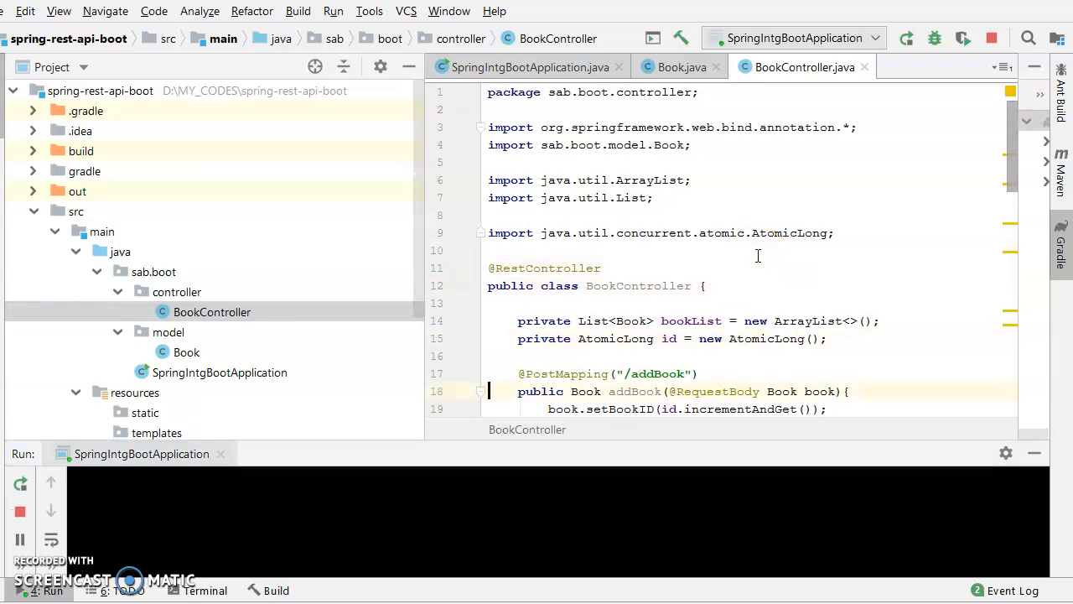
{"action": "scroll", "scroll_direction": "down", "scroll_amount": 3}
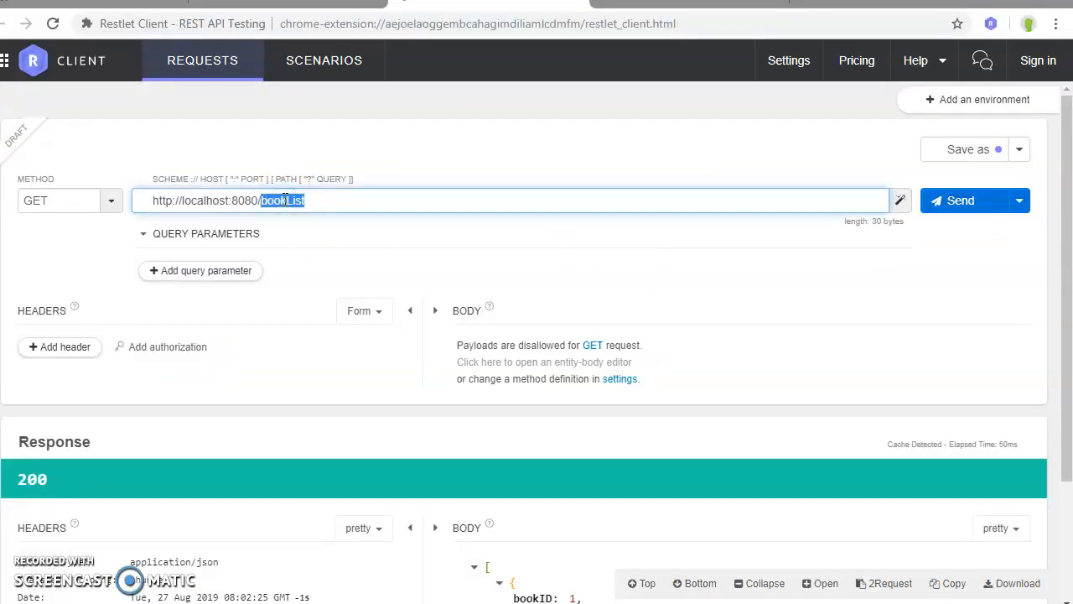
Change the request address to localhost:8080/addBook and pick the request method for it.
{"action": "type", "text": "addBook"}
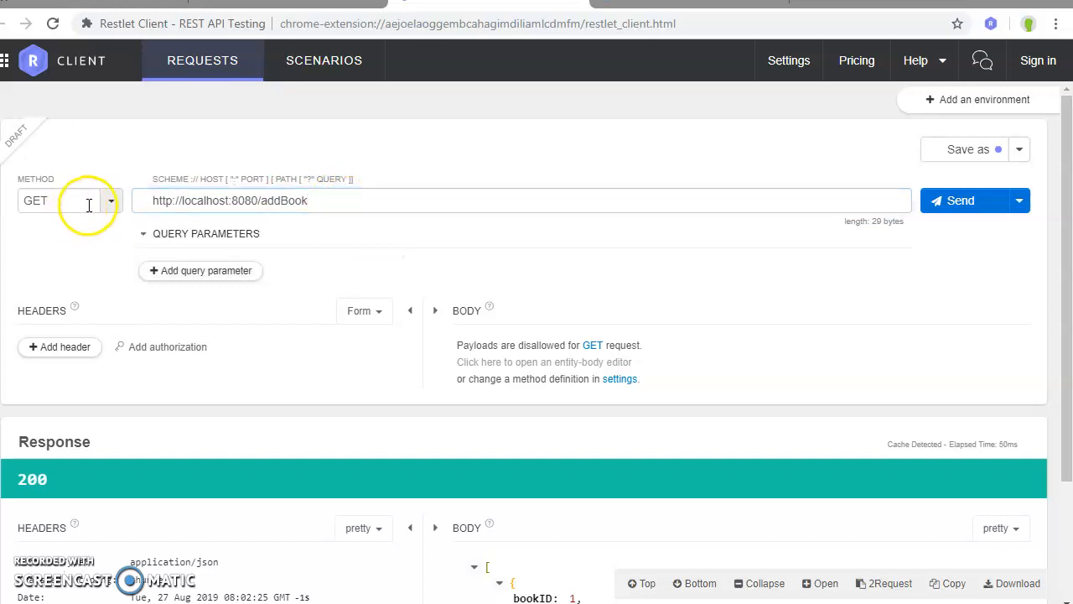
{"action": "left_click", "coordinate": [69, 201]}
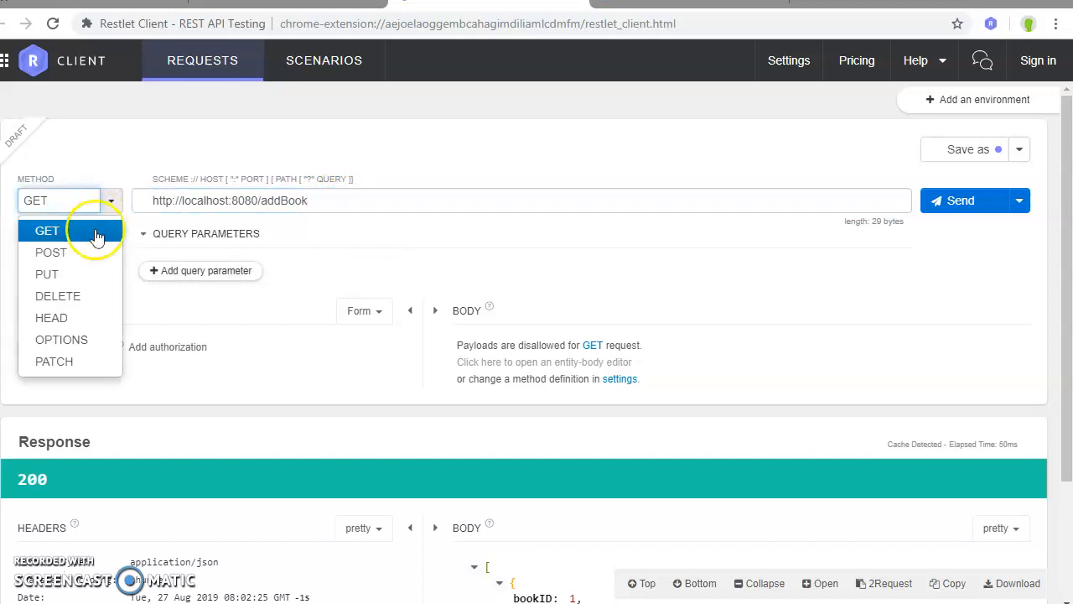
{"action": "left_click", "coordinate": [50, 251]}
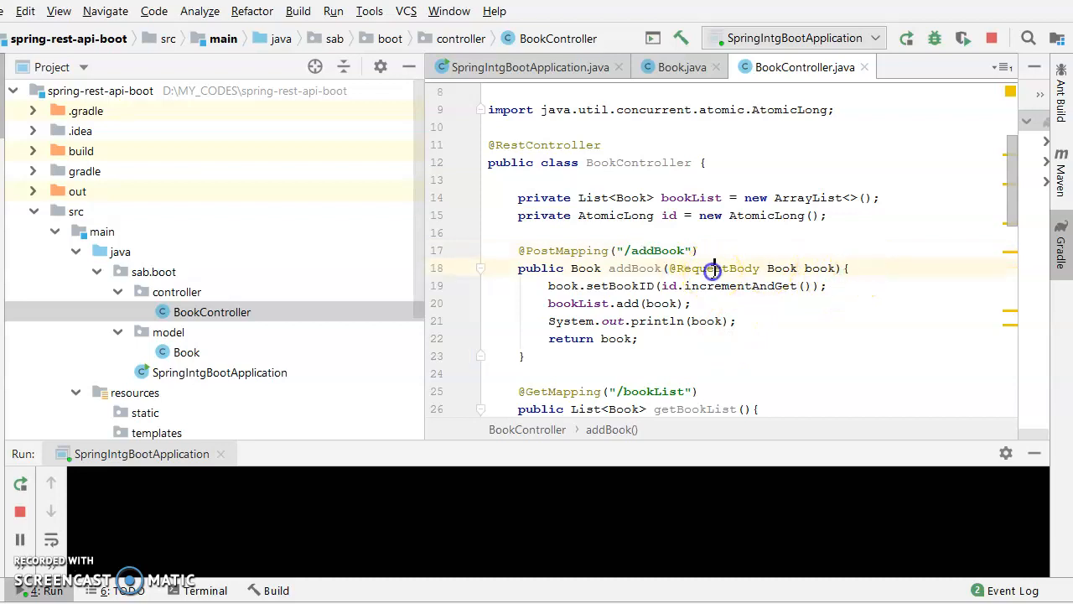
{"action": "double_click", "coordinate": [718, 268]}
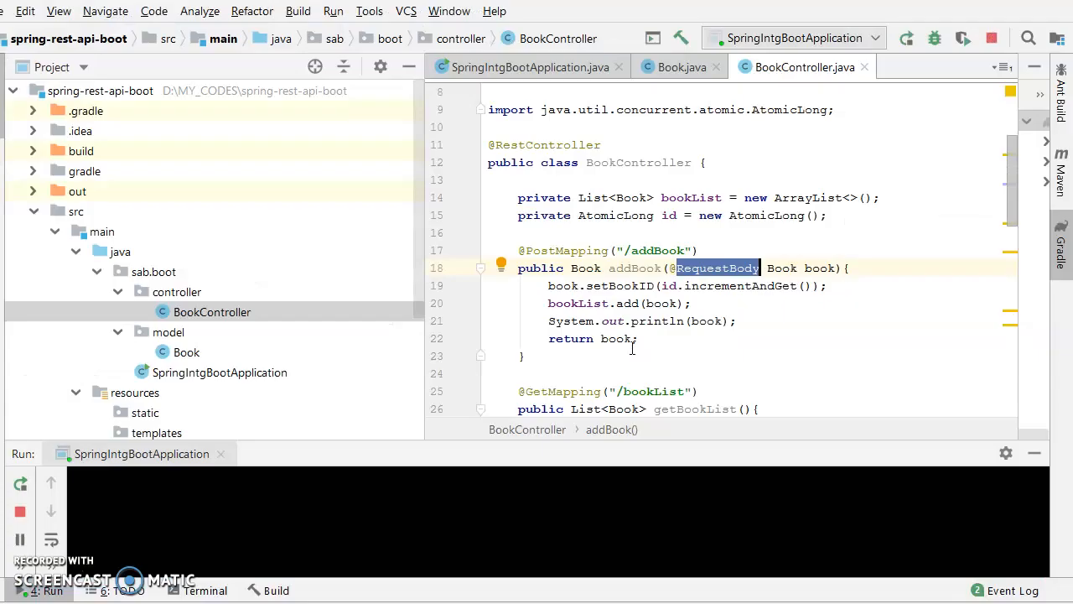
{"action": "mouse_move", "coordinate": [788, 269]}
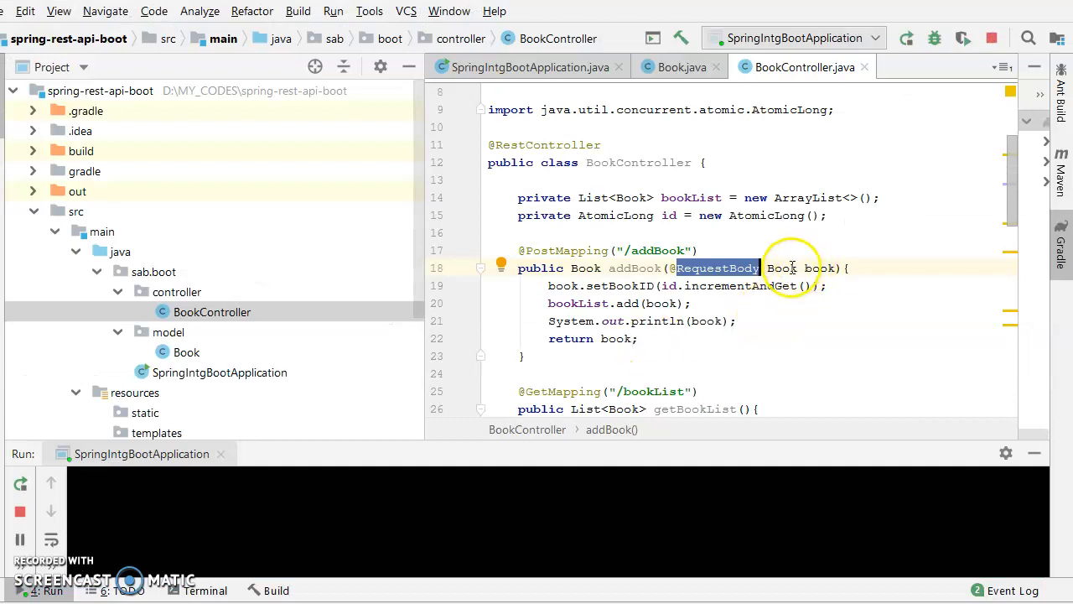
{"action": "double_click", "coordinate": [819, 268]}
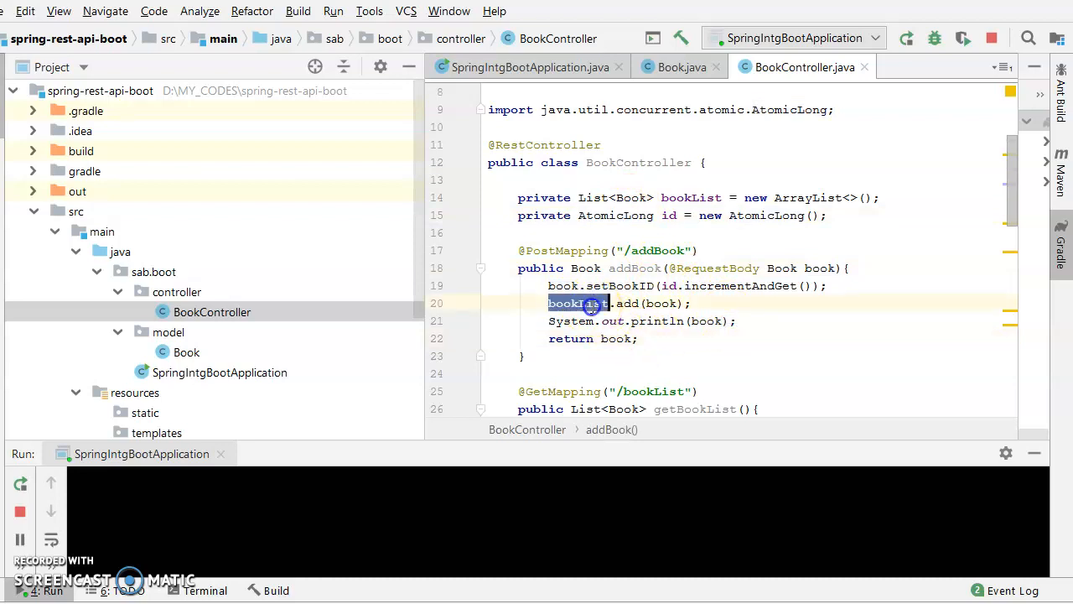
{"action": "double_click", "coordinate": [661, 302]}
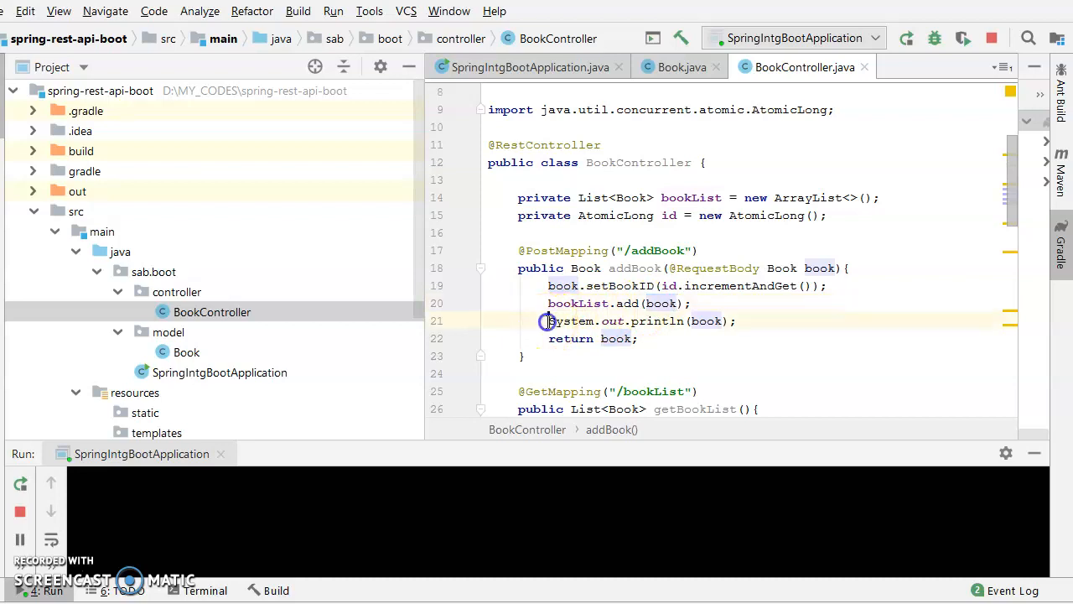
{"action": "triple_click", "coordinate": [640, 320]}
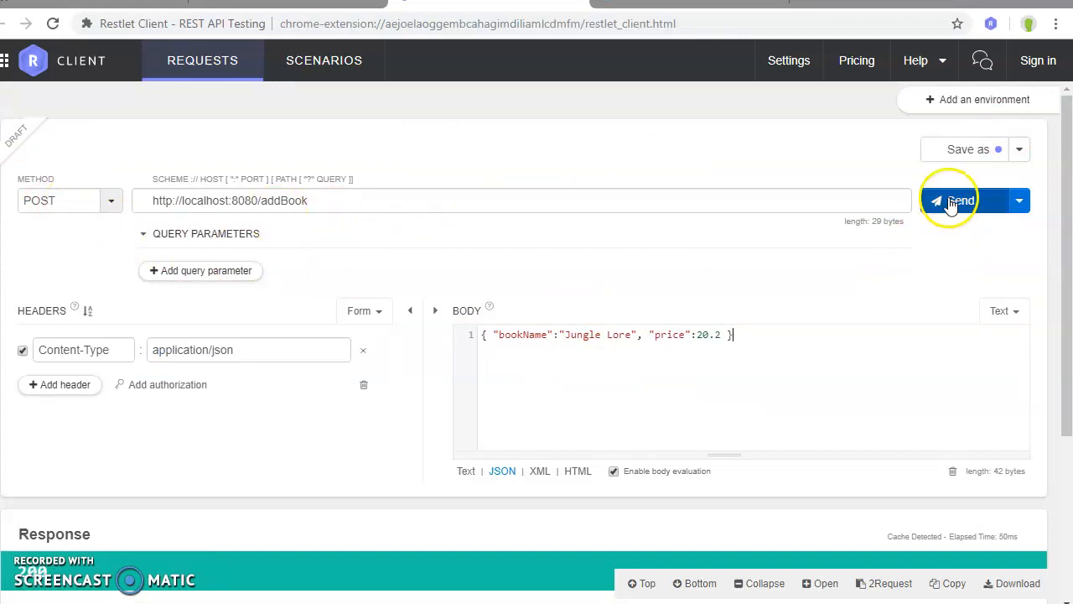
Send the addBook POST for Jungle Lore at 20.2 and check the returned bookID 1.
{"action": "left_click", "coordinate": [959, 201]}
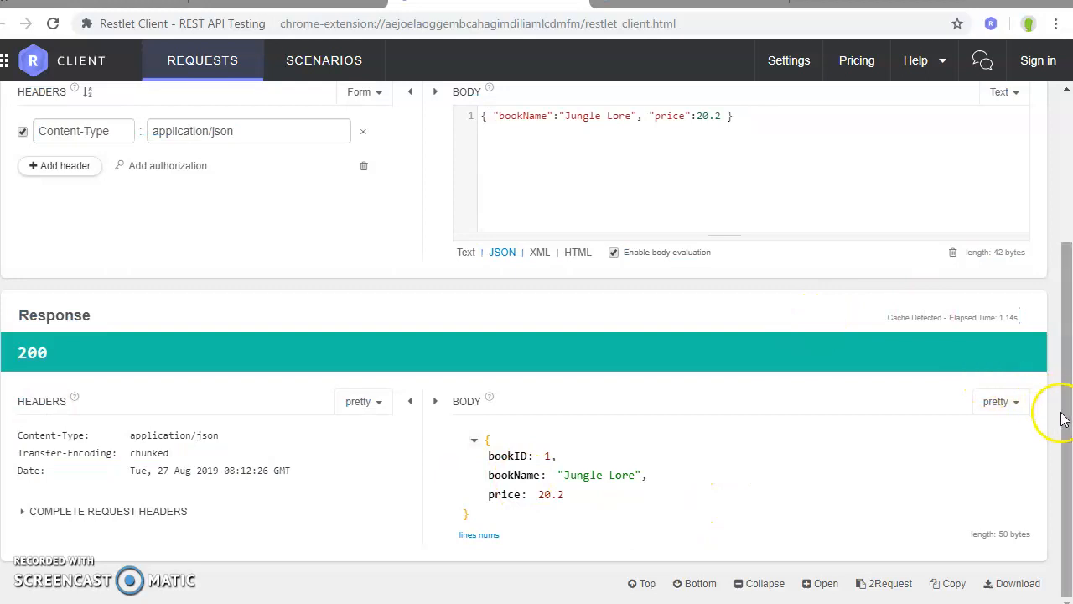
{"action": "mouse_move", "coordinate": [472, 517]}
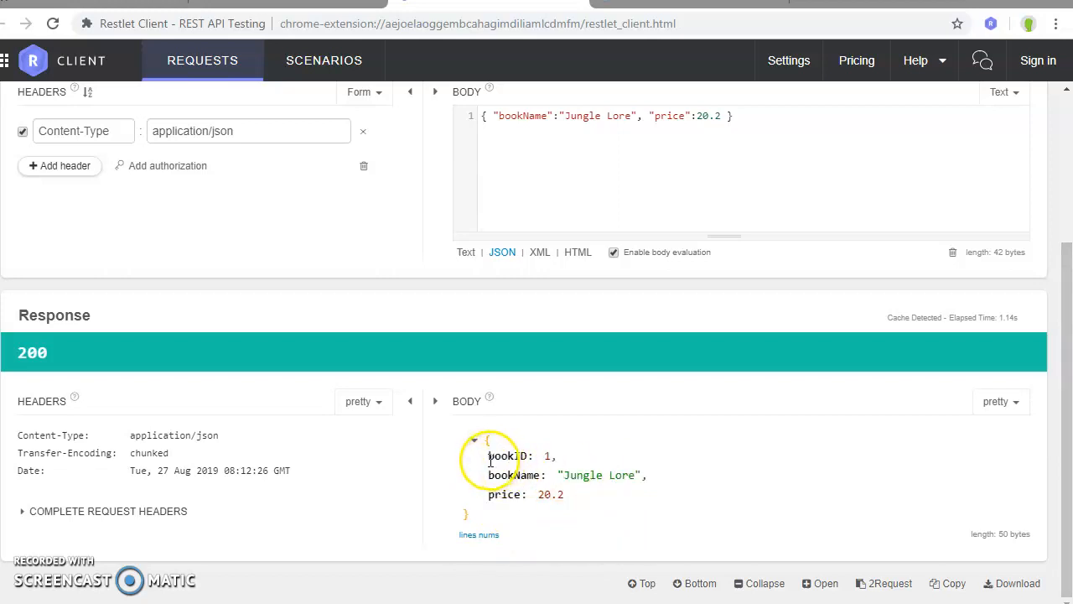
{"action": "double_click", "coordinate": [509, 456]}
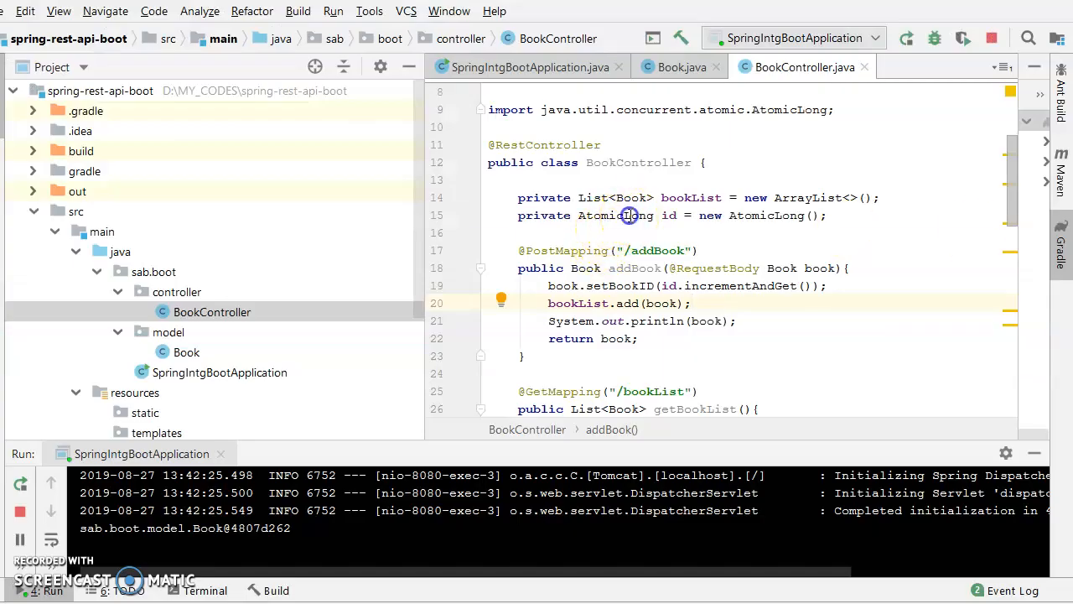
{"action": "double_click", "coordinate": [615, 215]}
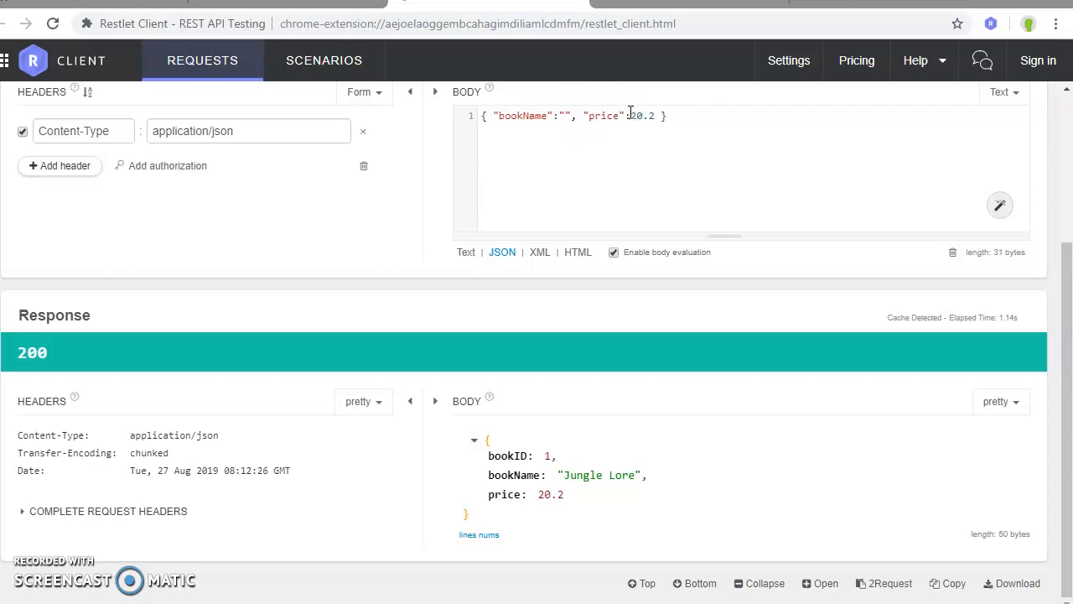
Send an addBook request for Pirates pirates priced 20.26.
{"action": "left_click", "coordinate": [566, 115]}
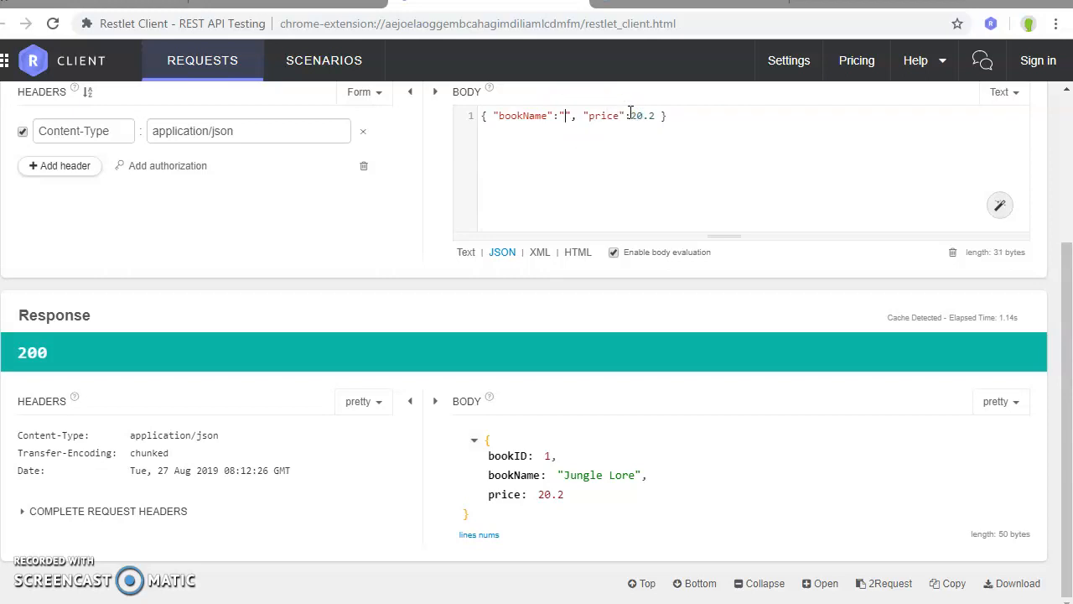
{"action": "type", "text": "Pirates"}
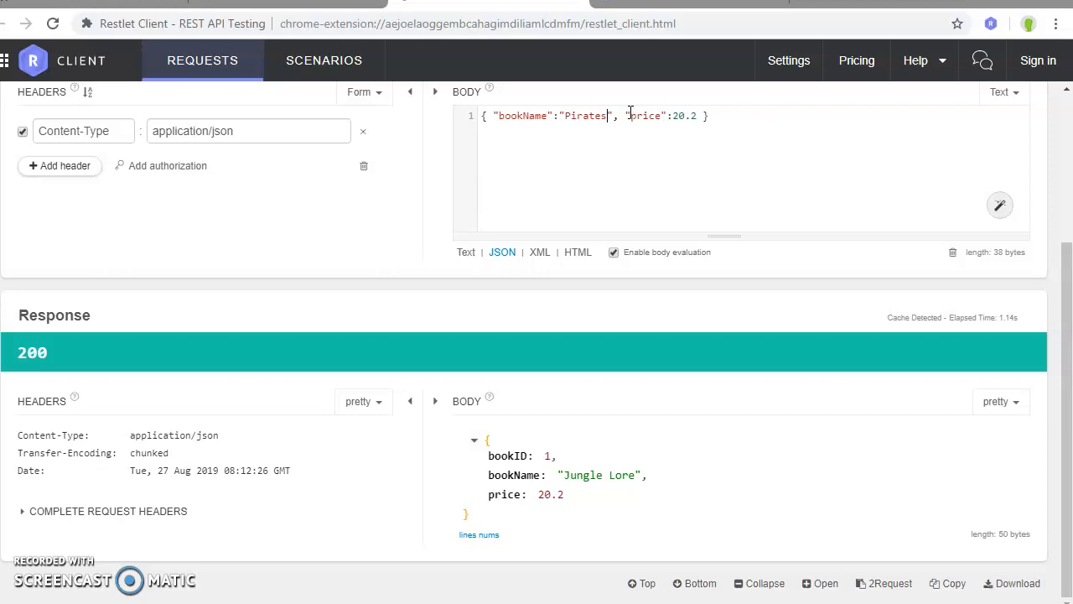
{"action": "type", "text": "pirate"}
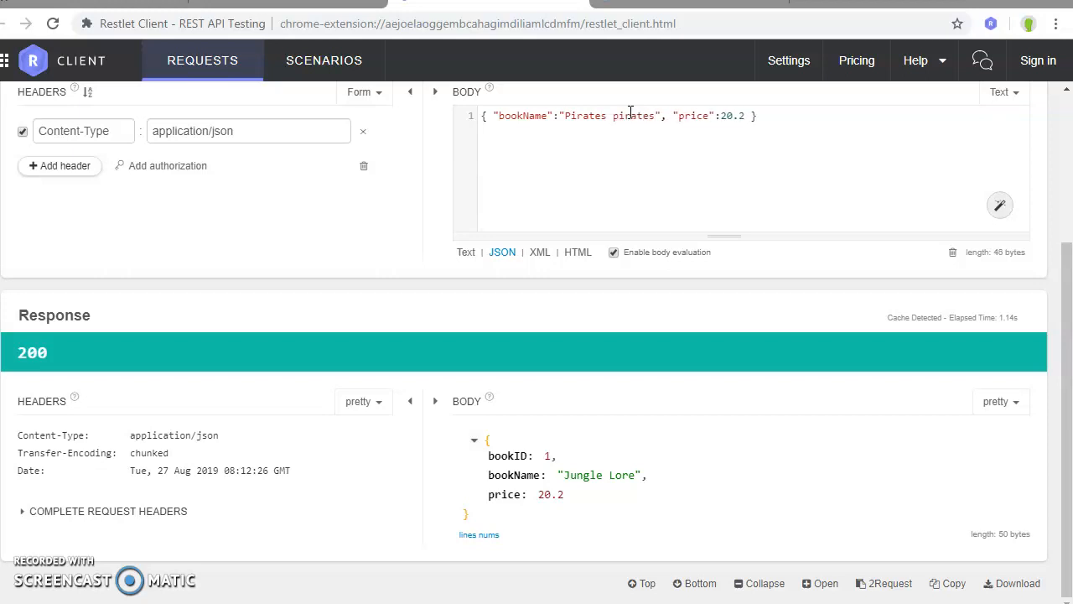
{"action": "left_click", "coordinate": [724, 115]}
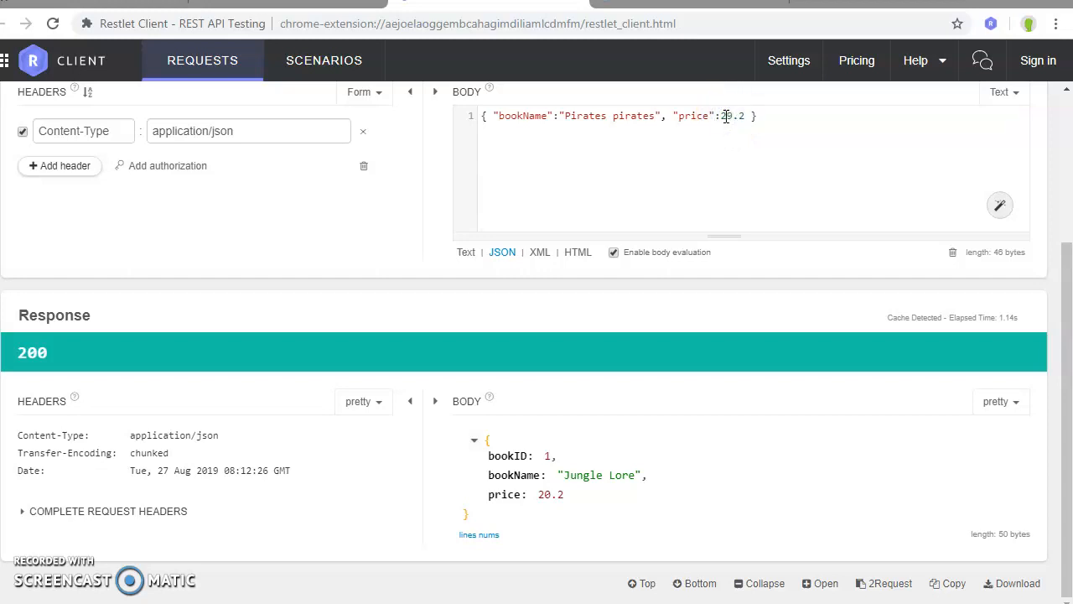
{"action": "type", "text": "6"}
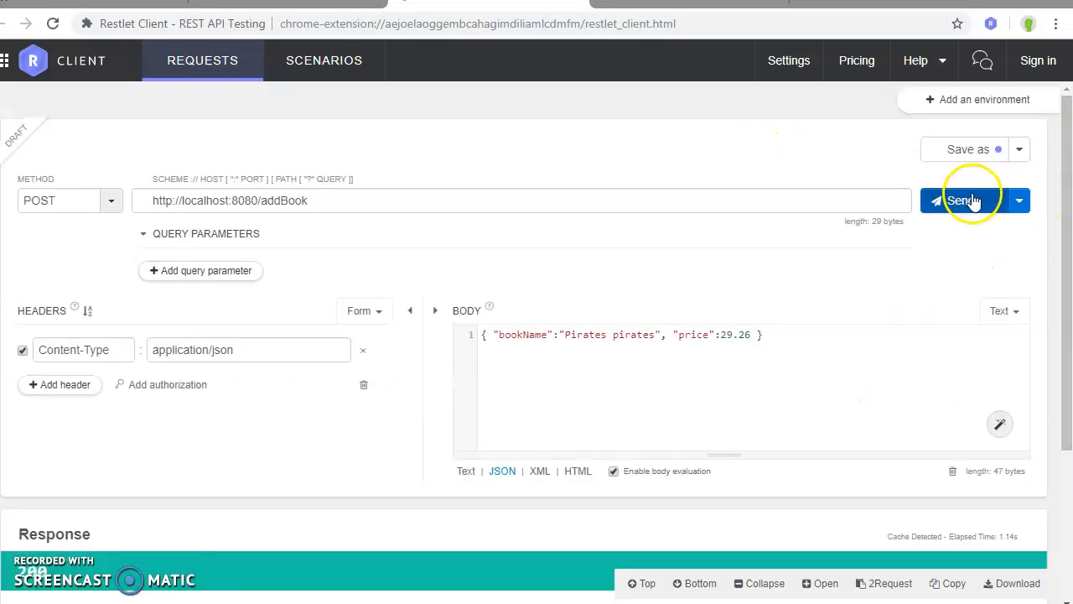
{"action": "left_click", "coordinate": [960, 202]}
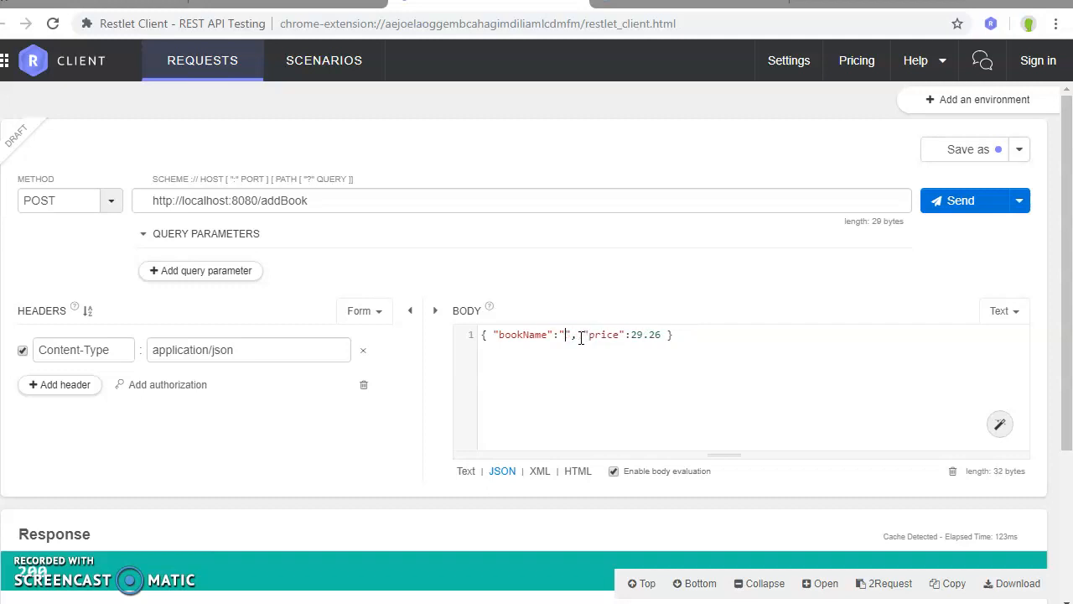
Edit the request body's bookName to Sharks Island.
{"action": "type", "text": "Sharks Is"}
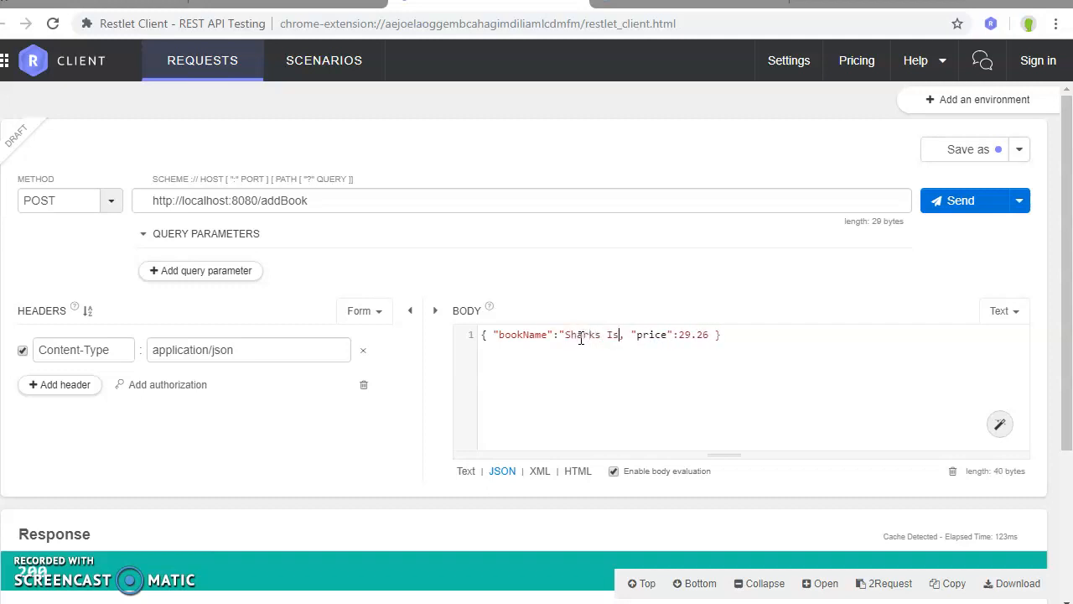
{"action": "type", "text": "land"}
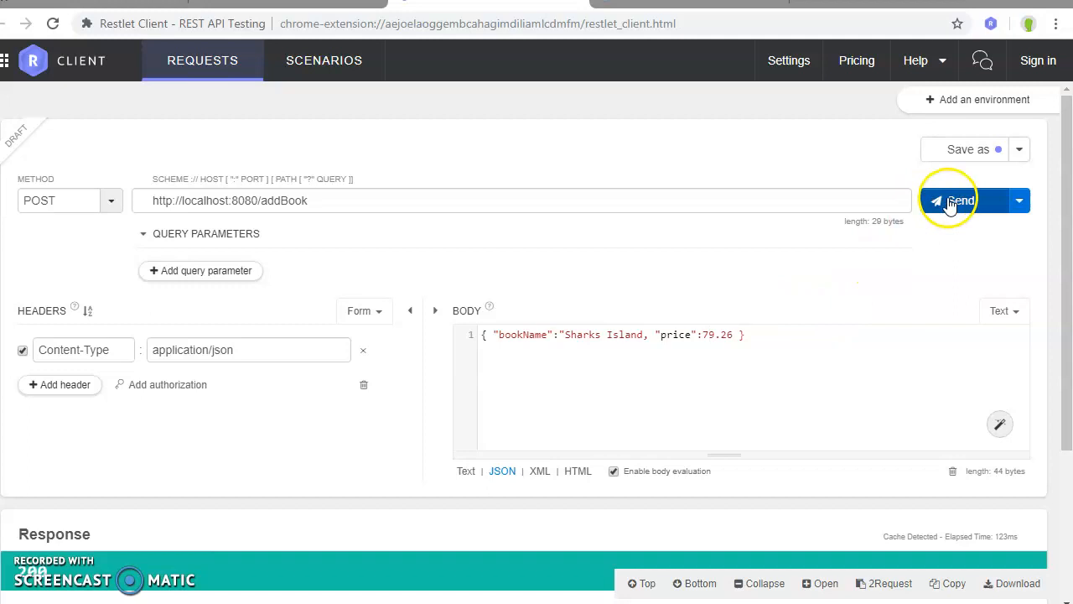
Correct the JSON body after the 400 parse error and add Sharks Island at 79.26 as book 3.
{"action": "left_click", "coordinate": [959, 199]}
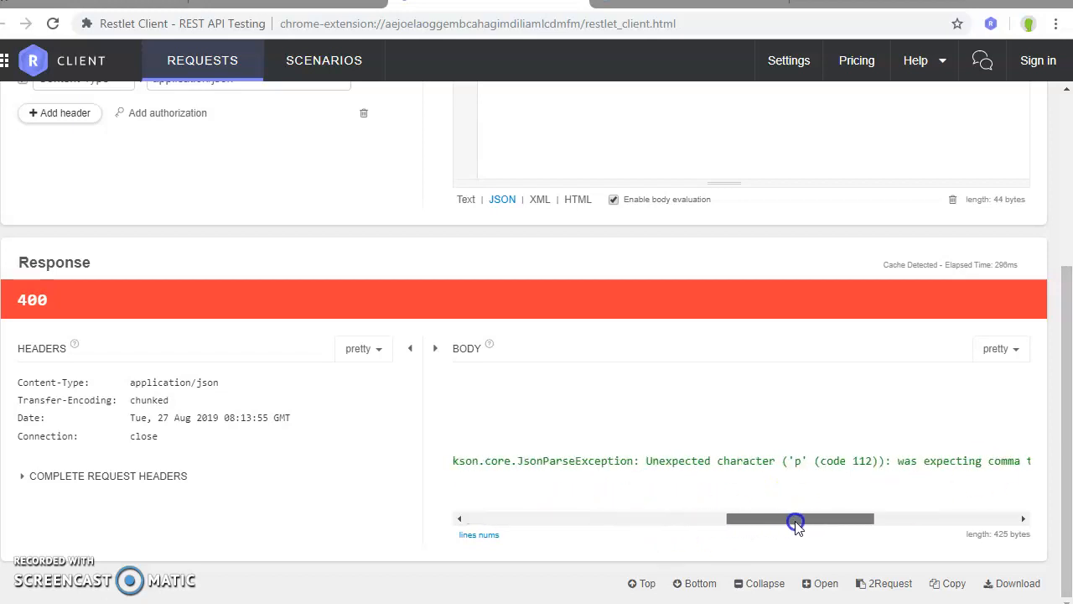
{"action": "left_click_drag", "start_coordinate": [794, 518], "coordinate": [855, 518]}
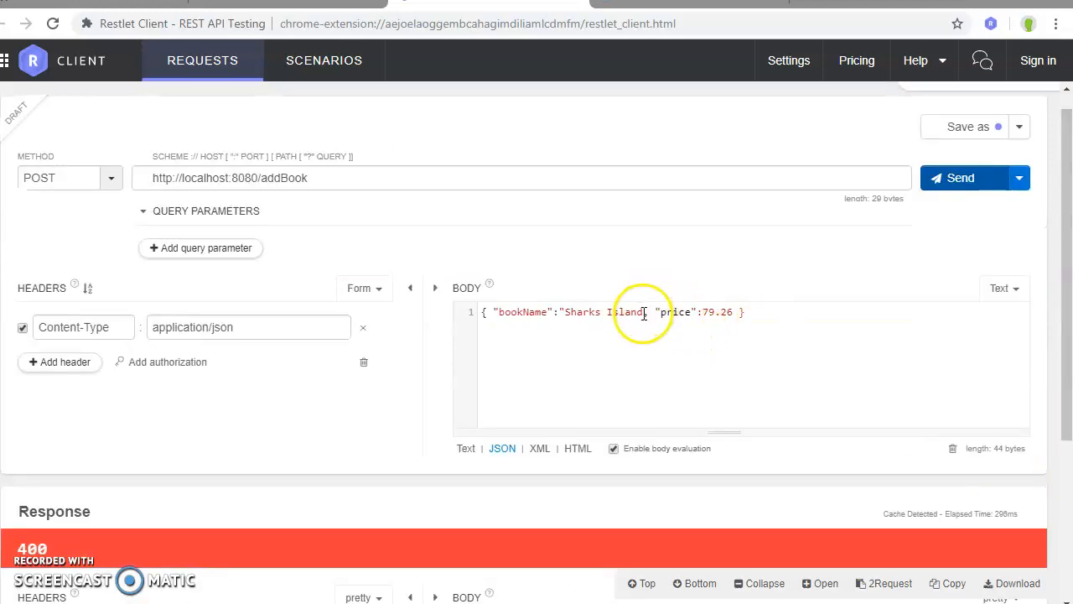
{"action": "type", "text": ","}
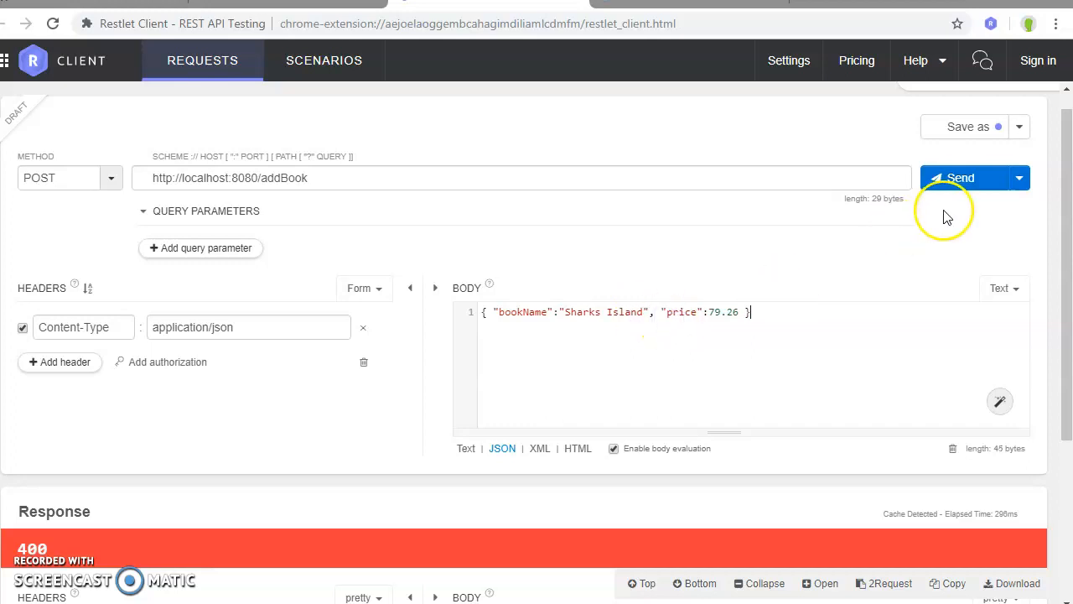
{"action": "left_click", "coordinate": [959, 177]}
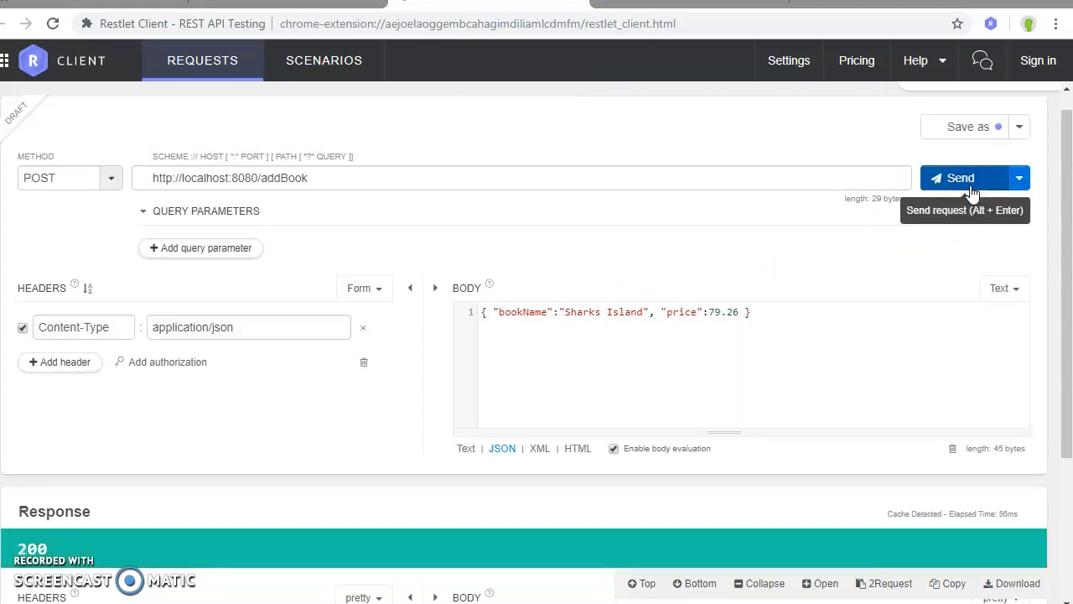
{"action": "mouse_move", "coordinate": [1068, 503]}
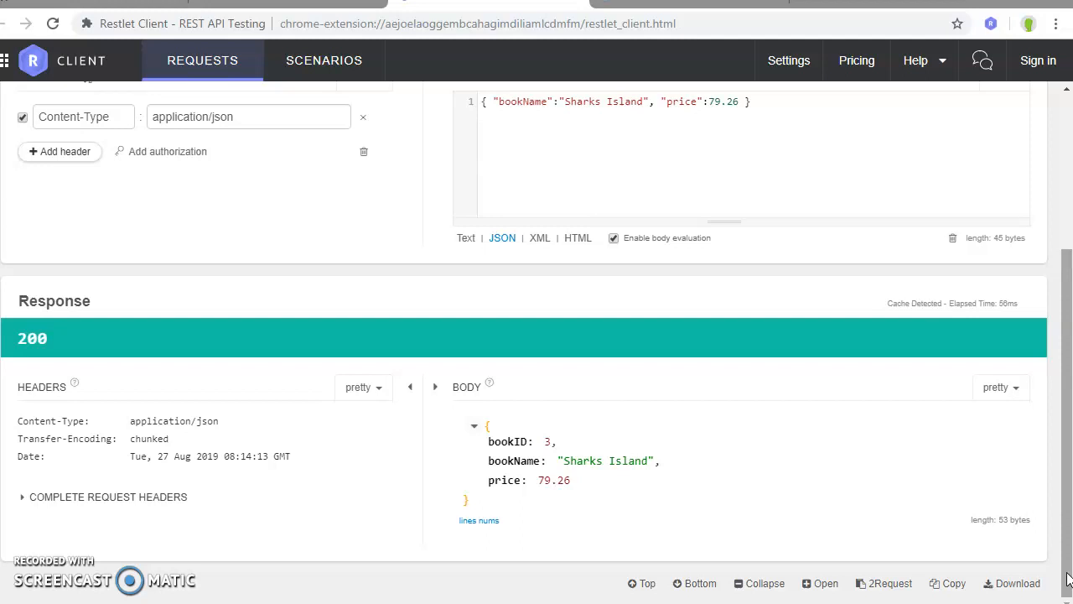
{"action": "scroll", "scroll_direction": "up", "scroll_amount": 3}
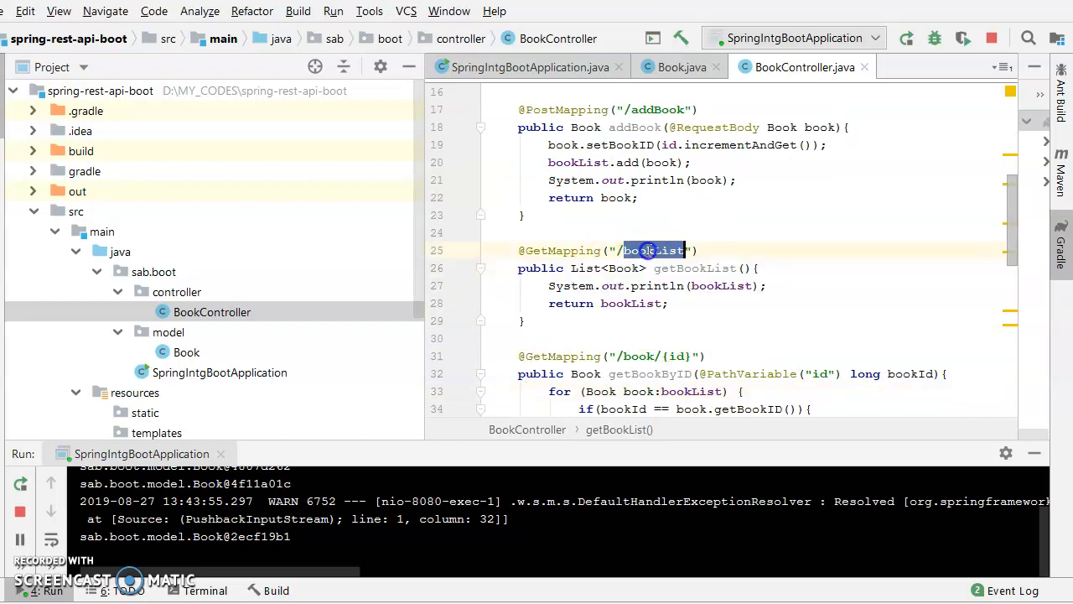
Return to the Restlet Client tab with the /bookList path copied.
{"action": "left_click", "coordinate": [650, 250]}
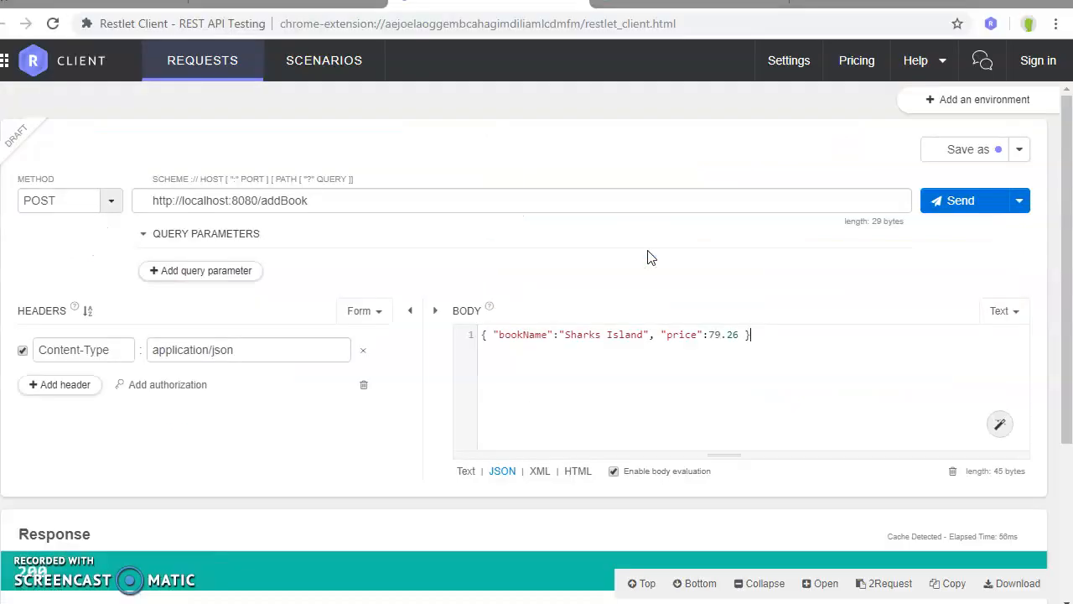
Send a GET to localhost:8080/bookList returning Jungle Lore, Pirates pirates and Sharks Island.
{"action": "double_click", "coordinate": [283, 201]}
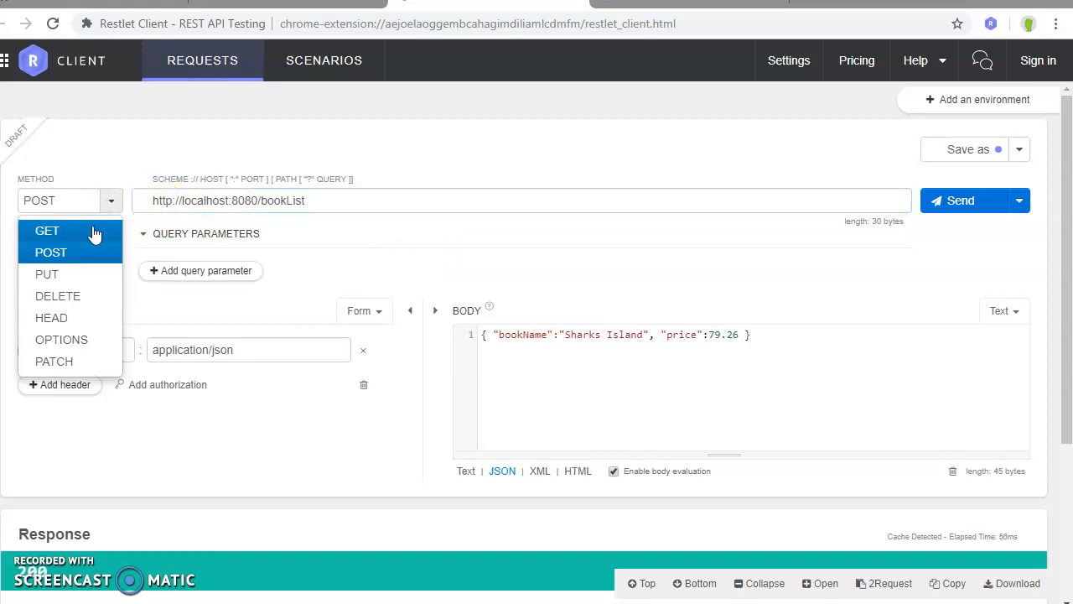
{"action": "left_click", "coordinate": [47, 232]}
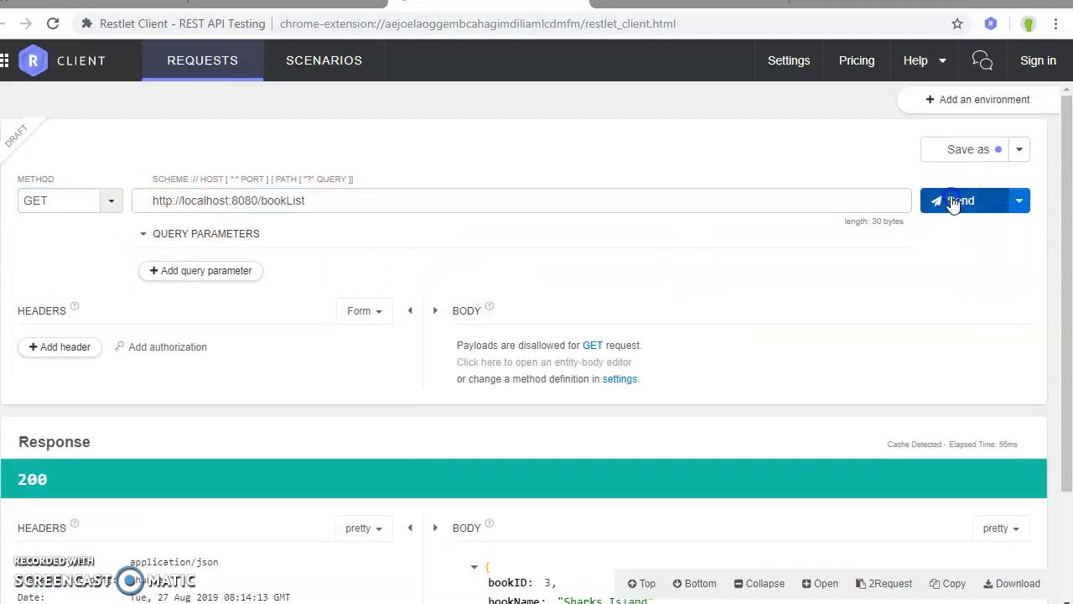
{"action": "left_click", "coordinate": [958, 201]}
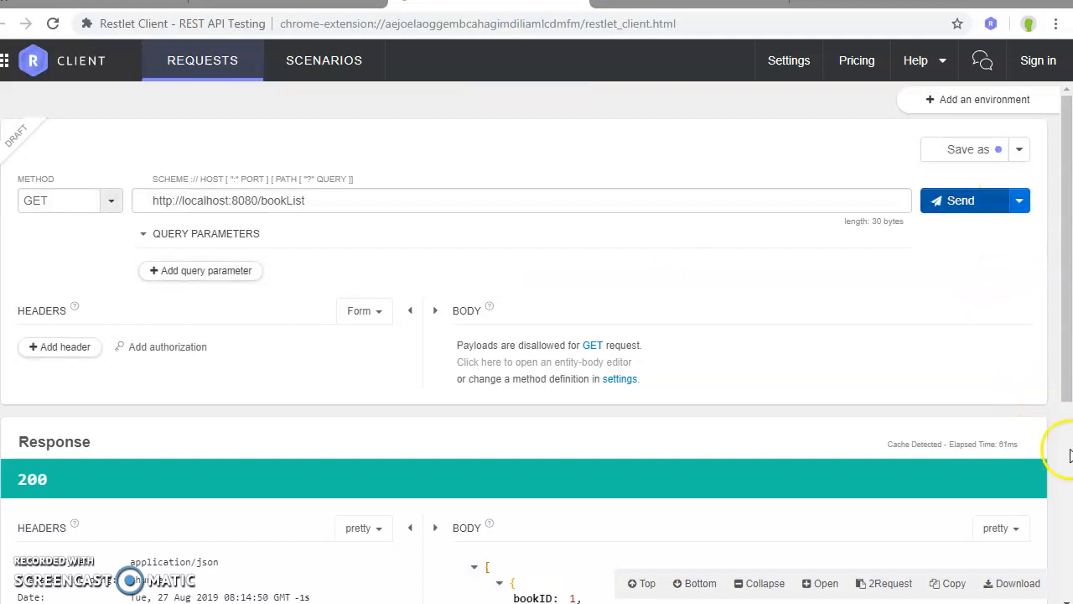
{"action": "scroll", "scroll_direction": "down", "scroll_amount": 3}
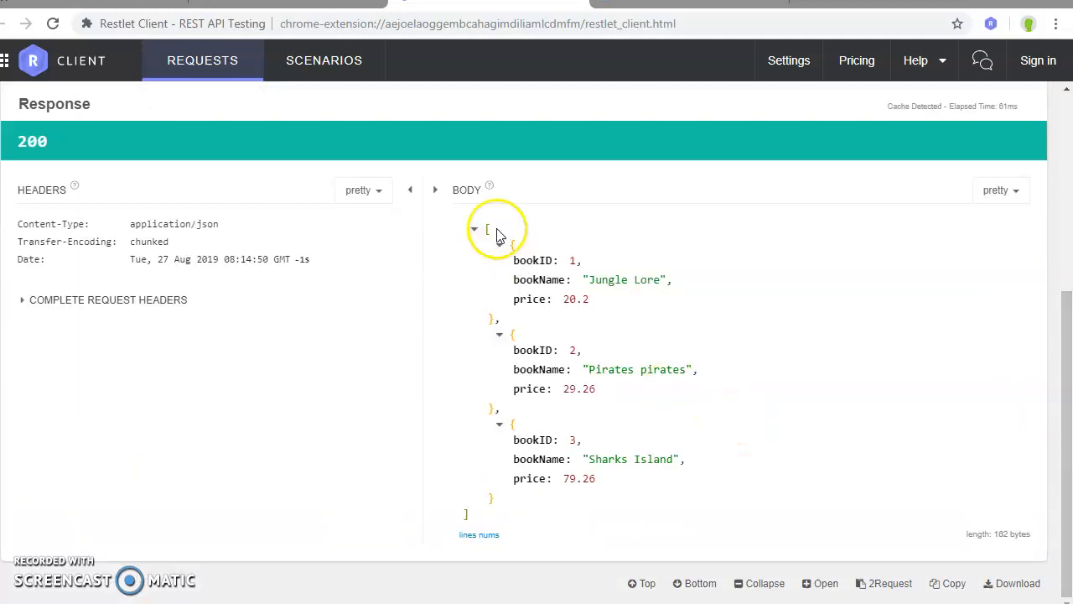
{"action": "left_click_drag", "start_coordinate": [495, 243], "coordinate": [511, 389]}
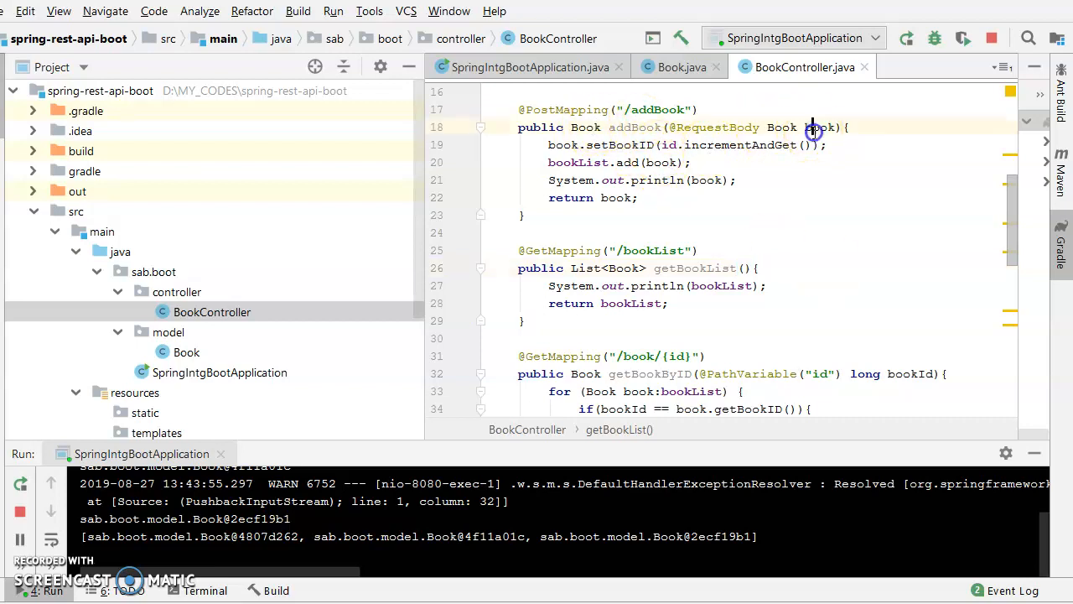
{"action": "double_click", "coordinate": [818, 127]}
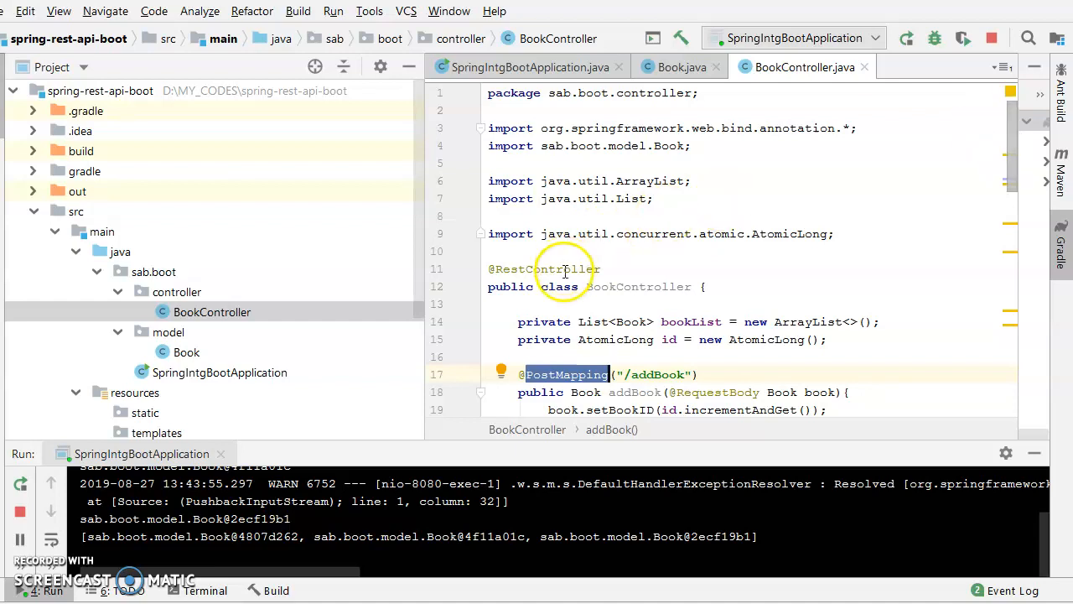
{"action": "left_click", "coordinate": [885, 292]}
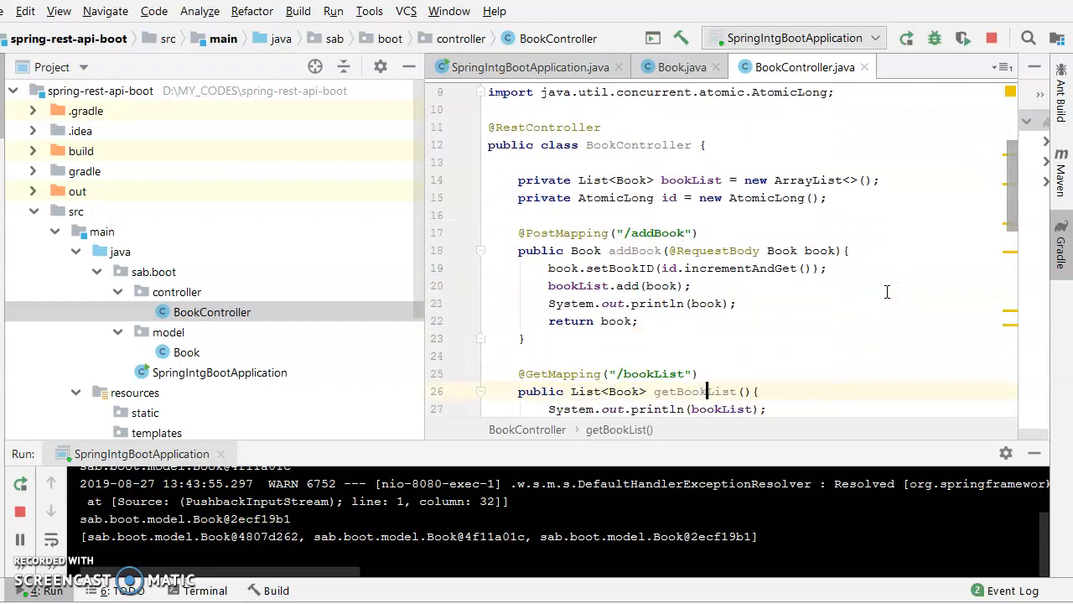
{"action": "scroll", "scroll_direction": "down", "scroll_amount": 3}
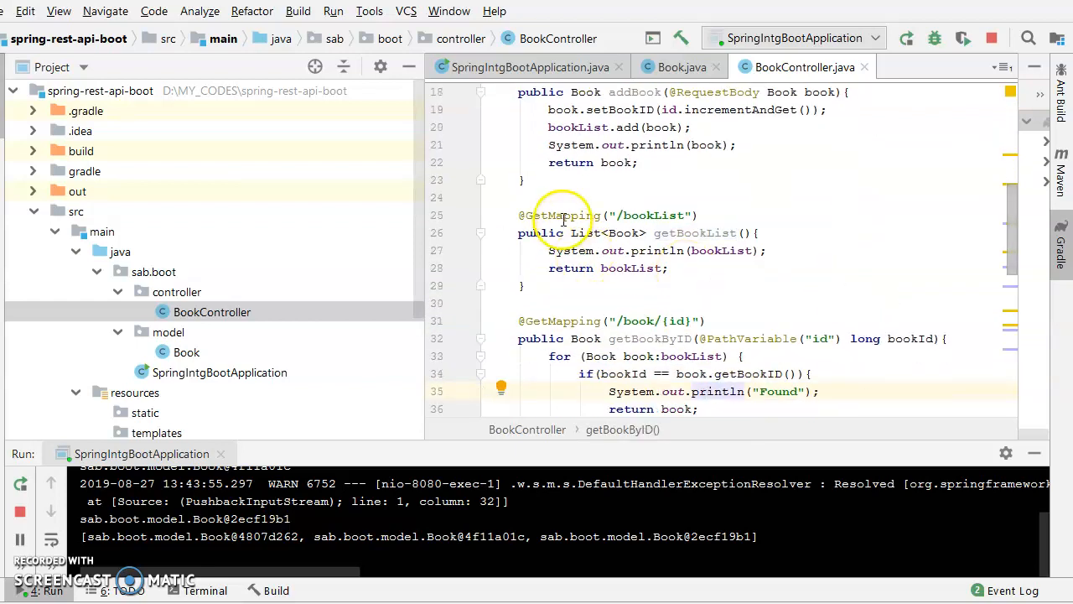
{"action": "double_click", "coordinate": [562, 214]}
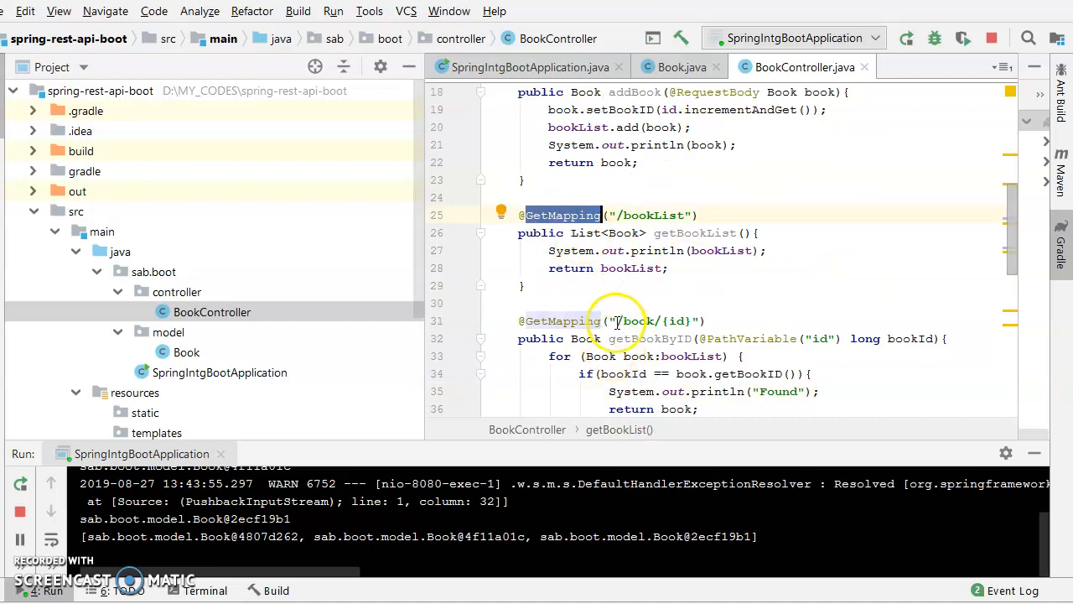
{"action": "double_click", "coordinate": [636, 320]}
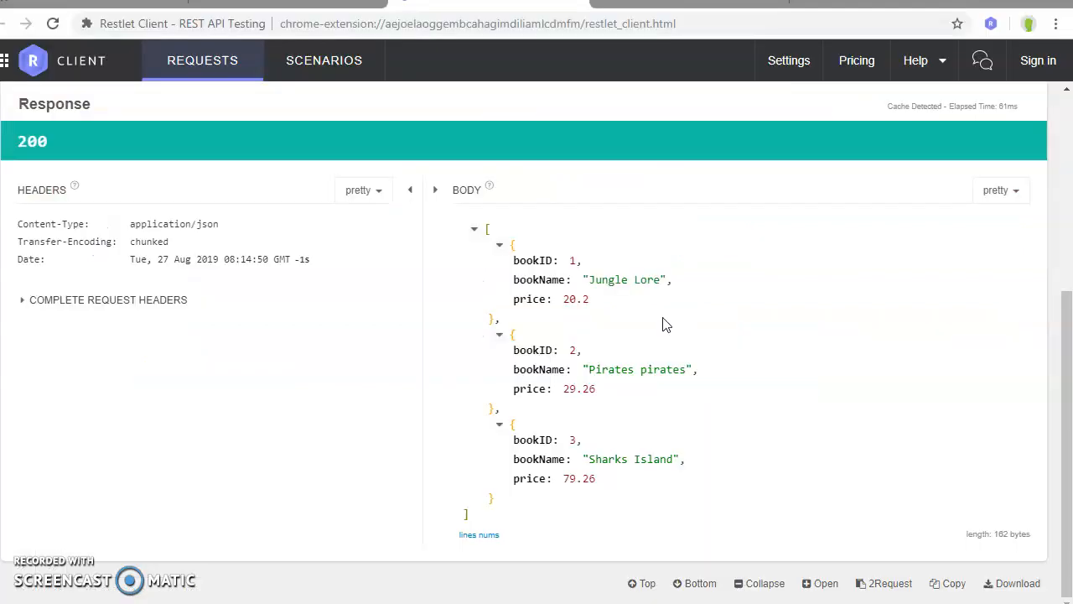
{"action": "mouse_move", "coordinate": [1063, 201]}
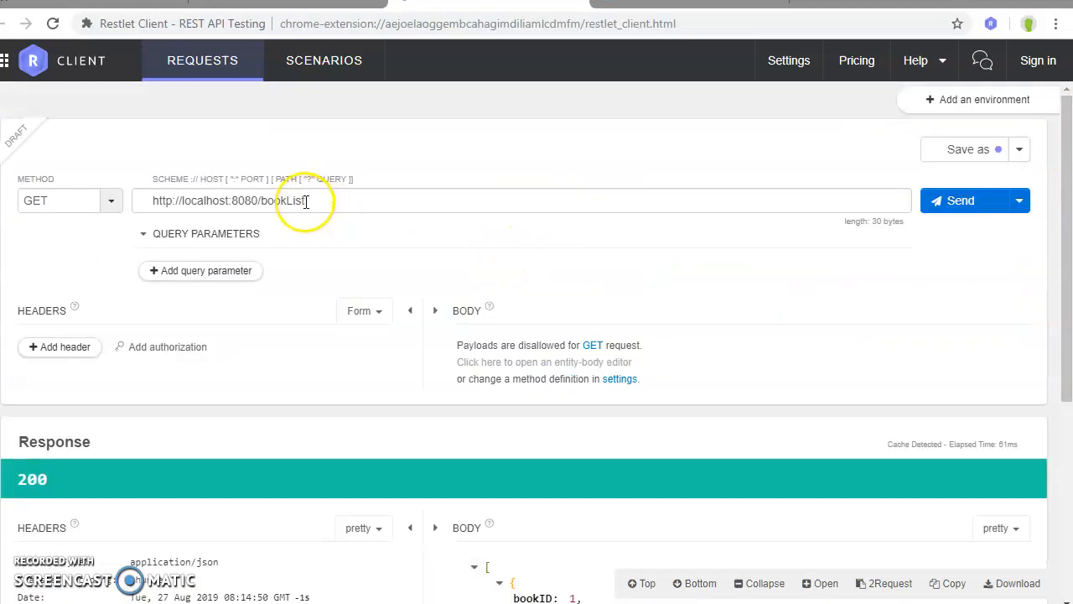
Send a GET to localhost:8080/book/2/ returning Pirates pirates priced 20.26.
{"action": "double_click", "coordinate": [288, 201]}
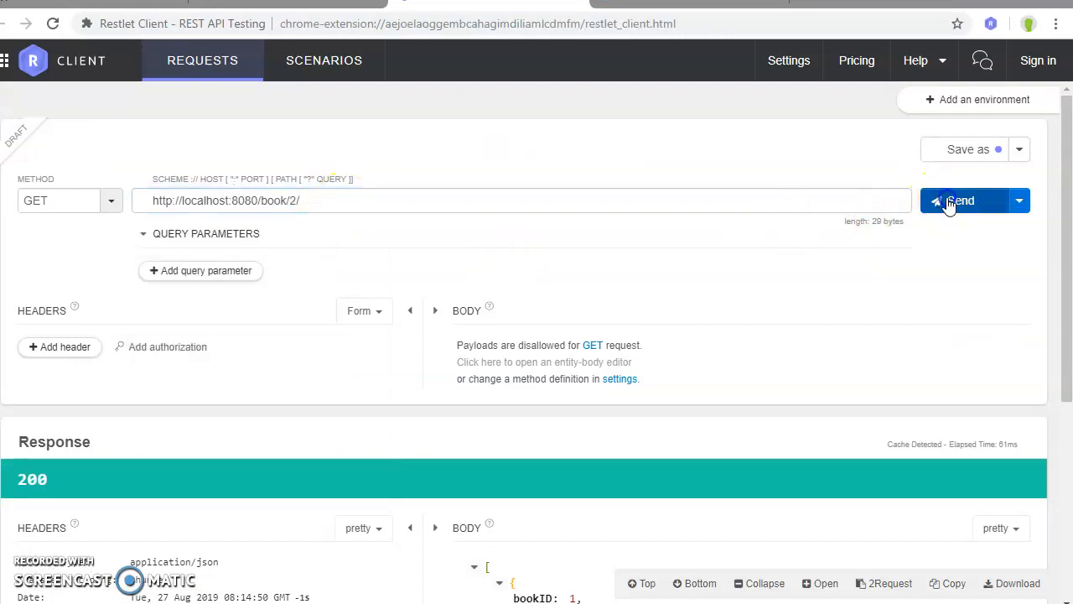
{"action": "left_click", "coordinate": [959, 201]}
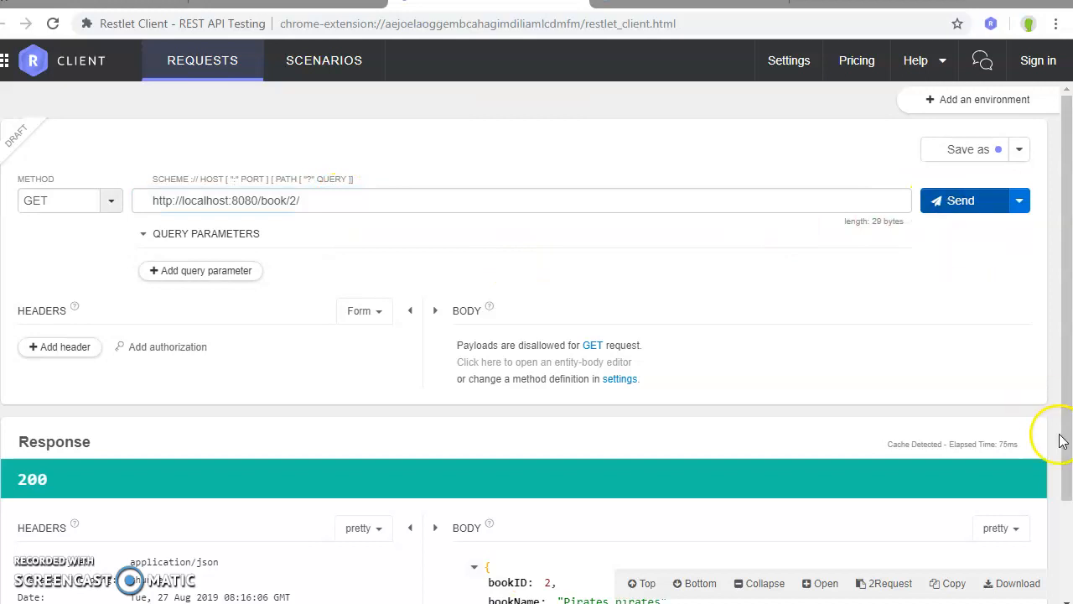
{"action": "scroll", "scroll_direction": "down", "scroll_amount": 3}
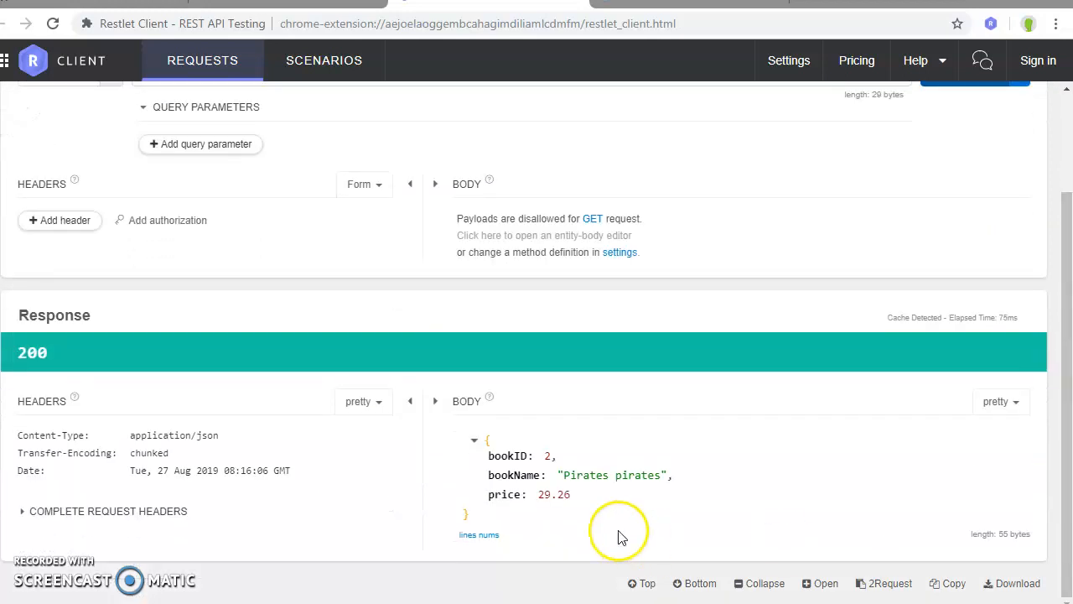
{"action": "mouse_move", "coordinate": [490, 509]}
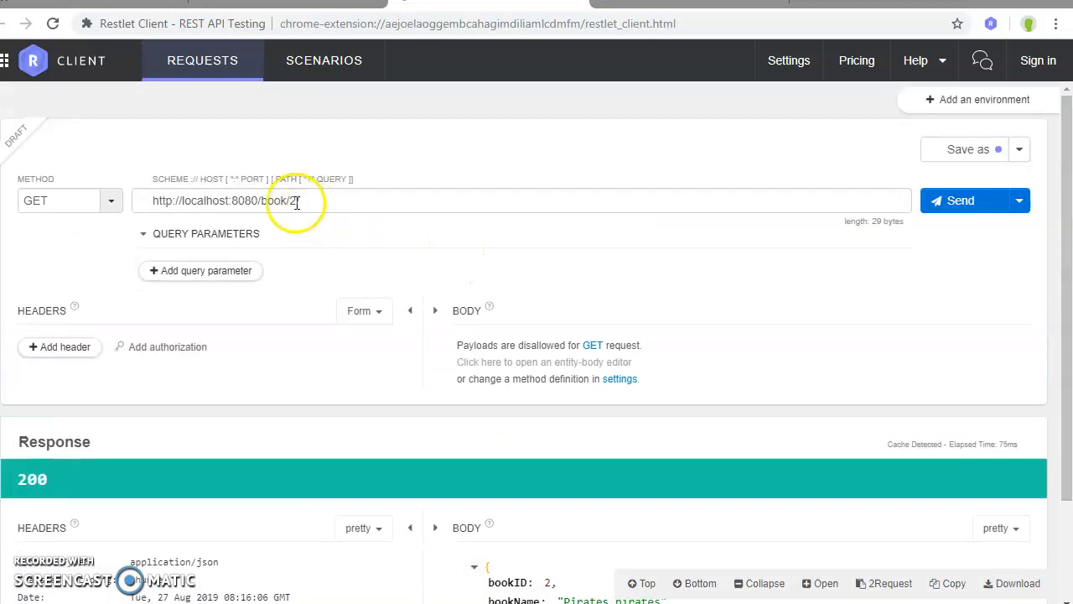
{"action": "left_click", "coordinate": [293, 201]}
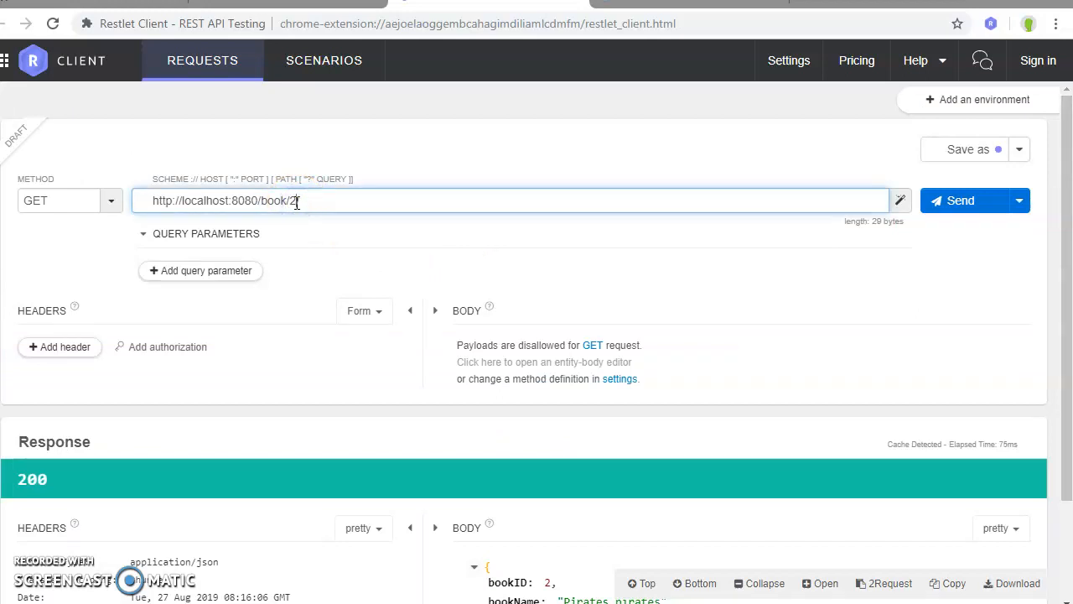
{"action": "type", "text": "/"}
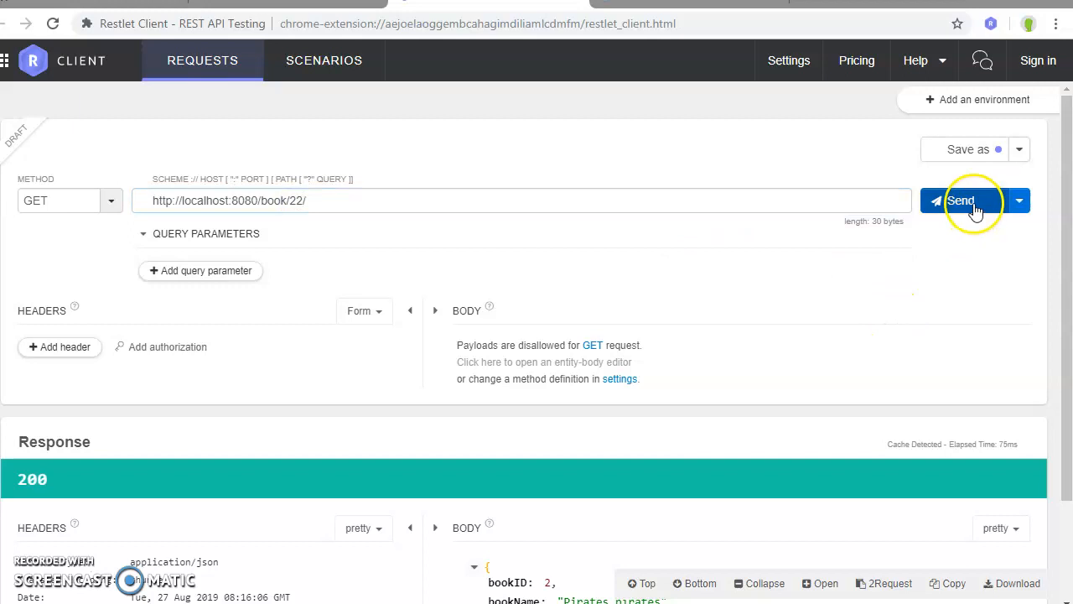
{"action": "left_click", "coordinate": [959, 201]}
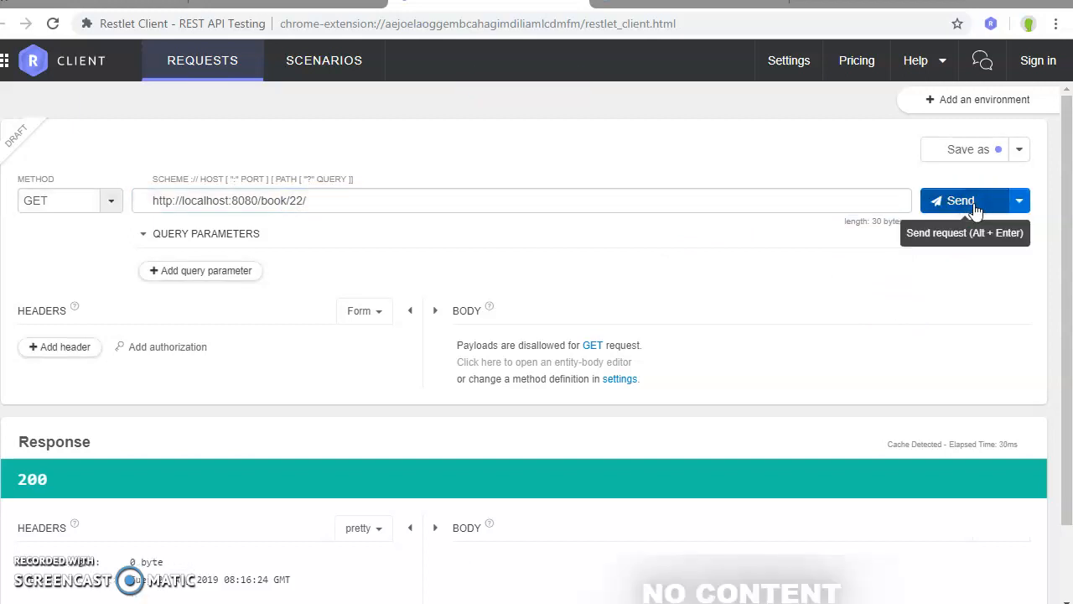
{"action": "scroll", "scroll_direction": "down", "scroll_amount": 3}
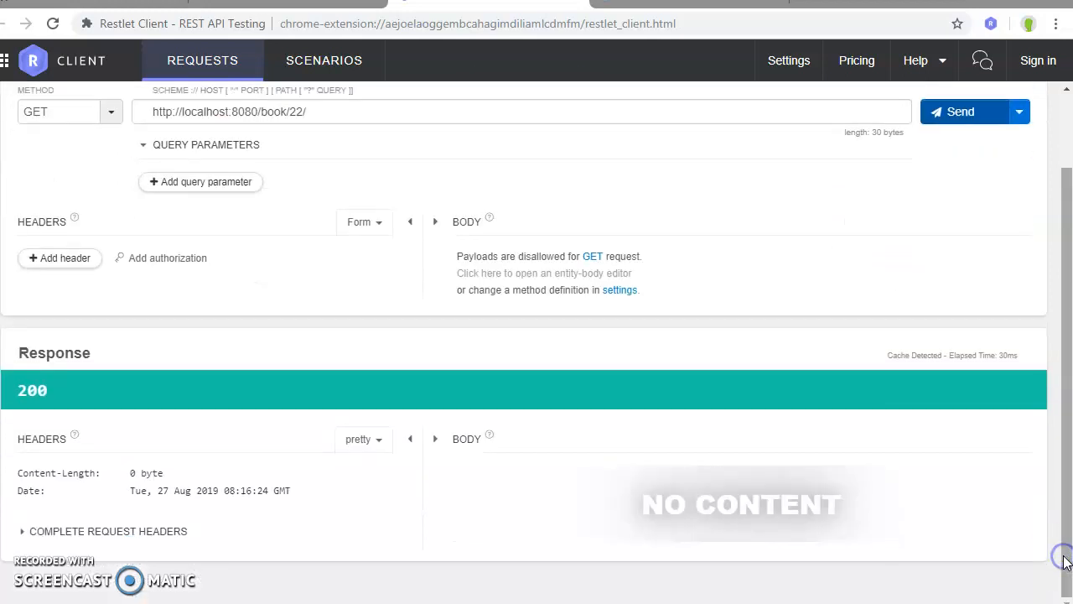
{"action": "mouse_move", "coordinate": [327, 490]}
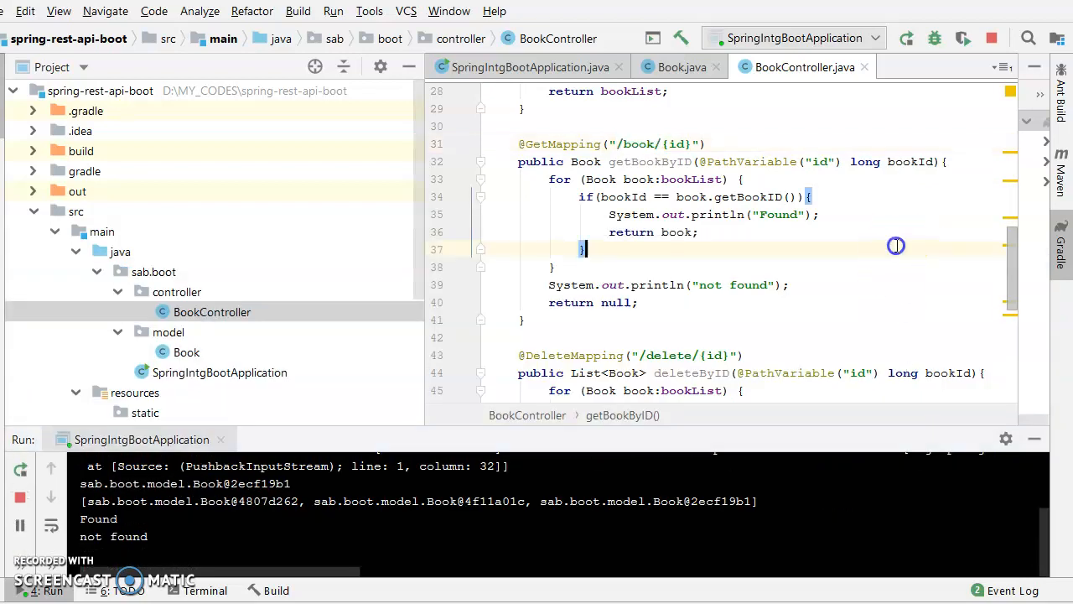
{"action": "scroll", "scroll_direction": "down", "scroll_amount": 3}
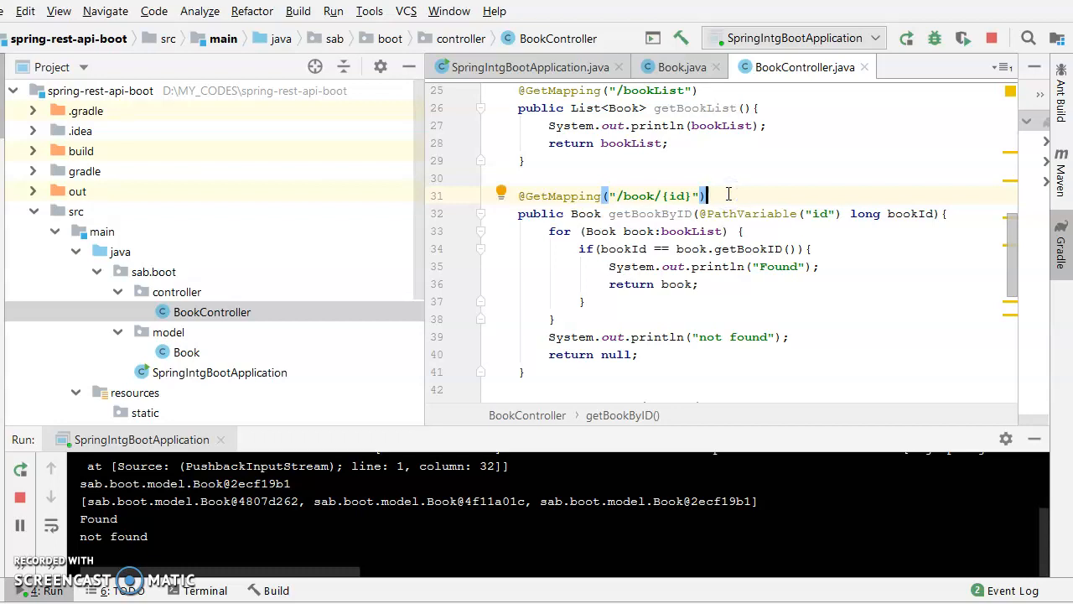
{"action": "double_click", "coordinate": [670, 194]}
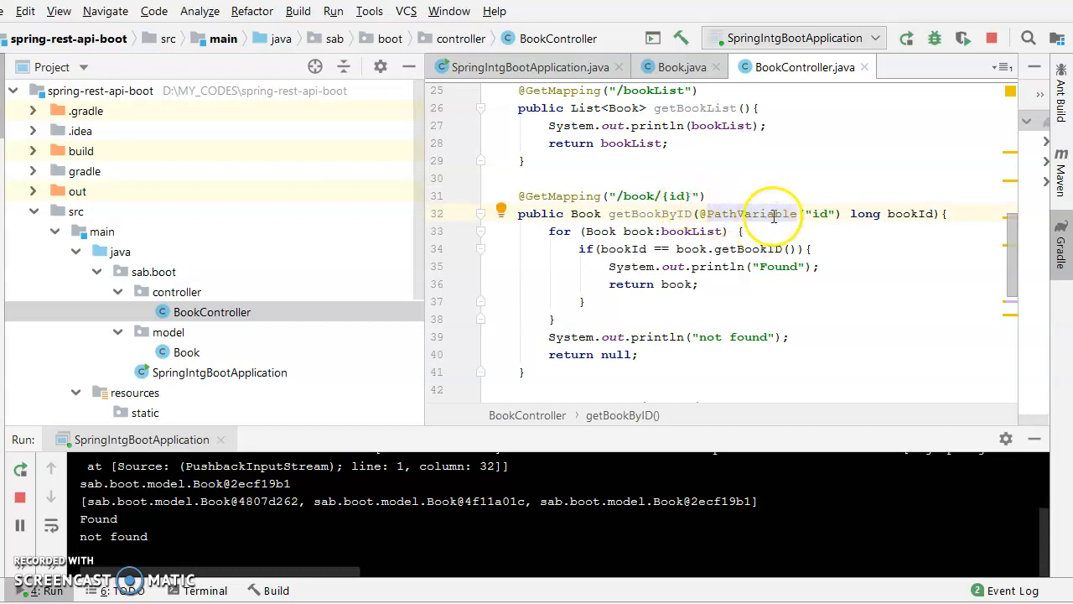
{"action": "double_click", "coordinate": [751, 213]}
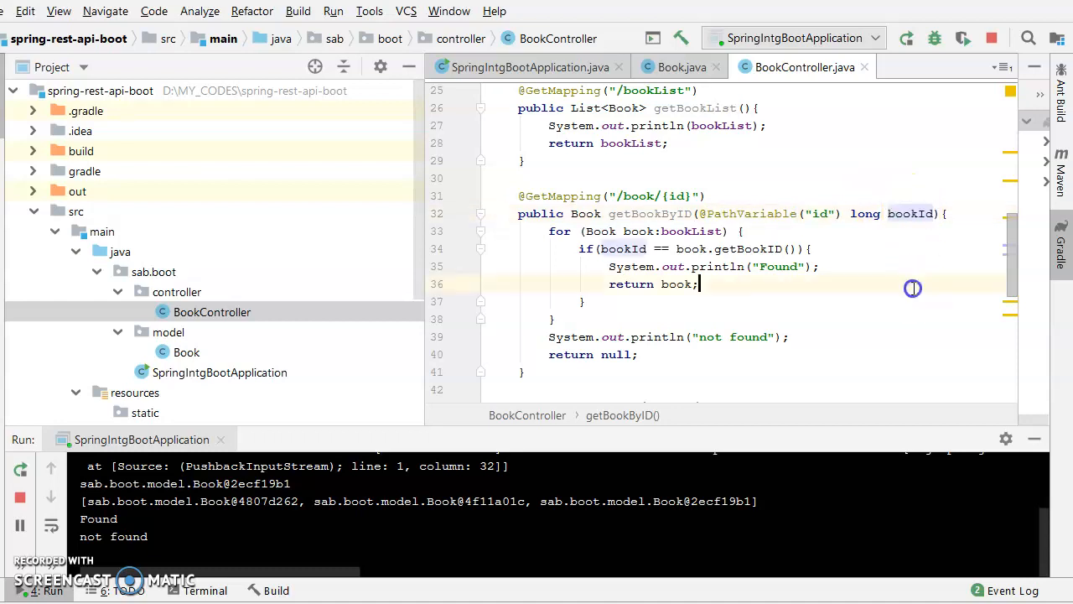
{"action": "scroll", "scroll_direction": "down", "scroll_amount": 3}
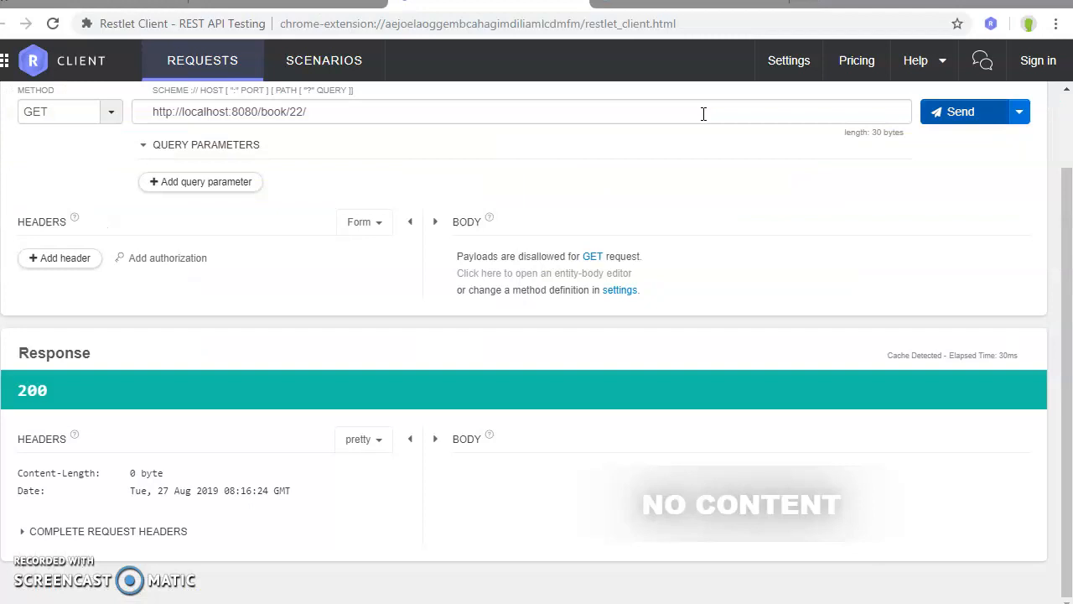
Send a DELETE to localhost:8080/delete/1 and get a 200 JSON book list starting with Jungle Lore.
{"action": "left_click", "coordinate": [317, 111]}
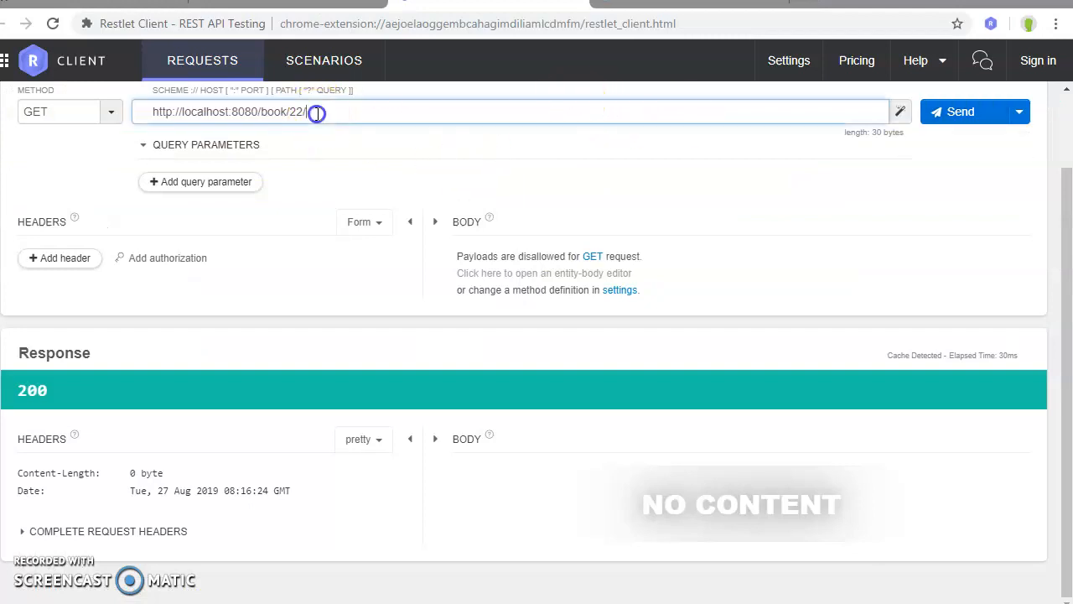
{"action": "left_click_drag", "start_coordinate": [315, 110], "coordinate": [262, 110]}
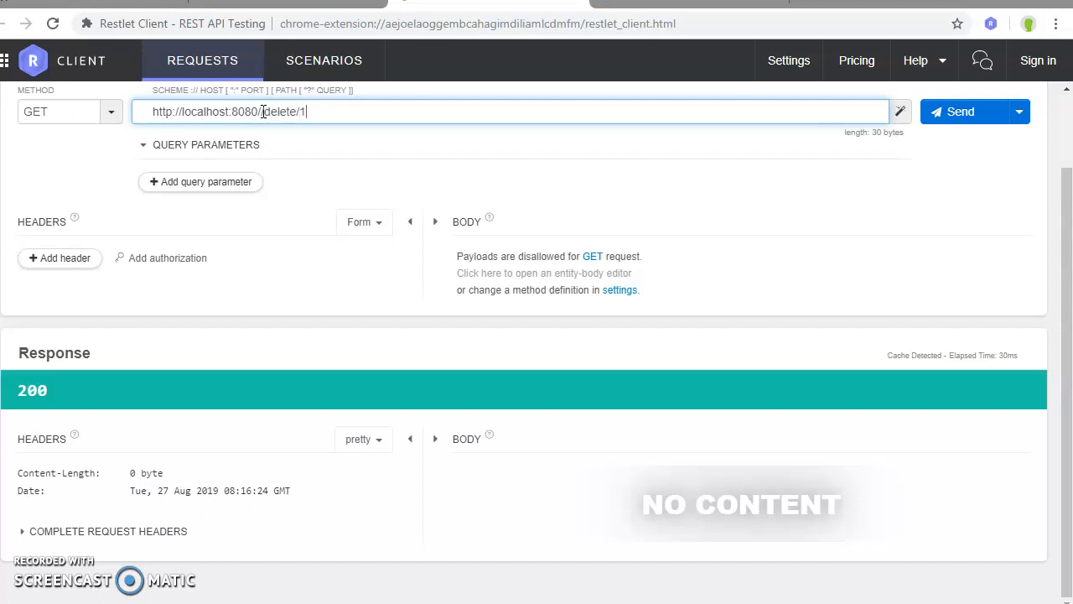
{"action": "left_click", "coordinate": [110, 110]}
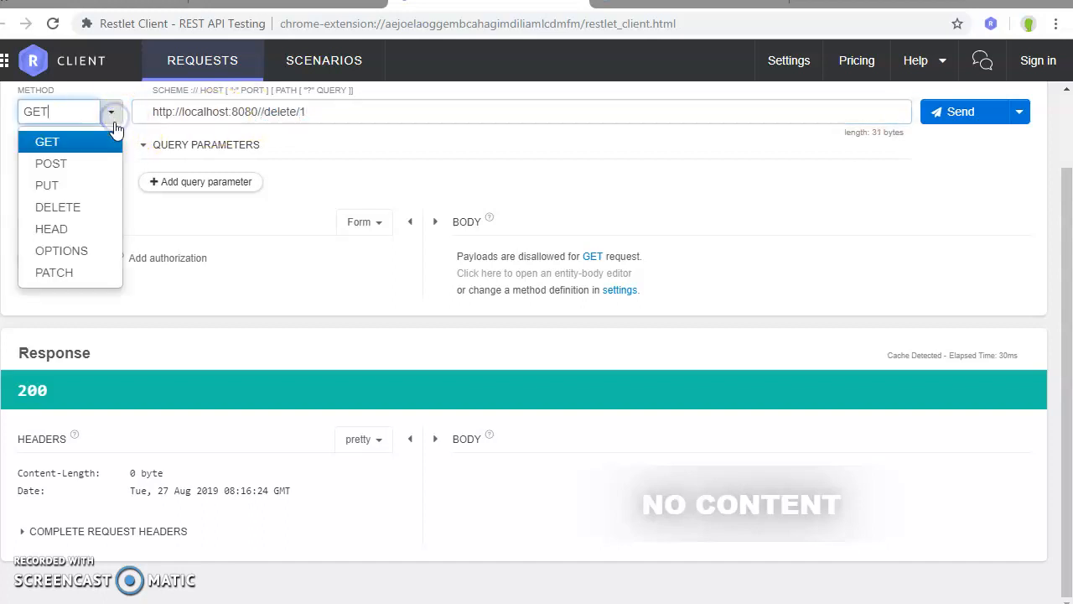
{"action": "left_click", "coordinate": [57, 208]}
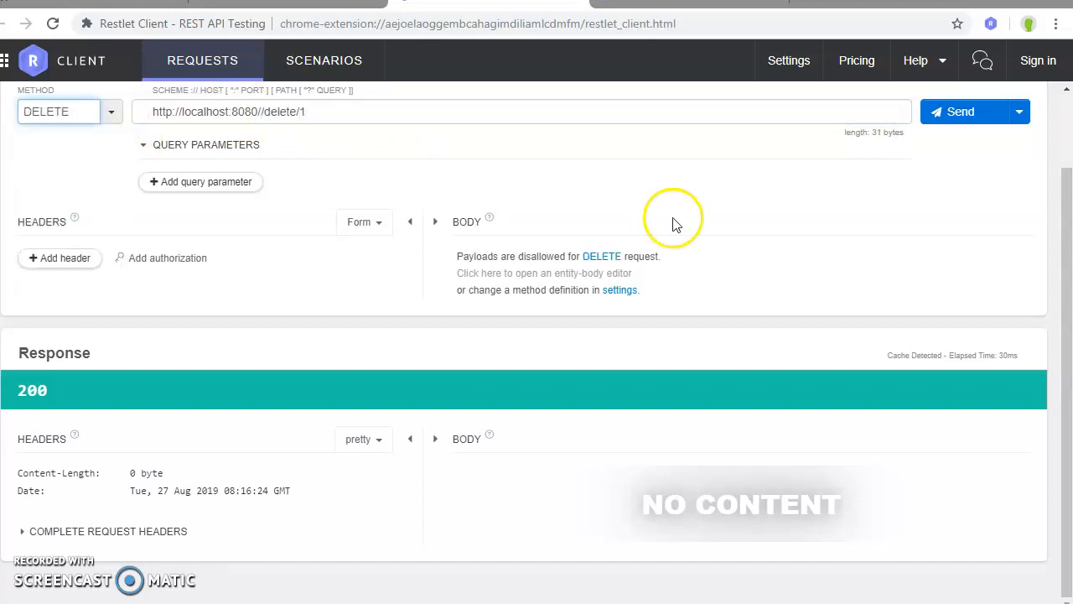
{"action": "left_click", "coordinate": [959, 110]}
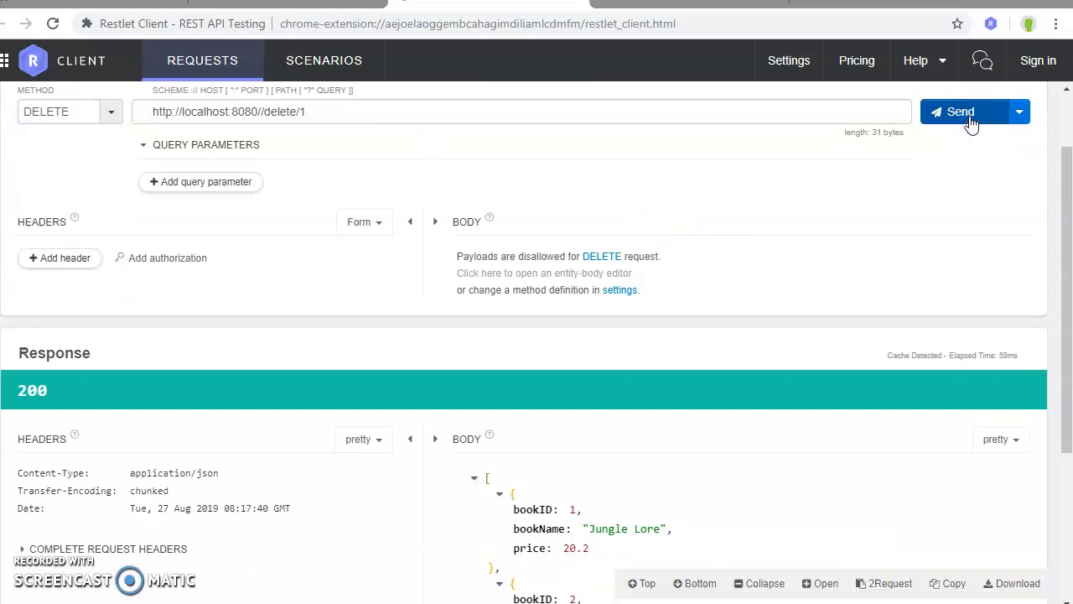
{"action": "mouse_move", "coordinate": [961, 111]}
{"action": "type", "text": "/"}
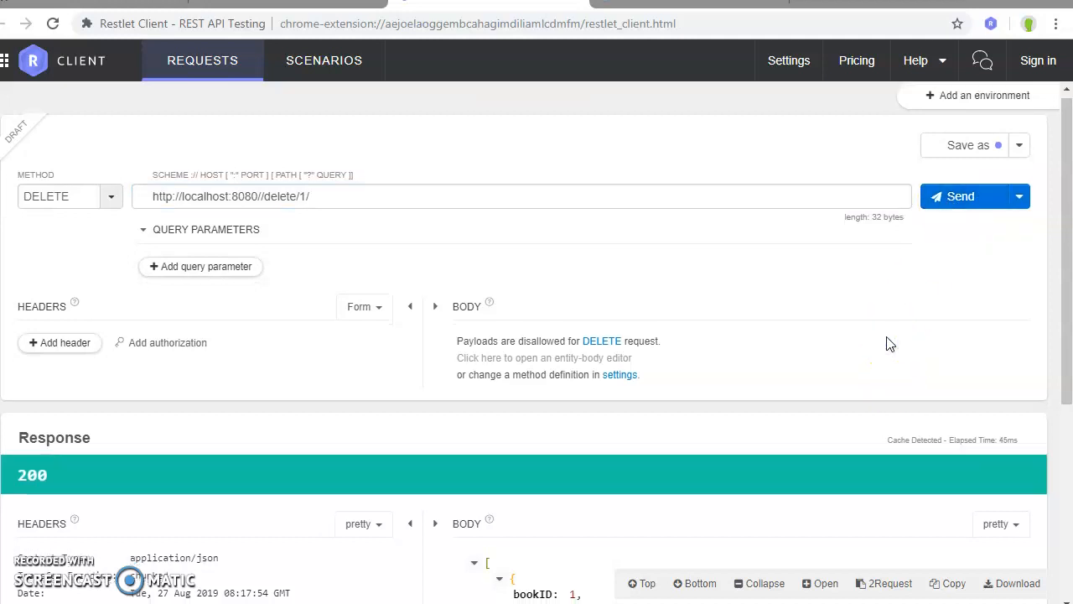
Resend the DELETE to localhost:8080/delete/1/ so the server console logs deleted.
{"action": "scroll", "scroll_direction": "down", "scroll_amount": 3}
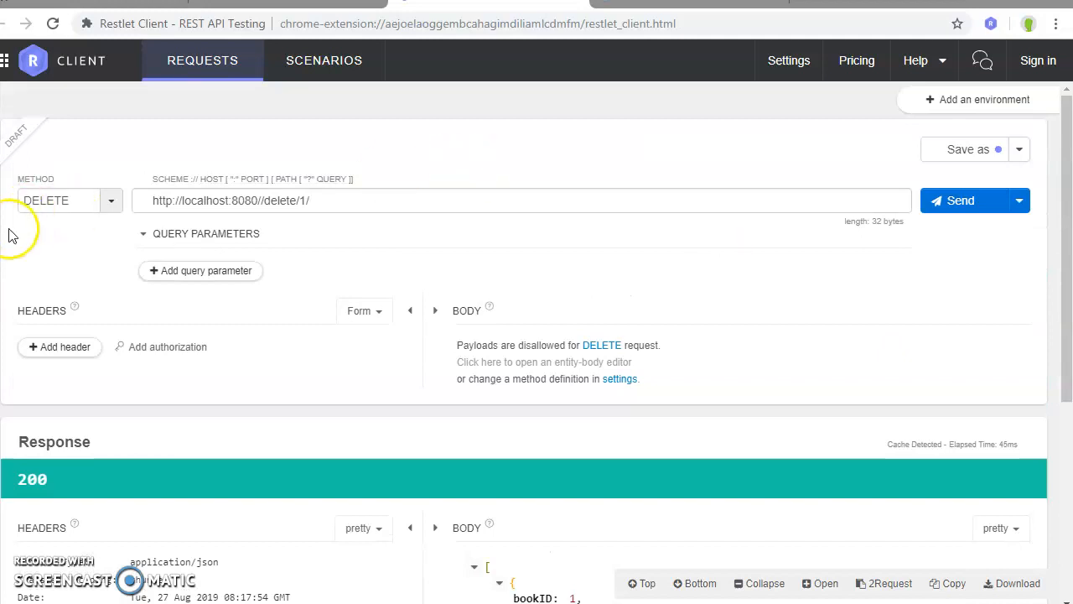
{"action": "left_click", "coordinate": [67, 200]}
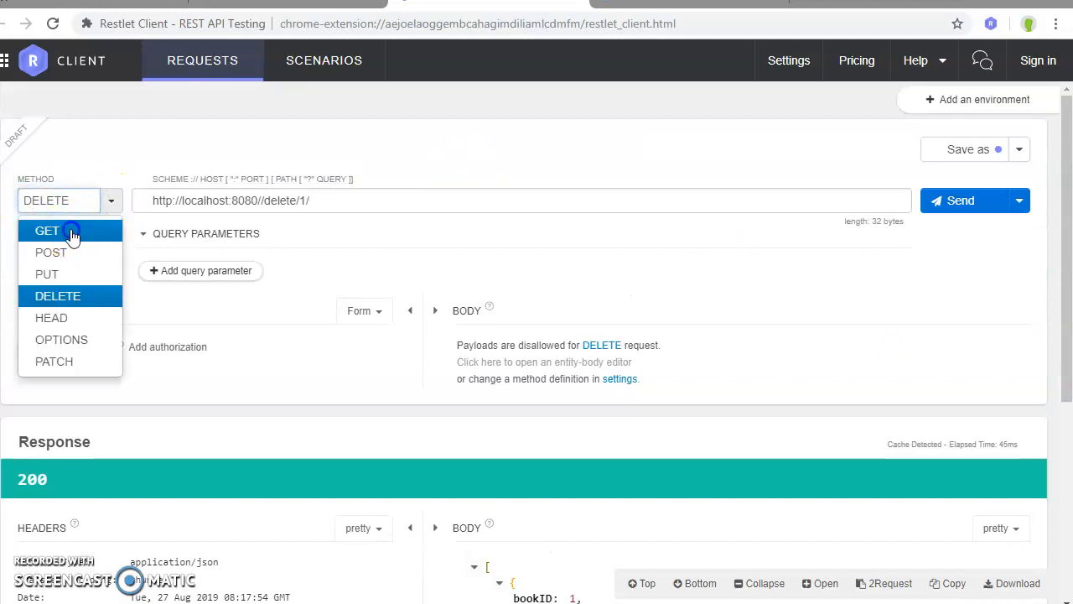
{"action": "left_click", "coordinate": [46, 231]}
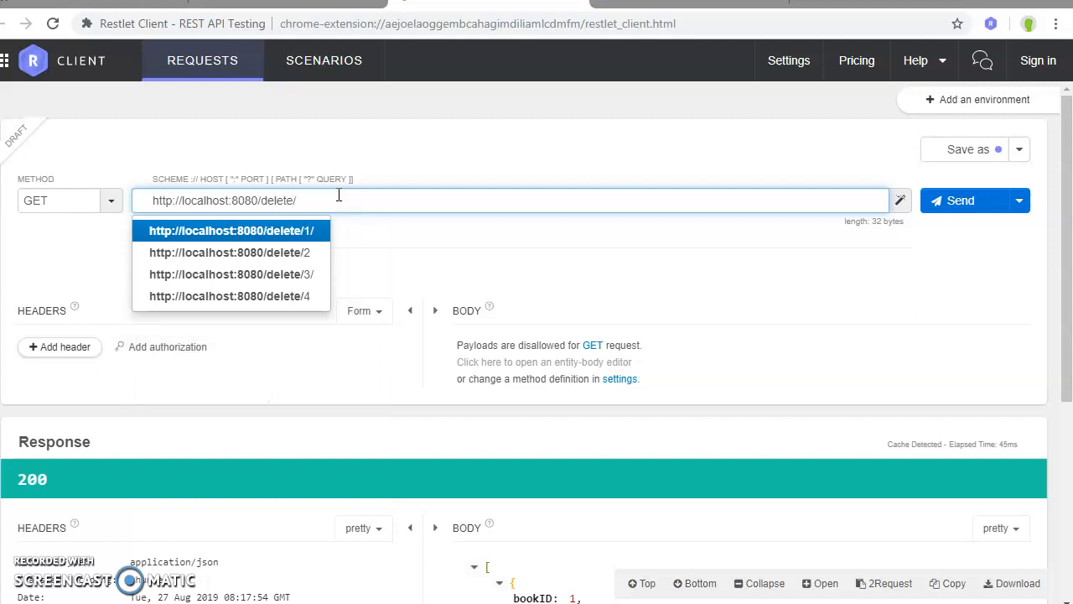
{"action": "left_click", "coordinate": [232, 229]}
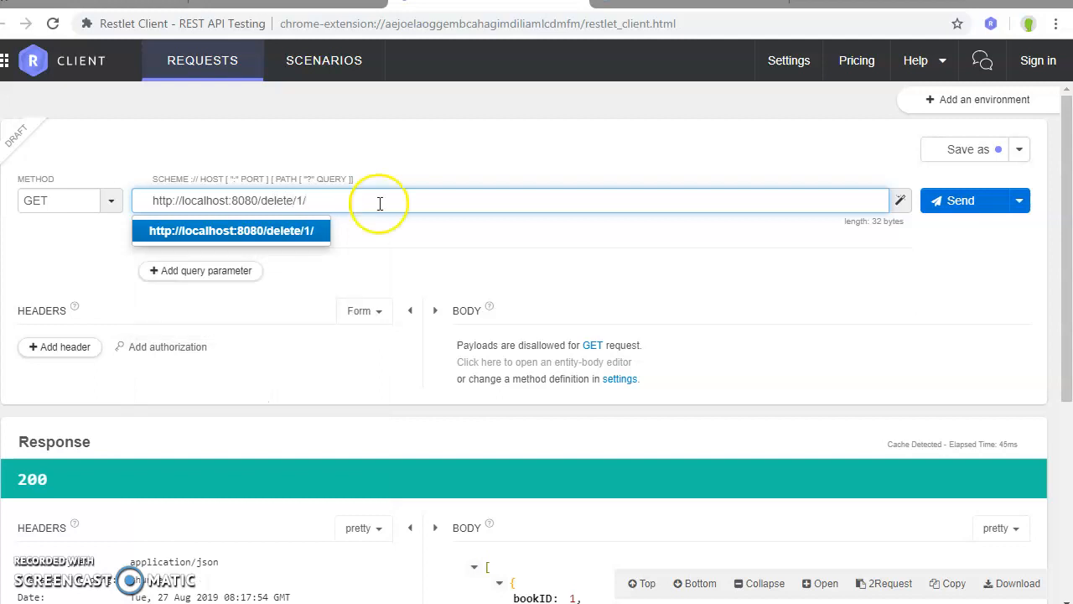
{"action": "left_click", "coordinate": [70, 200]}
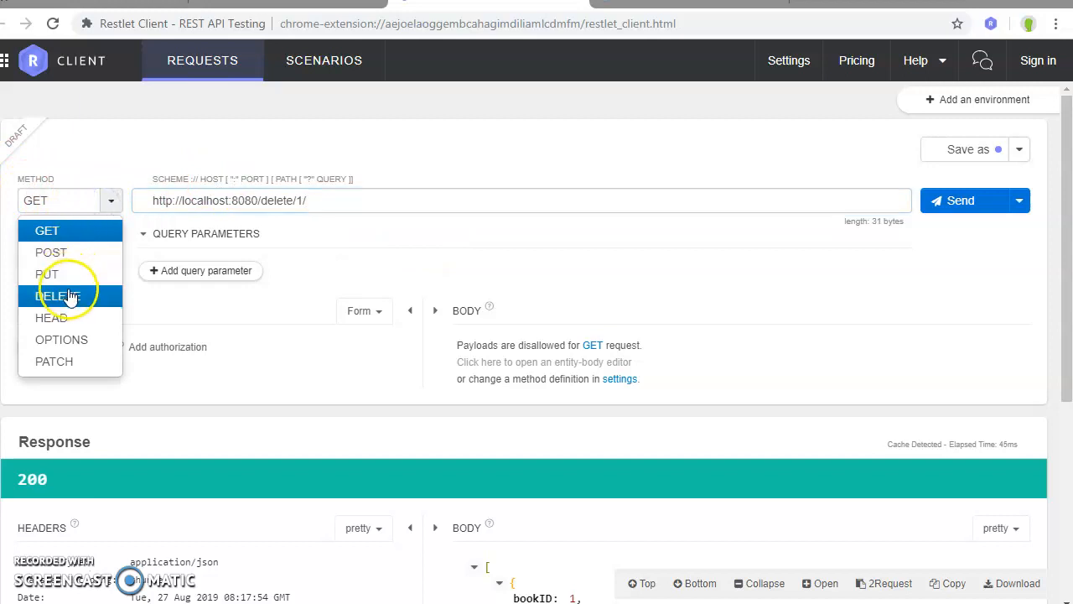
{"action": "left_click", "coordinate": [58, 295]}
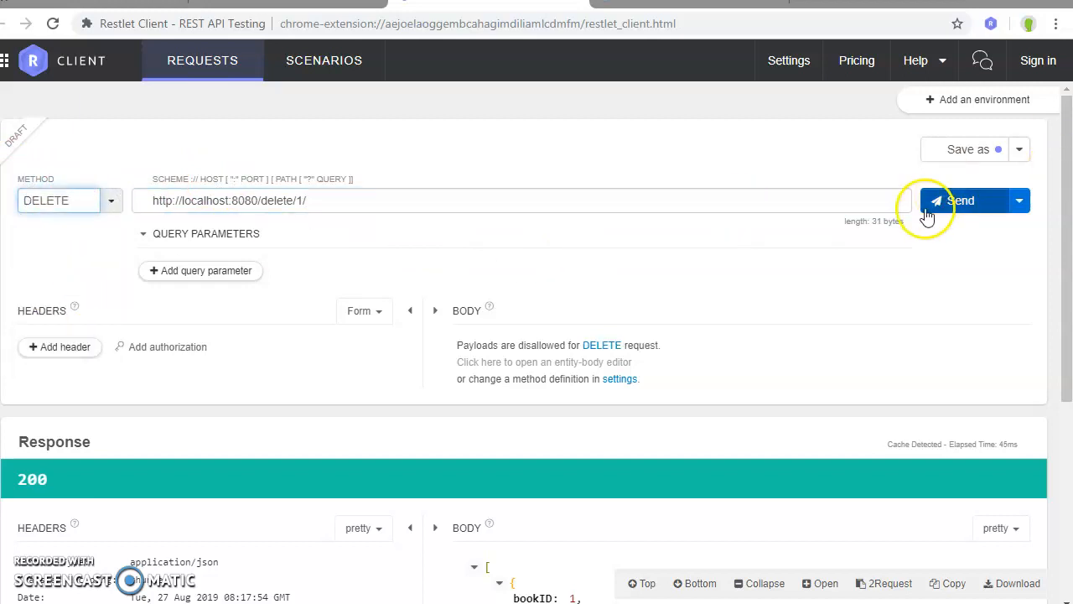
{"action": "left_click", "coordinate": [959, 201]}
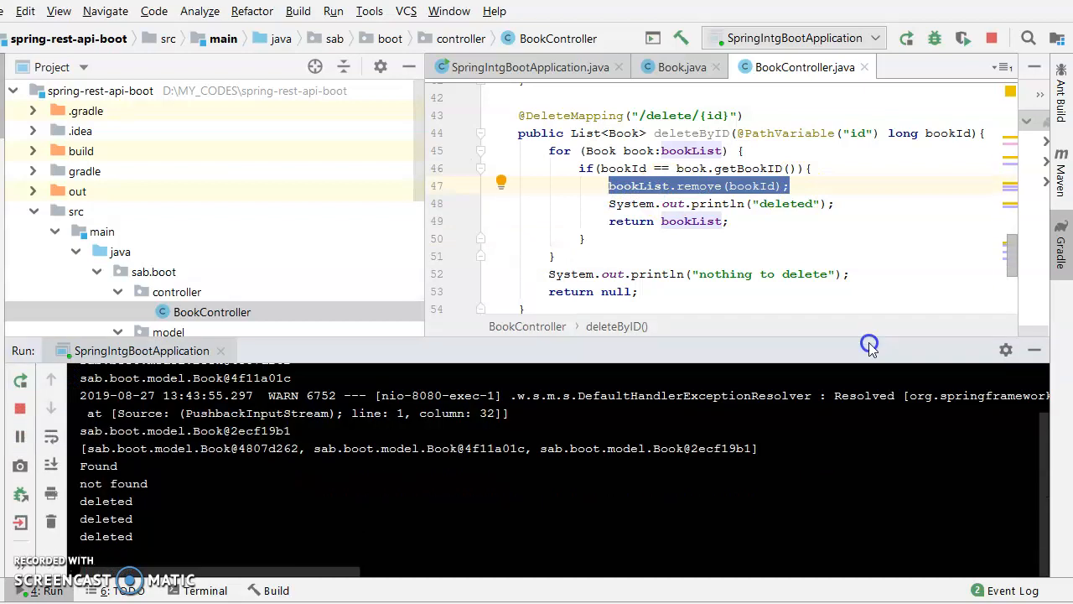
{"action": "mouse_move", "coordinate": [137, 540]}
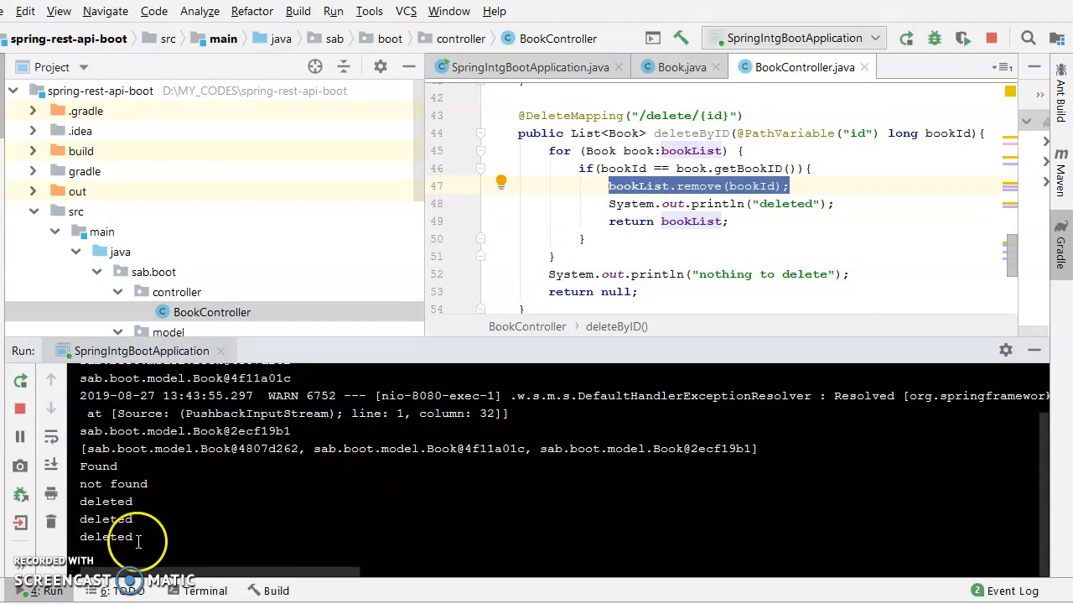
{"action": "key", "text": "alt+tab"}
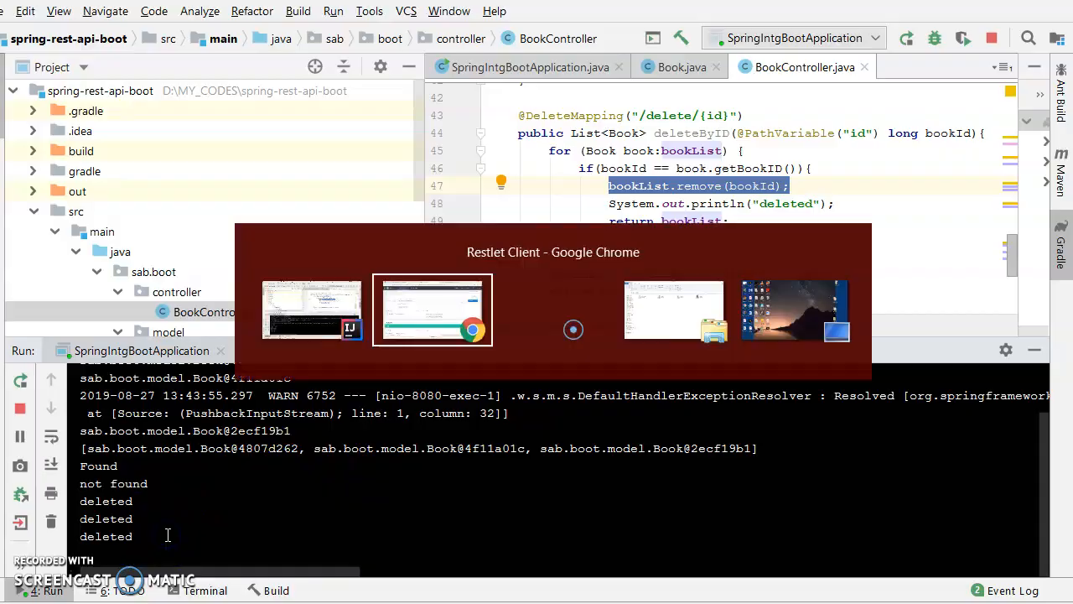
Switch the request to a GET aimed at a /book address chosen from autocomplete.
{"action": "left_click", "coordinate": [432, 309]}
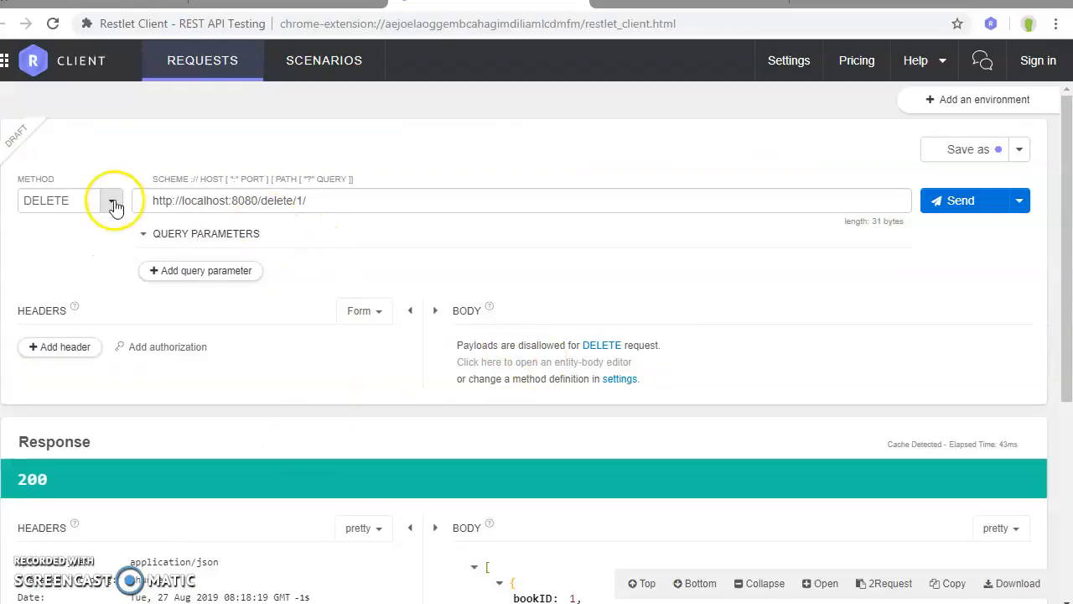
{"action": "left_click", "coordinate": [111, 201]}
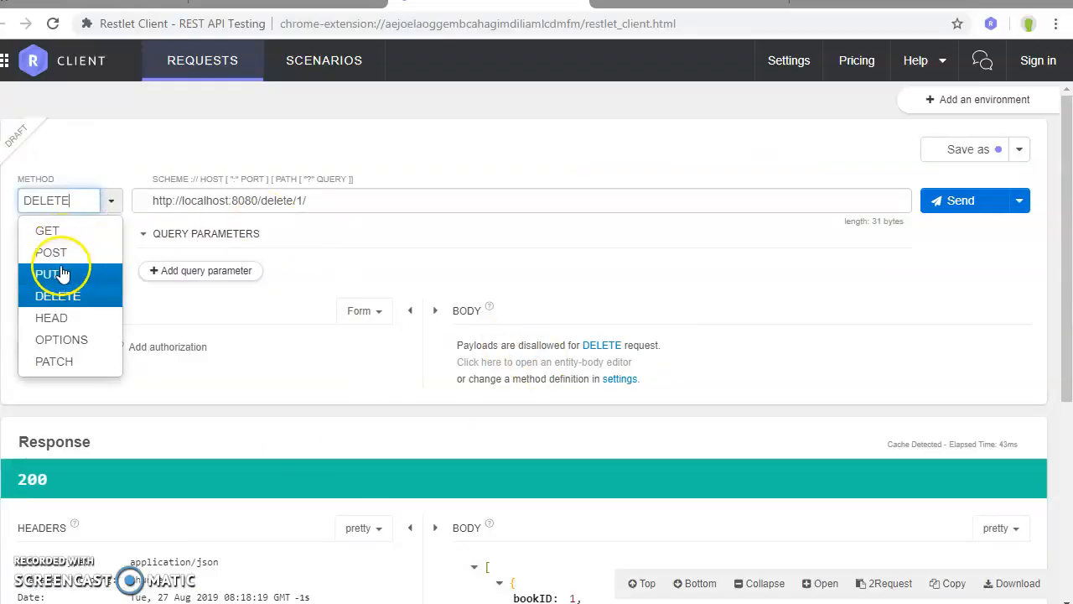
{"action": "left_click", "coordinate": [47, 232]}
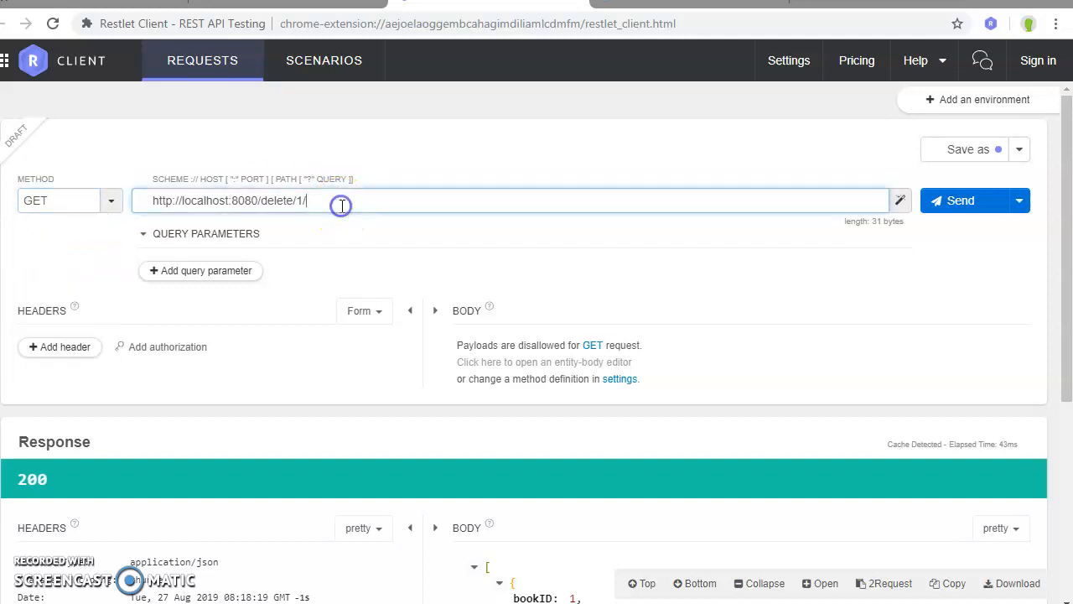
{"action": "double_click", "coordinate": [277, 201]}
{"action": "type", "text": "book"}
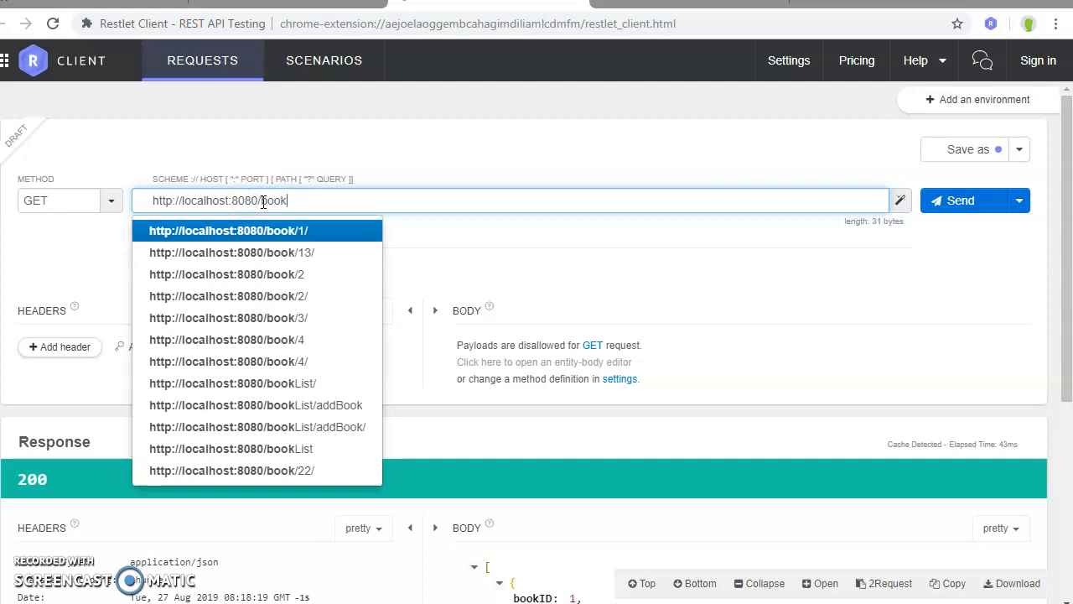
{"action": "left_click", "coordinate": [231, 383]}
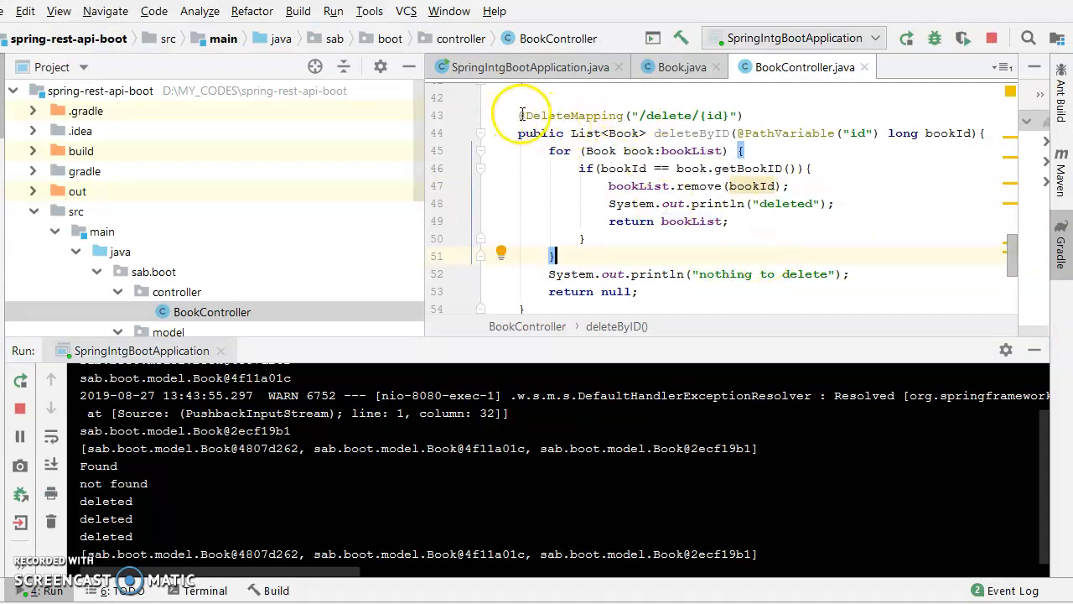
Open application.properties in a new tab and scroll BookController to the deleteByID method.
{"action": "left_click_drag", "start_coordinate": [519, 114], "coordinate": [544, 305]}
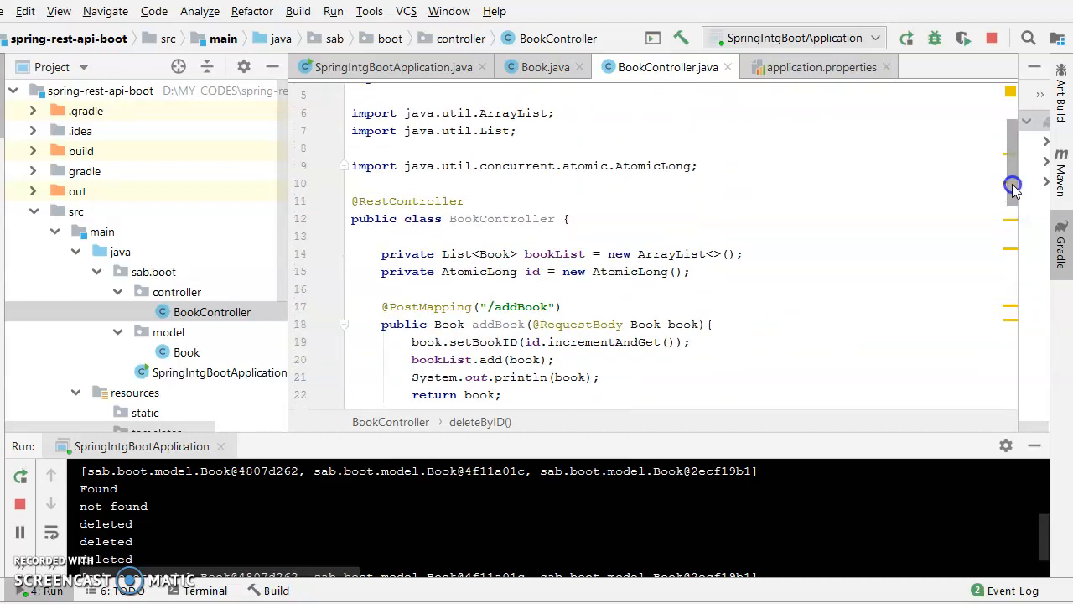
{"action": "scroll", "scroll_direction": "down", "scroll_amount": 3}
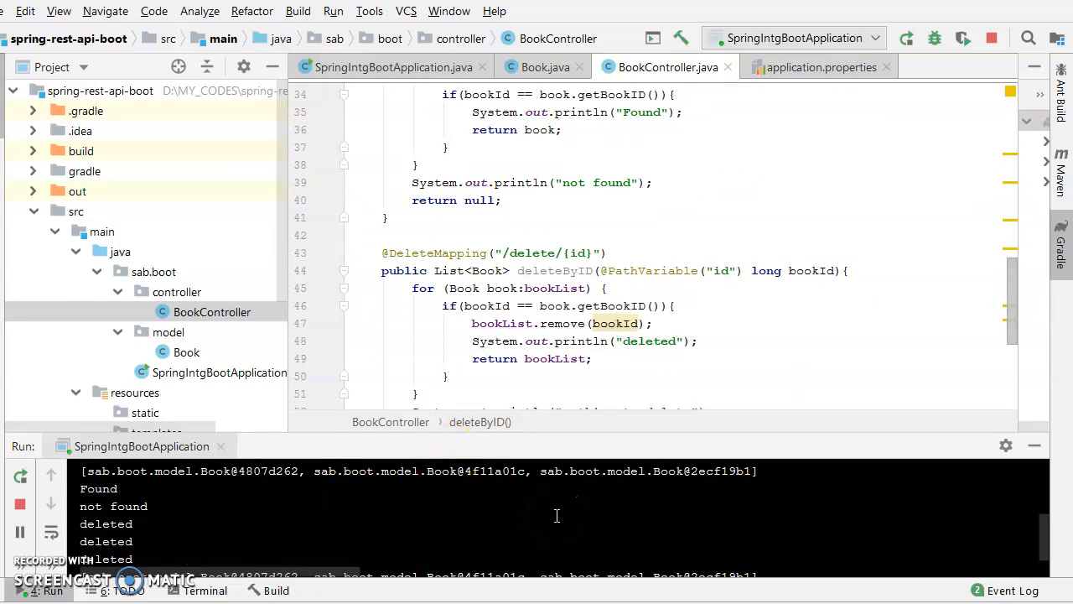
{"action": "mouse_move", "coordinate": [738, 295]}
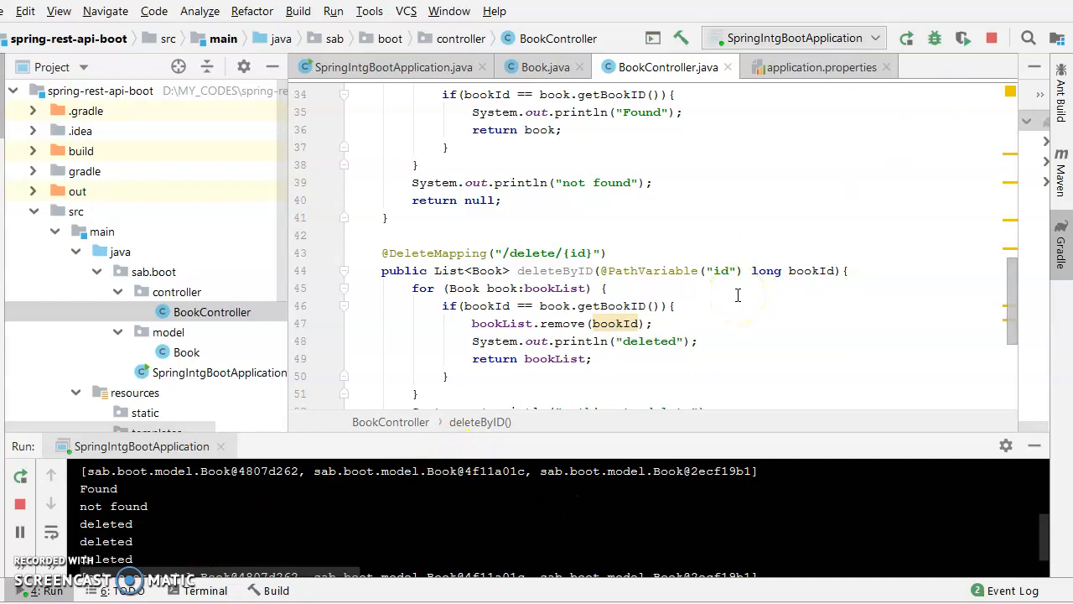